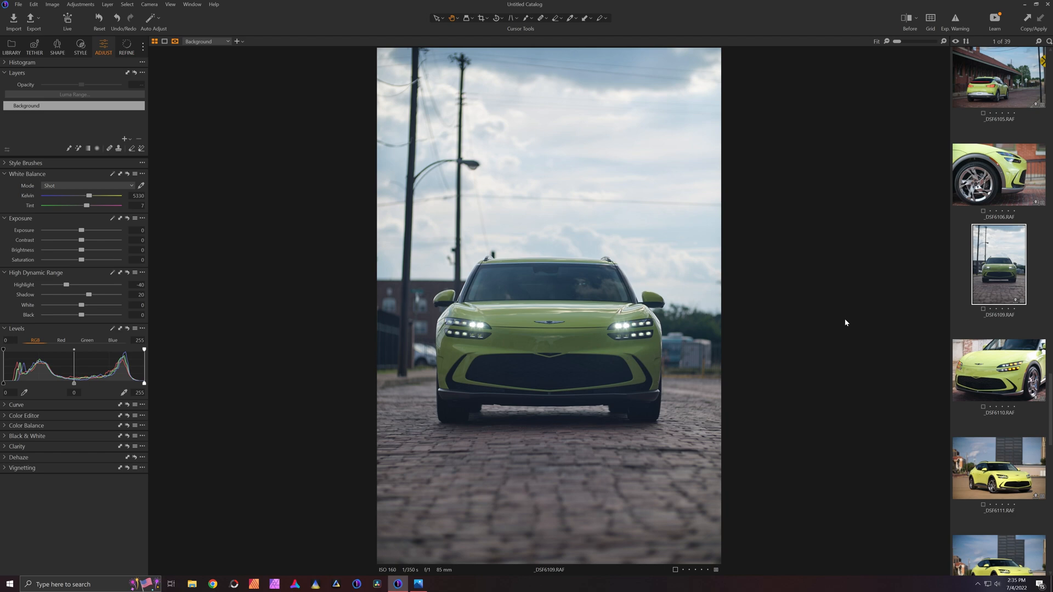
{"action": "mouse_move", "coordinate": [609, 390]}
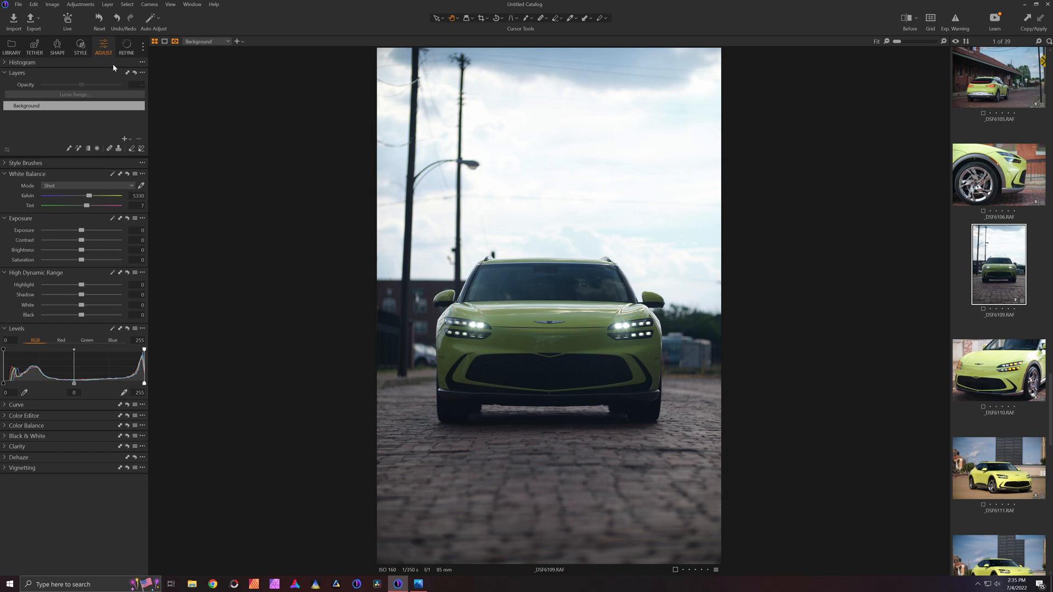
Show the Refine settings, preview _DSF6106, then reselect the front-view photo _DSF6109
{"action": "left_click", "coordinate": [125, 47]}
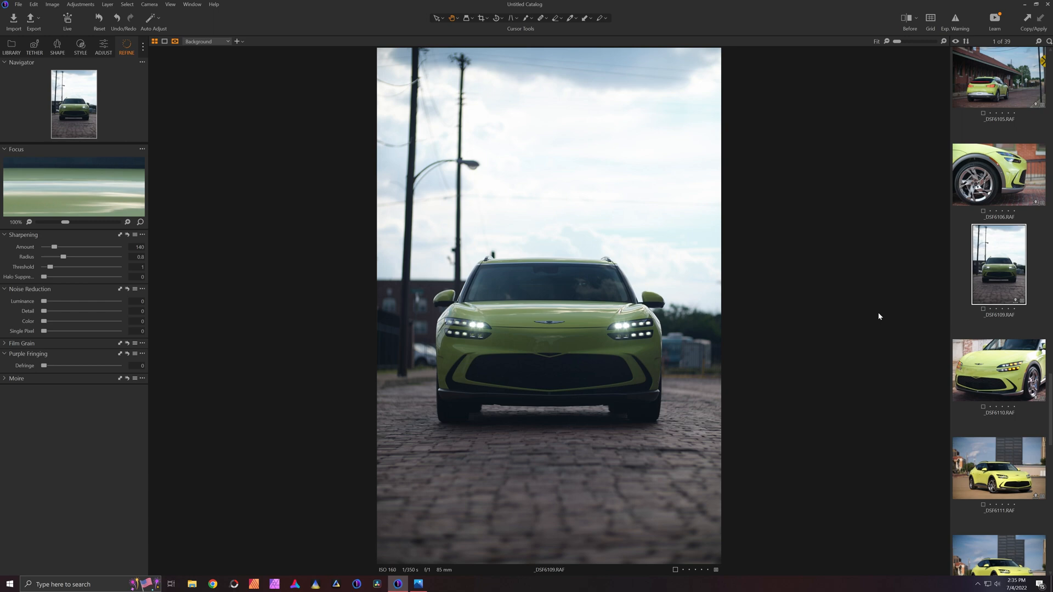
{"action": "mouse_move", "coordinate": [1047, 197]}
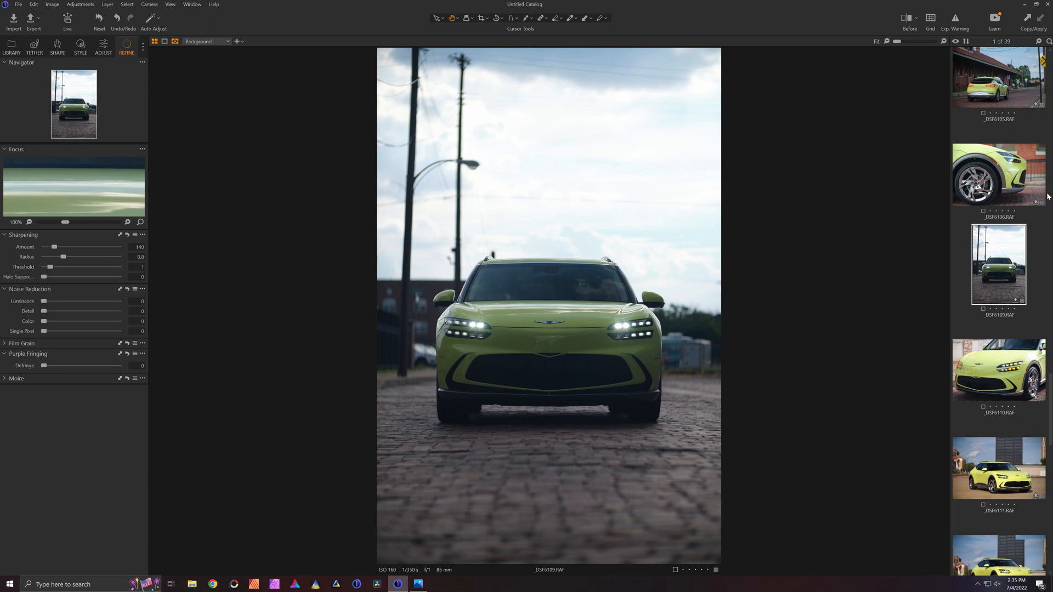
{"action": "left_click", "coordinate": [999, 174]}
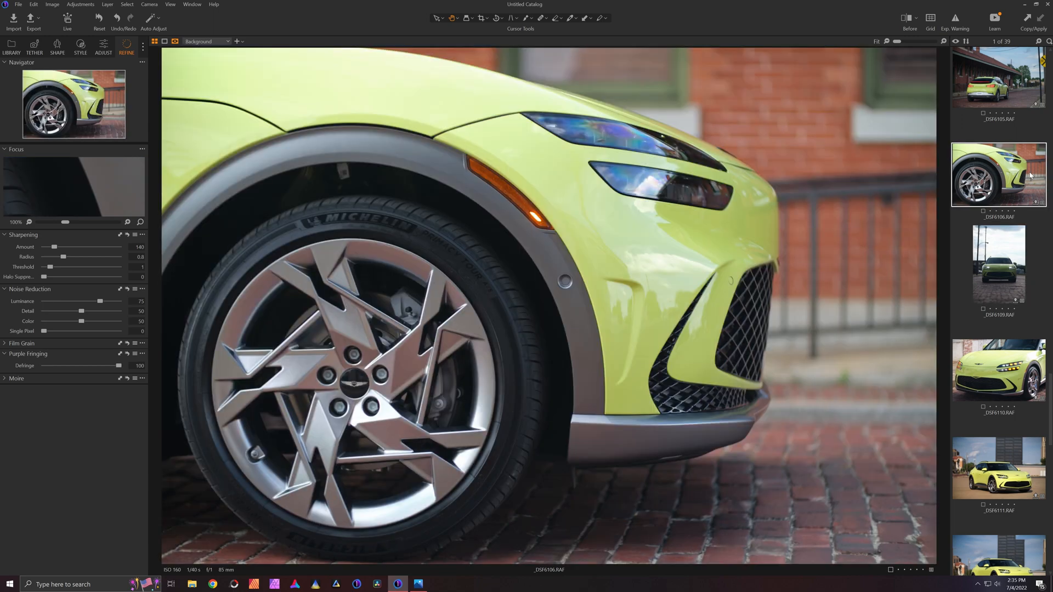
{"action": "mouse_move", "coordinate": [1011, 245]}
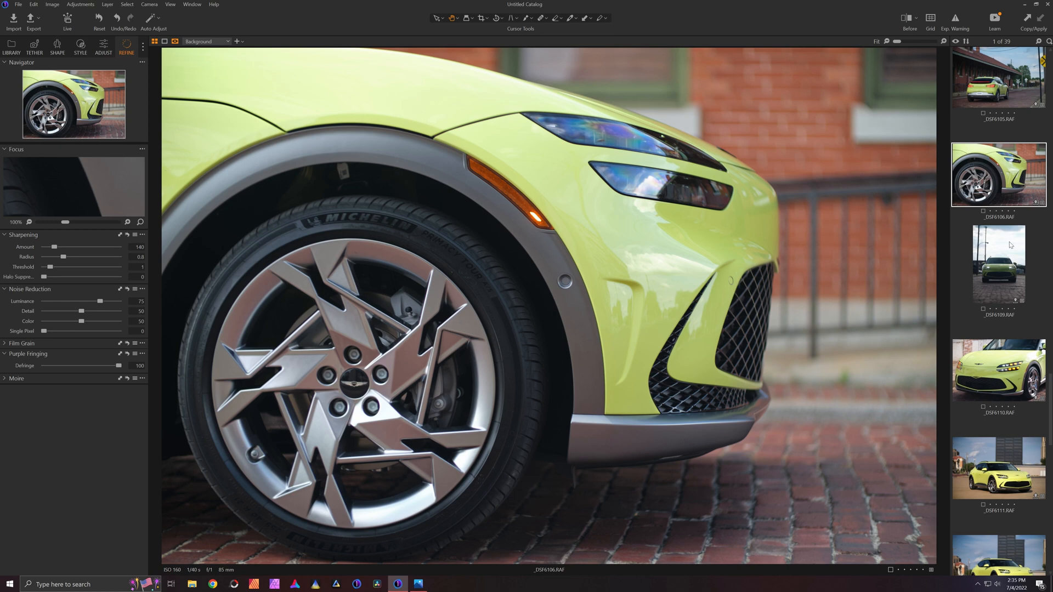
{"action": "left_click", "coordinate": [998, 263]}
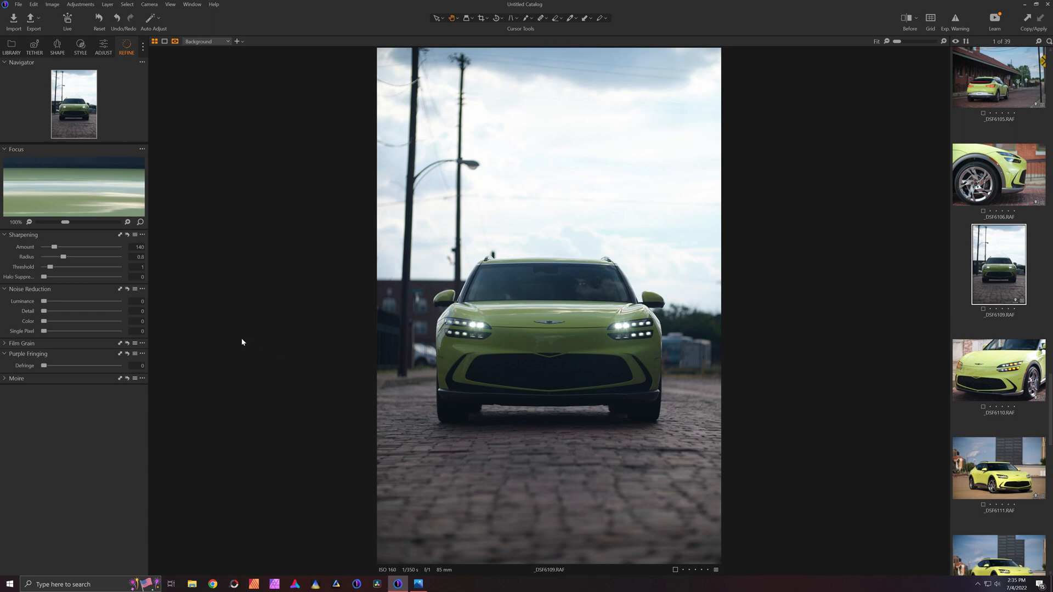
Apply noise reduction with luminance 75, detail 50, colour 50, and Defringe at 100
{"action": "left_click", "coordinate": [127, 289]}
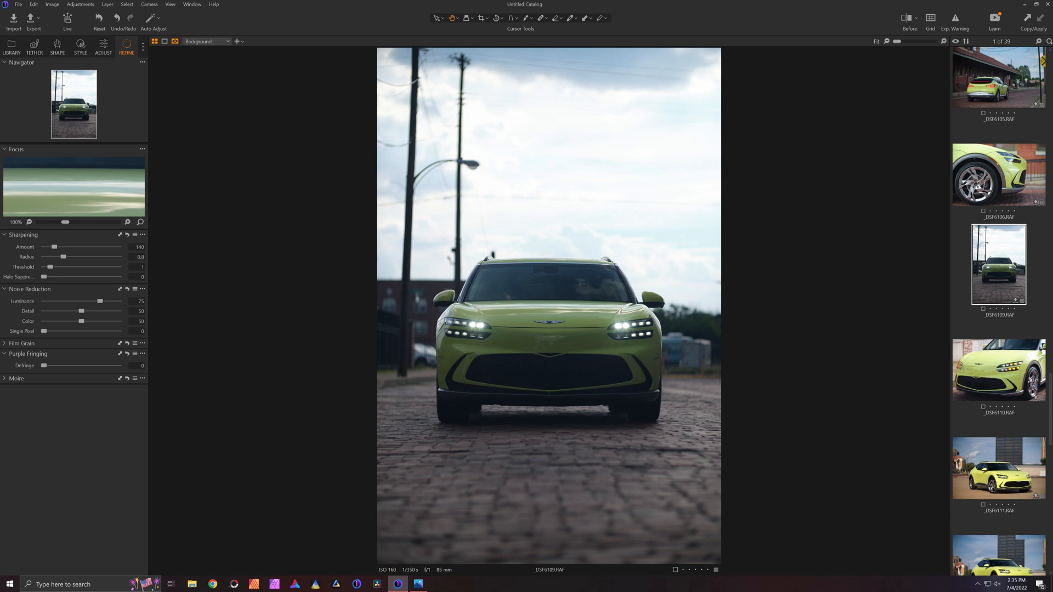
{"action": "mouse_move", "coordinate": [535, 333]}
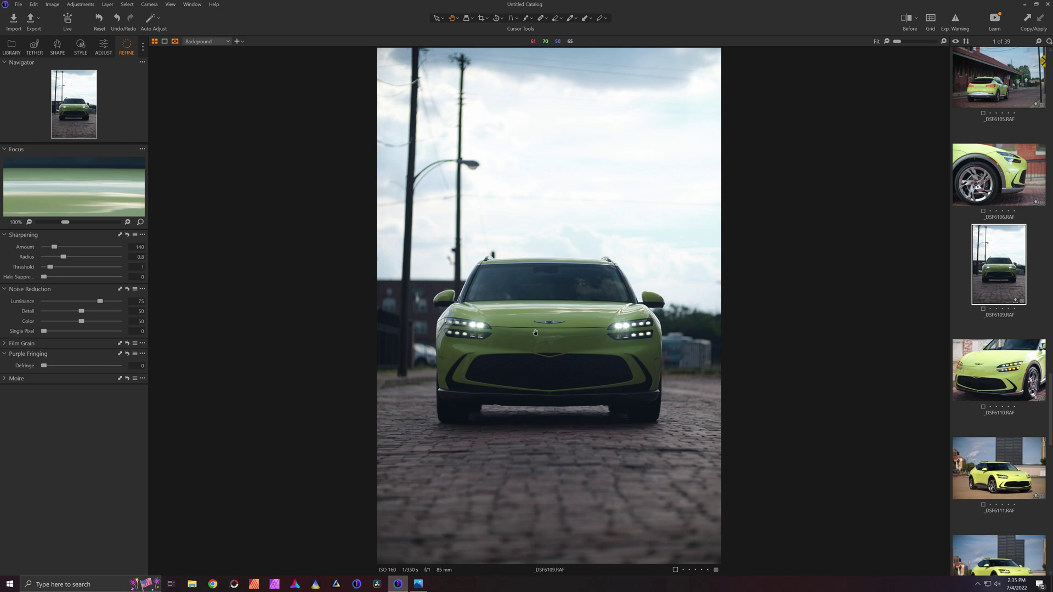
{"action": "mouse_move", "coordinate": [546, 229]}
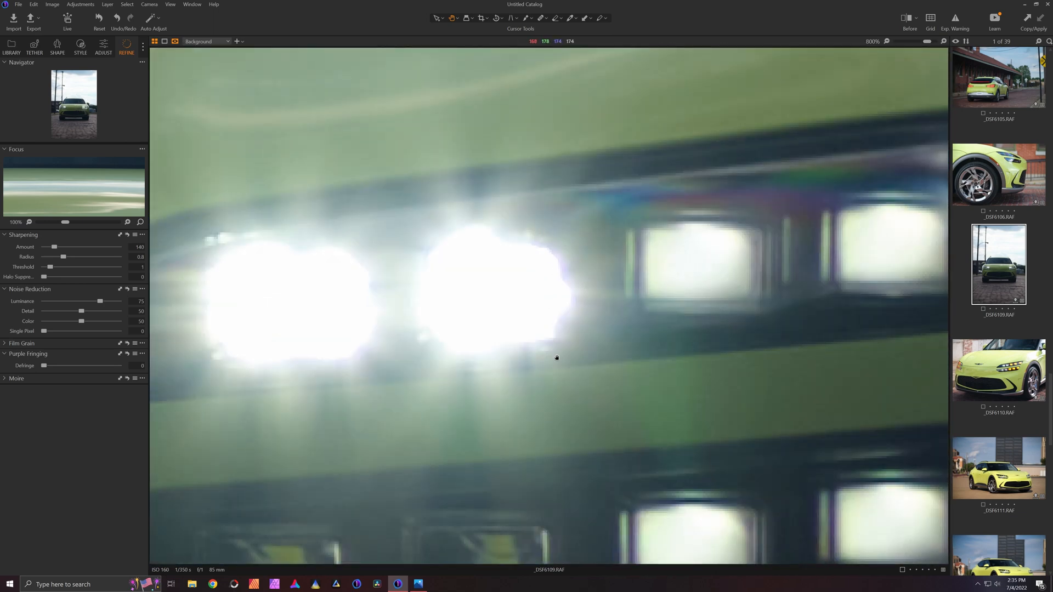
{"action": "mouse_move", "coordinate": [554, 339]}
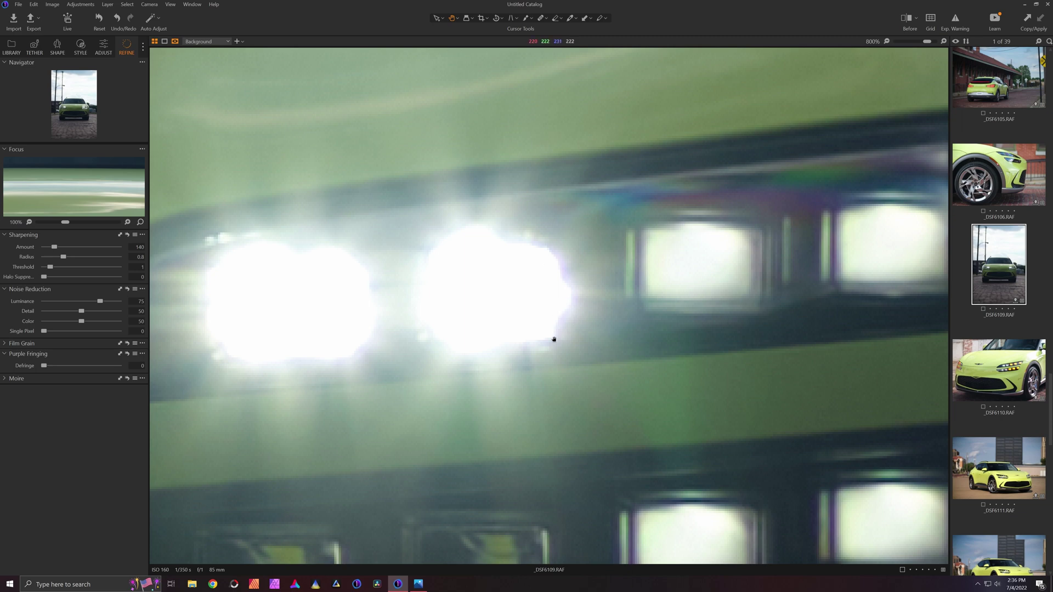
{"action": "mouse_move", "coordinate": [403, 283]}
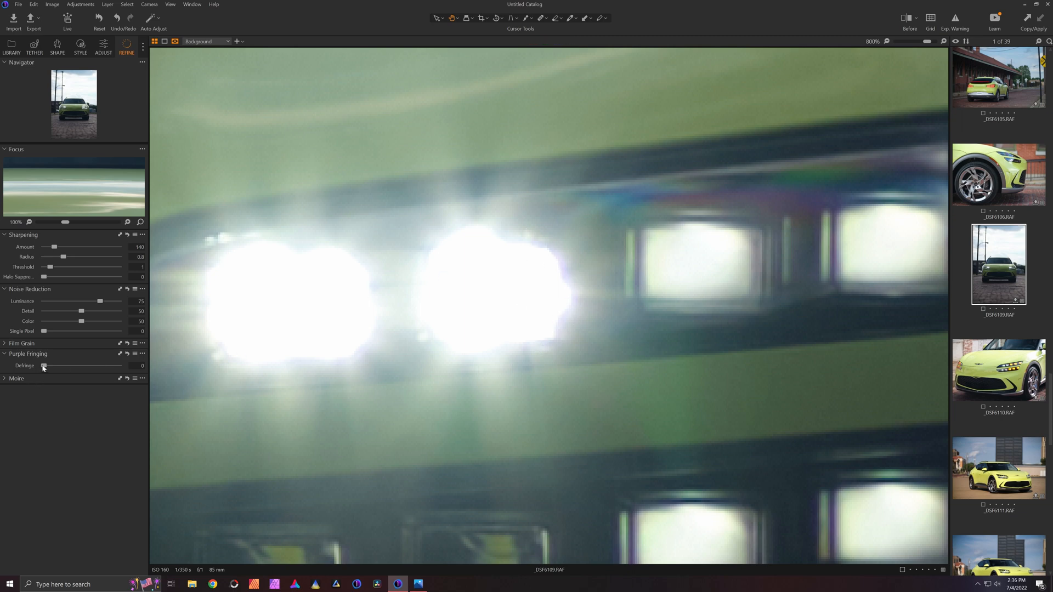
{"action": "mouse_move", "coordinate": [610, 375]}
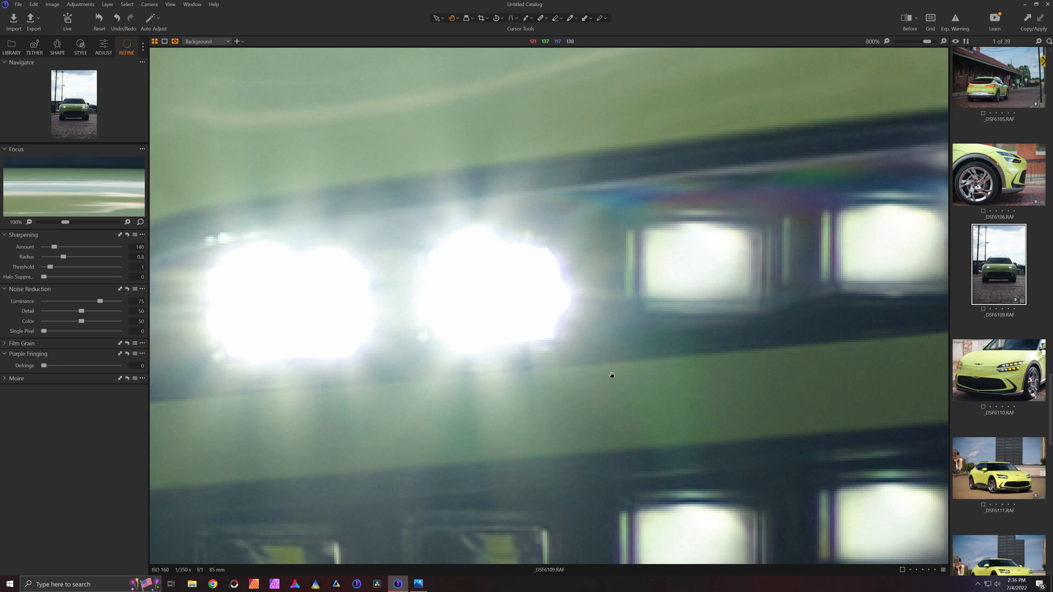
{"action": "mouse_move", "coordinate": [33, 377]}
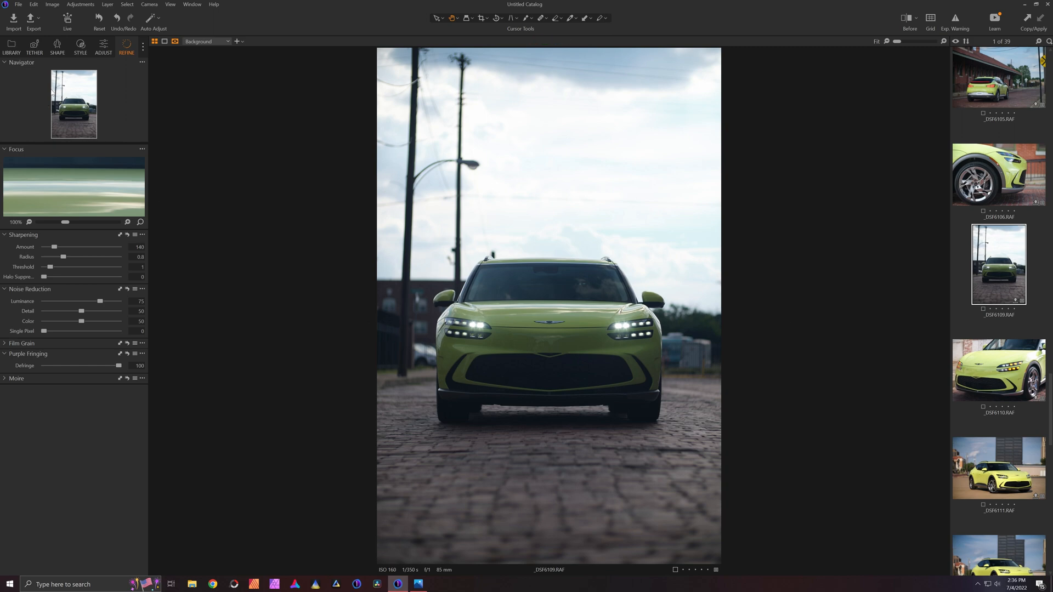
{"action": "mouse_move", "coordinate": [103, 48]}
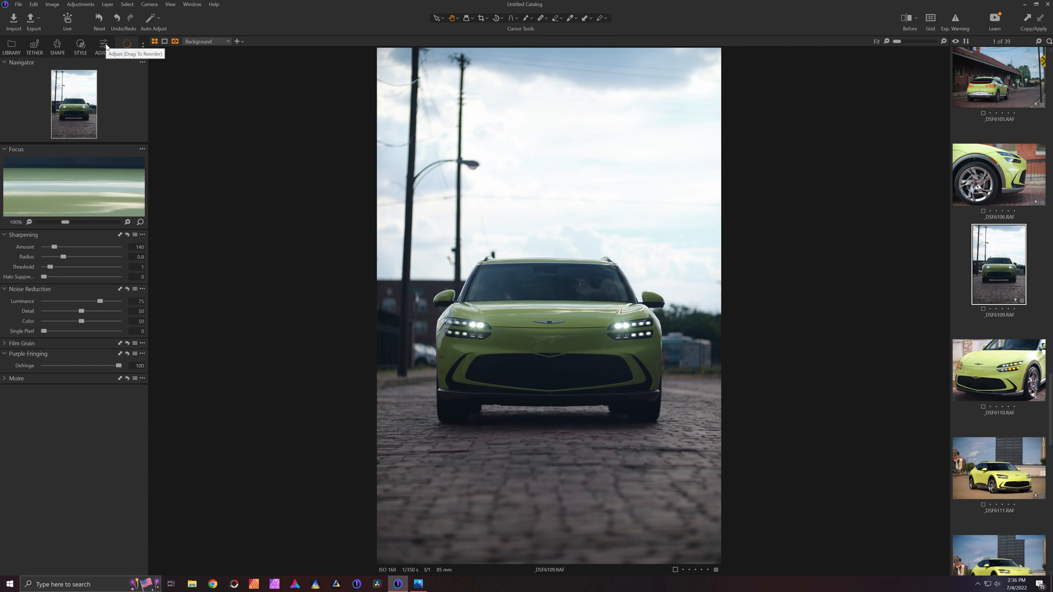
Bring up the Adjust settings to set Highlight -25 and Shadow 15
{"action": "left_click", "coordinate": [103, 47]}
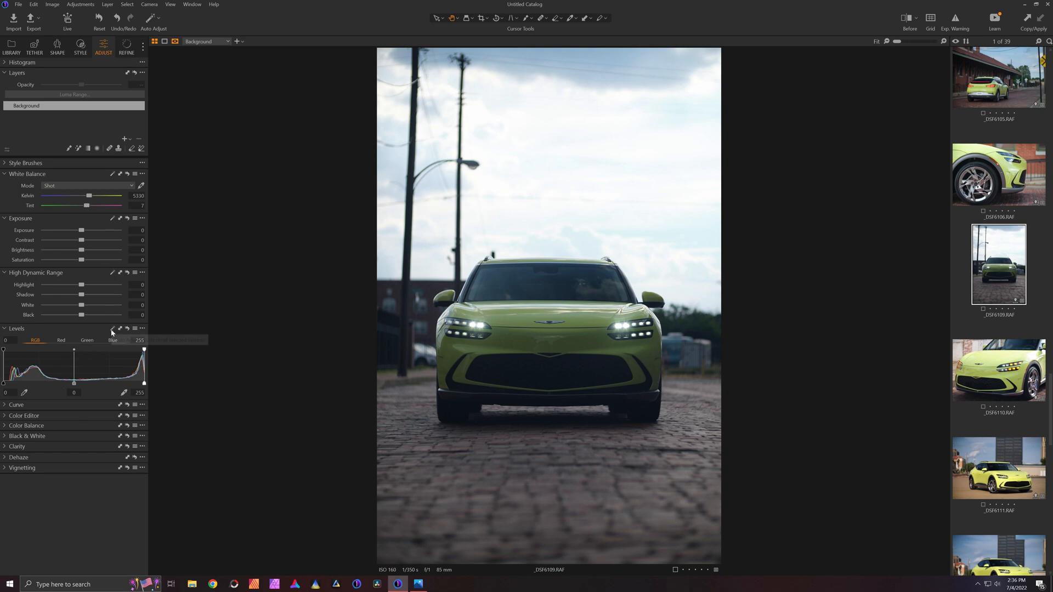
{"action": "mouse_move", "coordinate": [120, 329]}
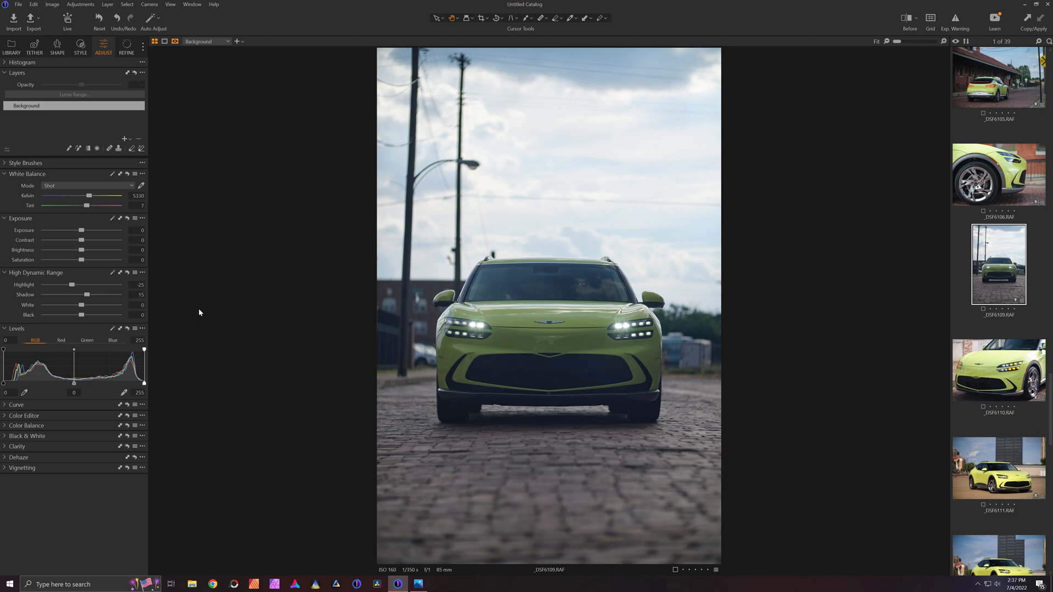
{"action": "mouse_move", "coordinate": [760, 316]}
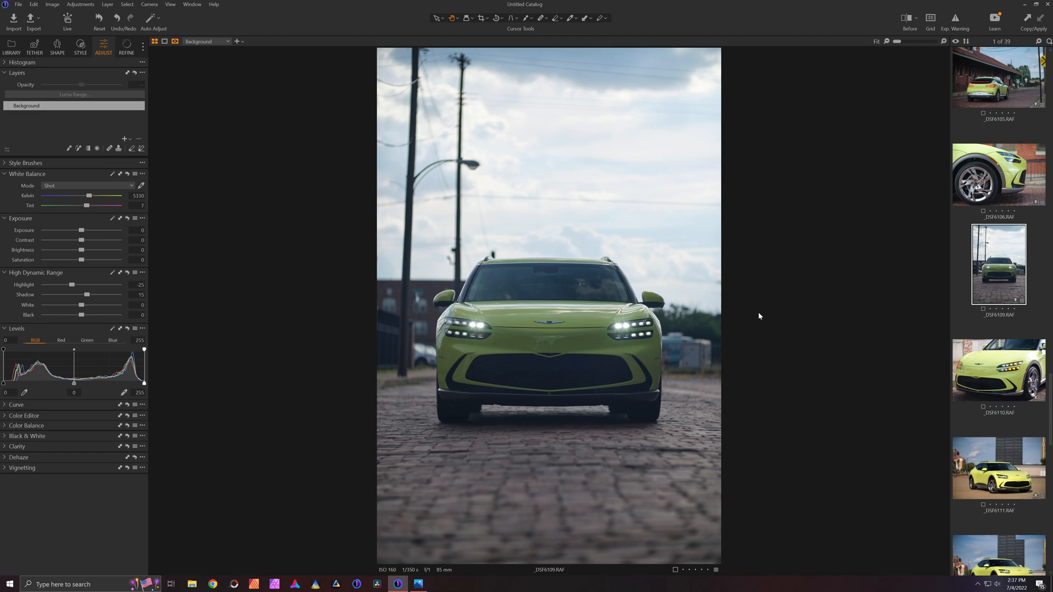
Export the photo via the TIFF Lossless recipe as uncompressed 16-bit Adobe RGB (1998)
{"action": "left_click", "coordinate": [33, 21]}
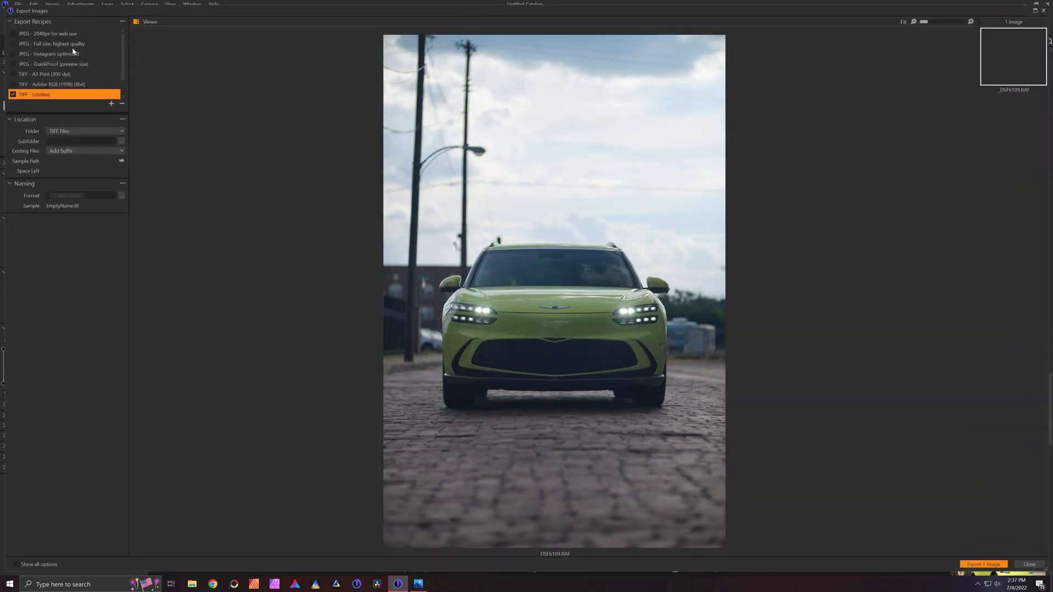
{"action": "left_click", "coordinate": [64, 74]}
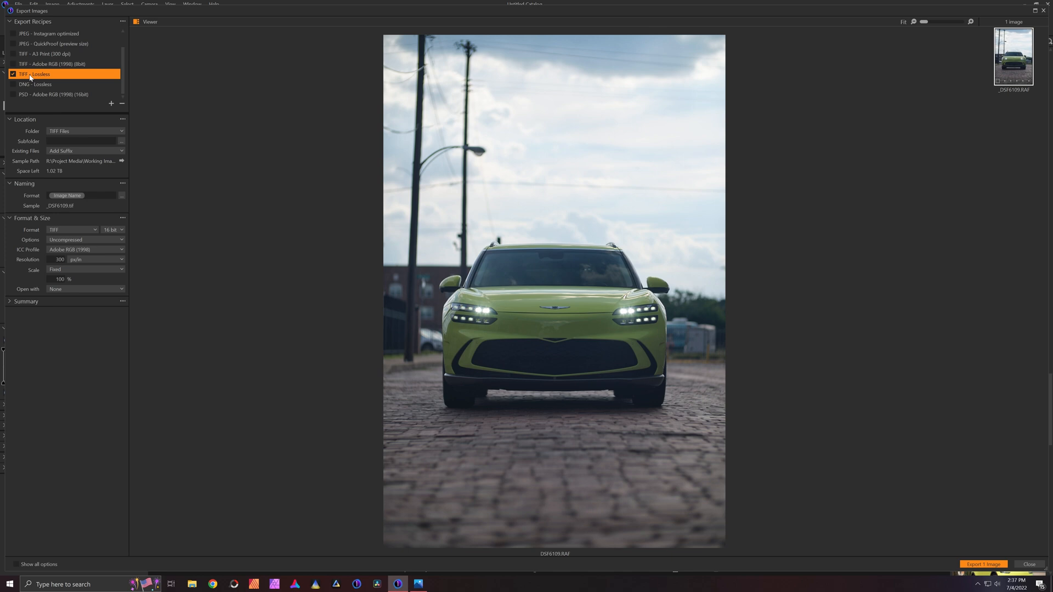
{"action": "mouse_move", "coordinate": [120, 235]}
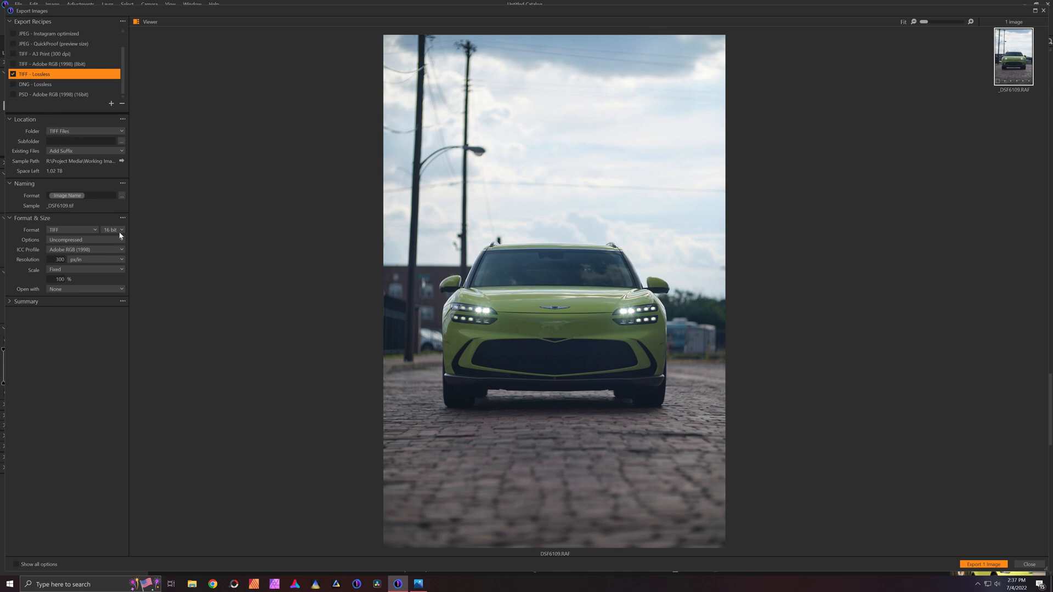
{"action": "left_click", "coordinate": [86, 240]}
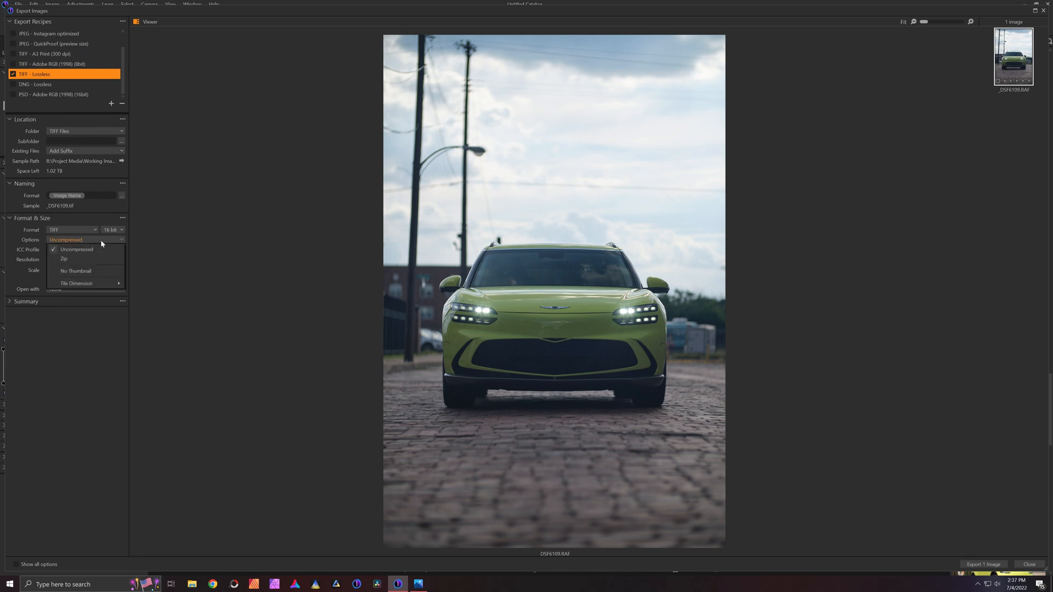
{"action": "left_click", "coordinate": [76, 249]}
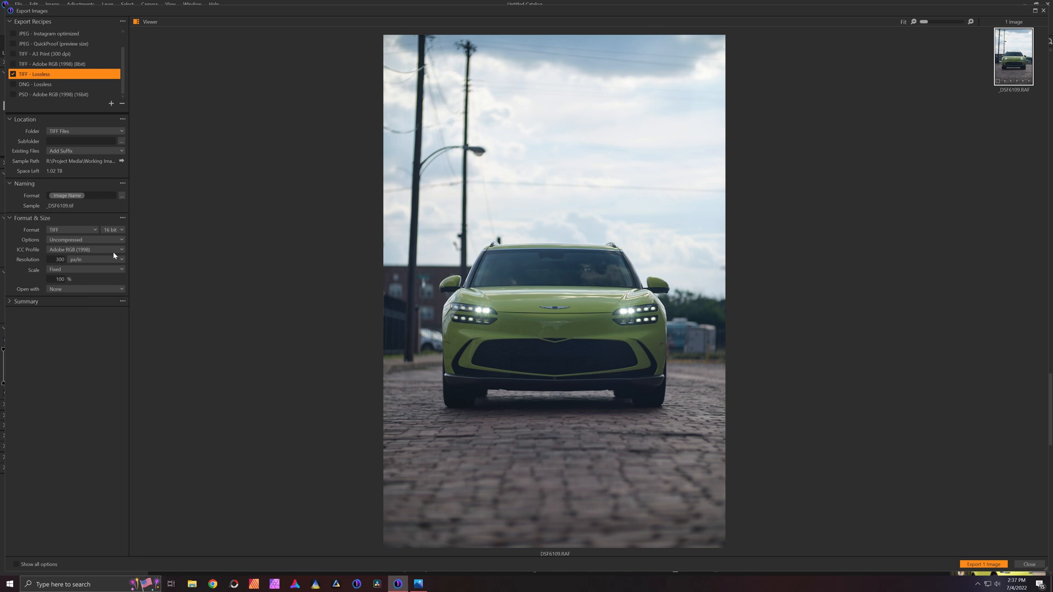
{"action": "mouse_move", "coordinate": [107, 256]}
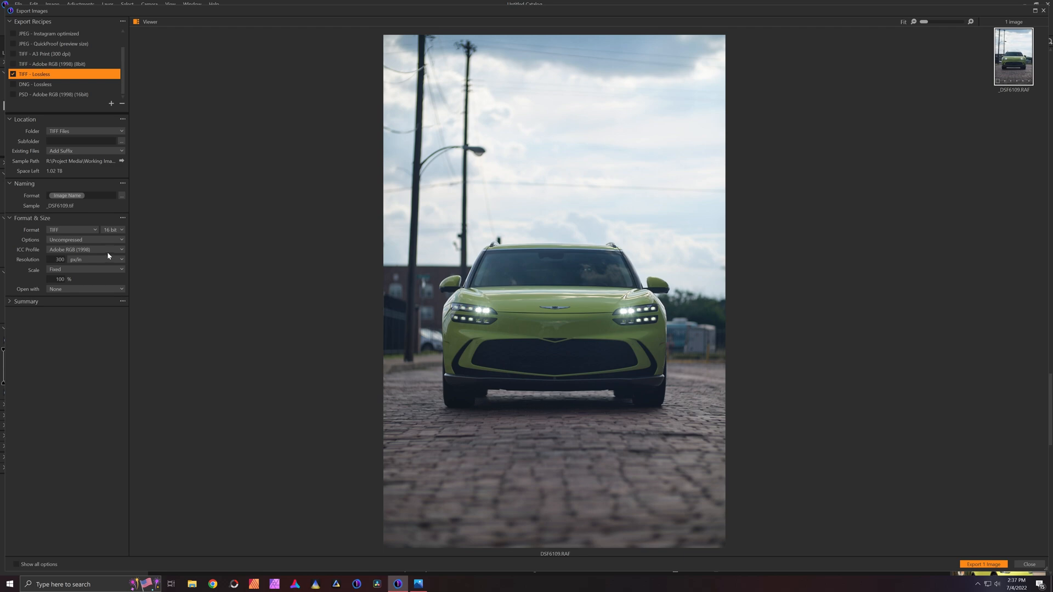
{"action": "mouse_move", "coordinate": [106, 285]}
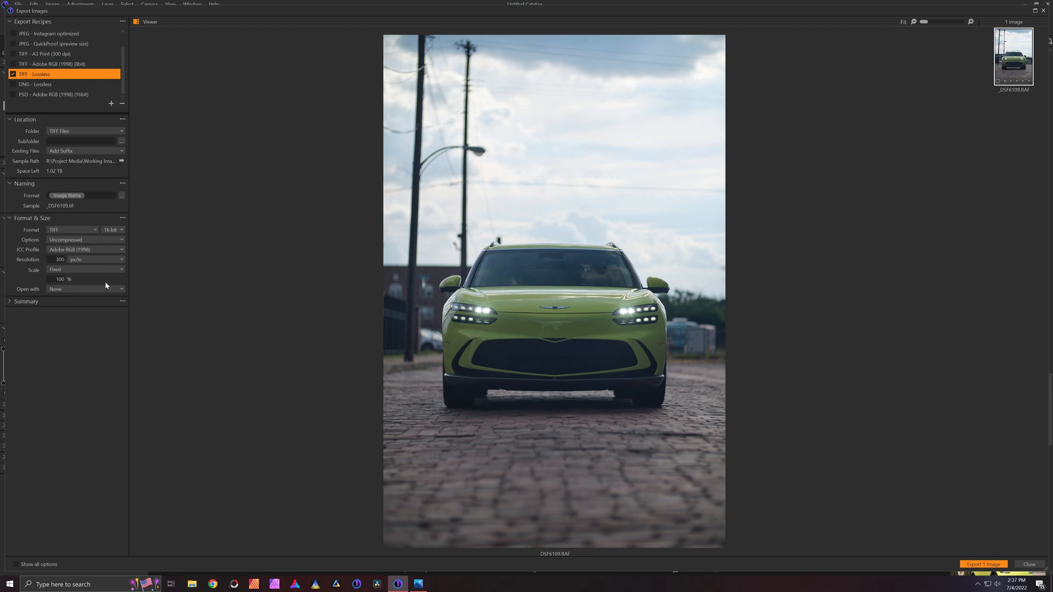
{"action": "left_click", "coordinate": [1027, 565]}
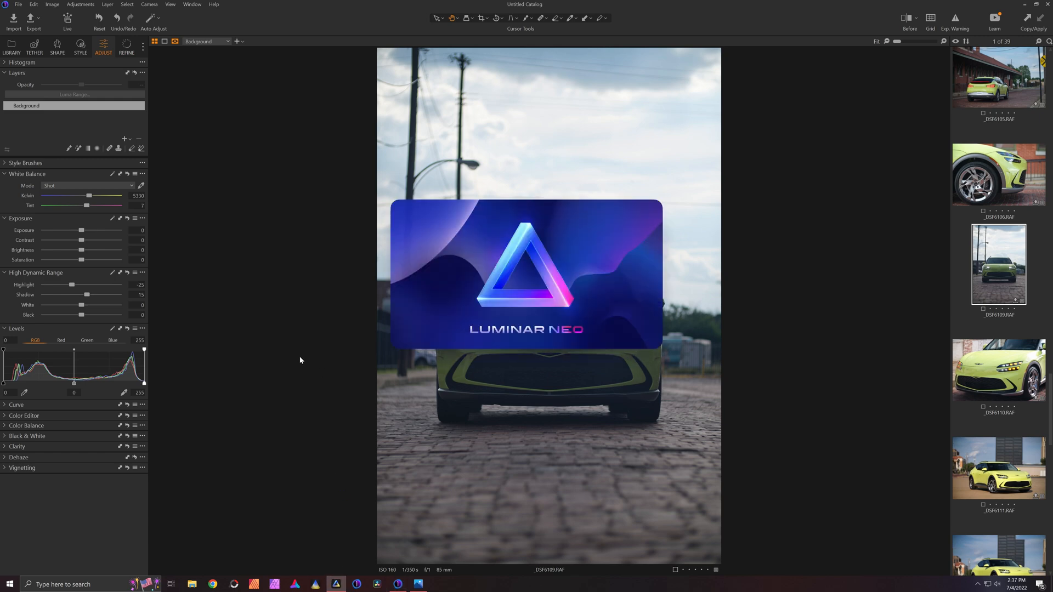
{"action": "mouse_move", "coordinate": [285, 282]}
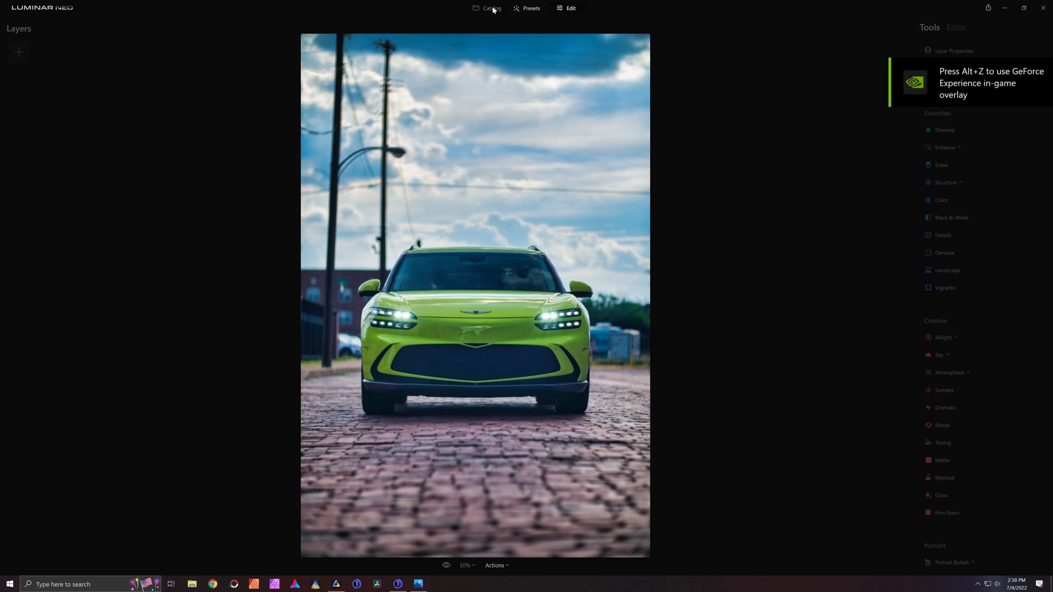
Browse the catalog and open the exported _DSF6109_V2.TIF SUV photo
{"action": "left_click", "coordinate": [491, 8]}
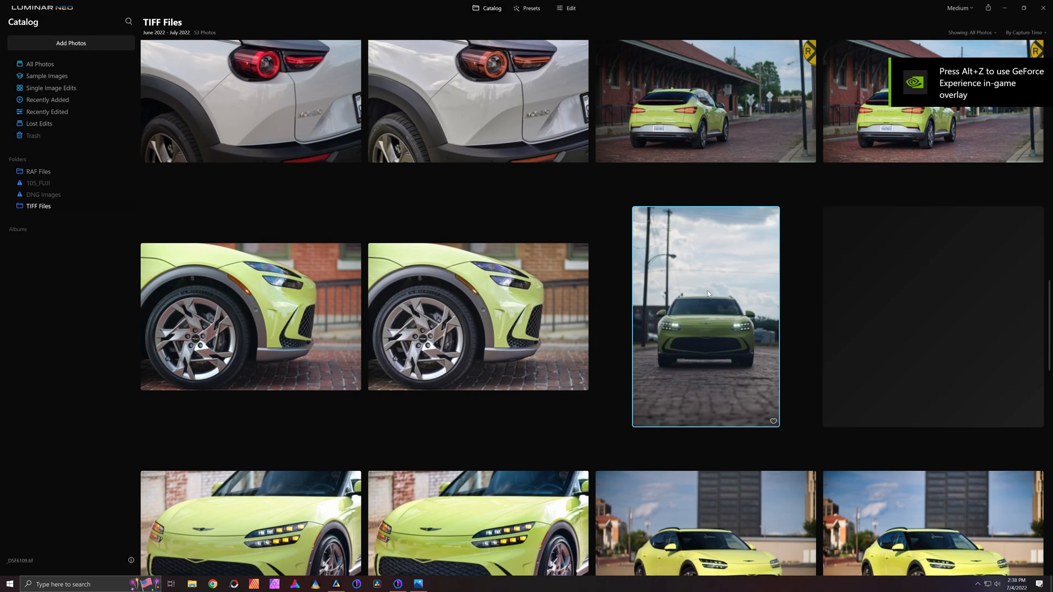
{"action": "double_click", "coordinate": [705, 317]}
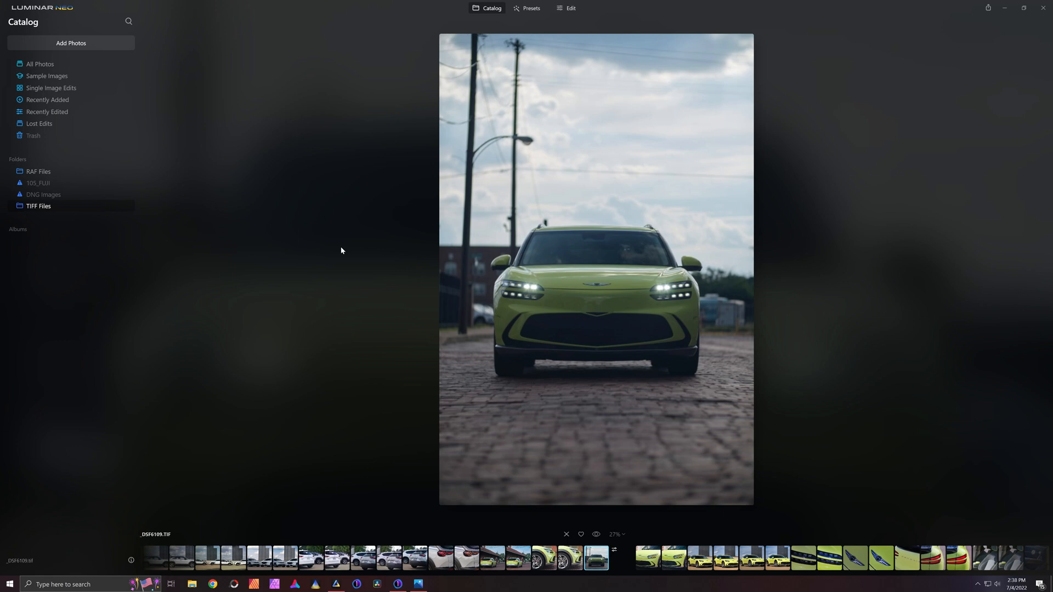
{"action": "mouse_move", "coordinate": [612, 565]}
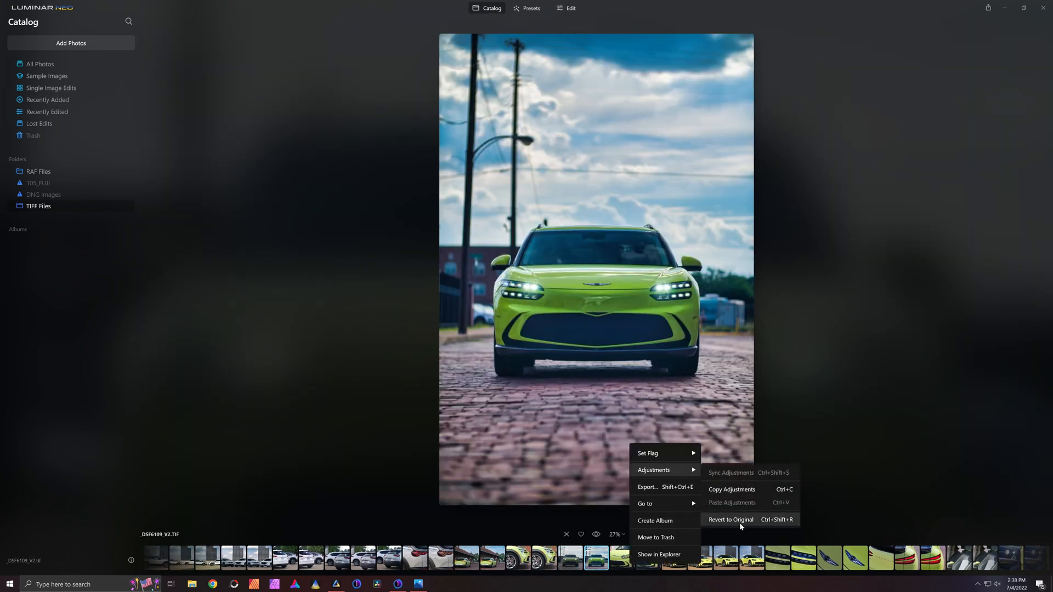
Select the original _DSF6109.TIF and zoom in and out on its preview
{"action": "left_click", "coordinate": [730, 520]}
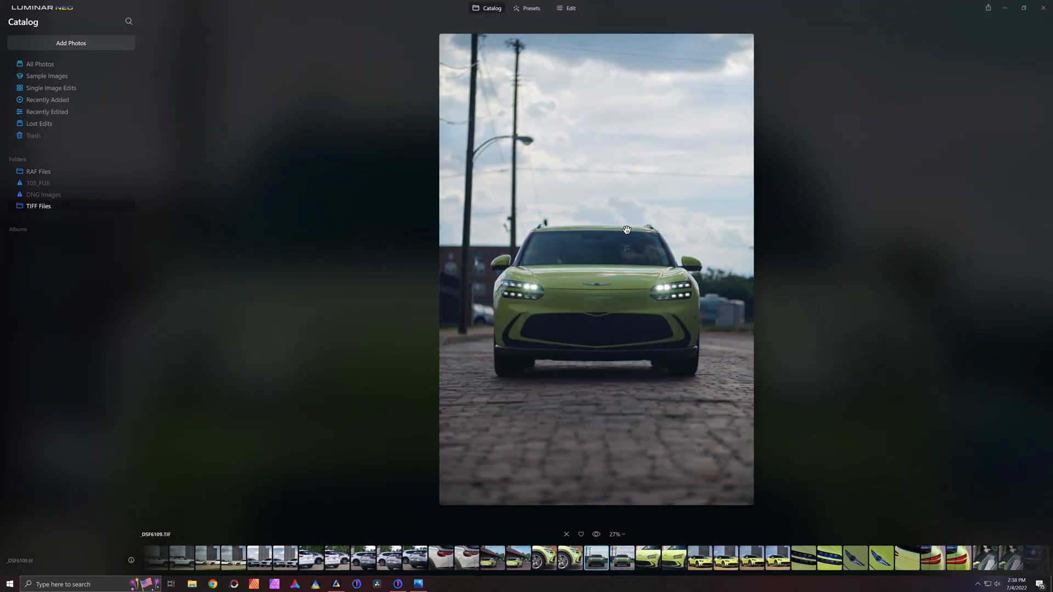
{"action": "scroll", "scroll_direction": "up", "scroll_amount": 3}
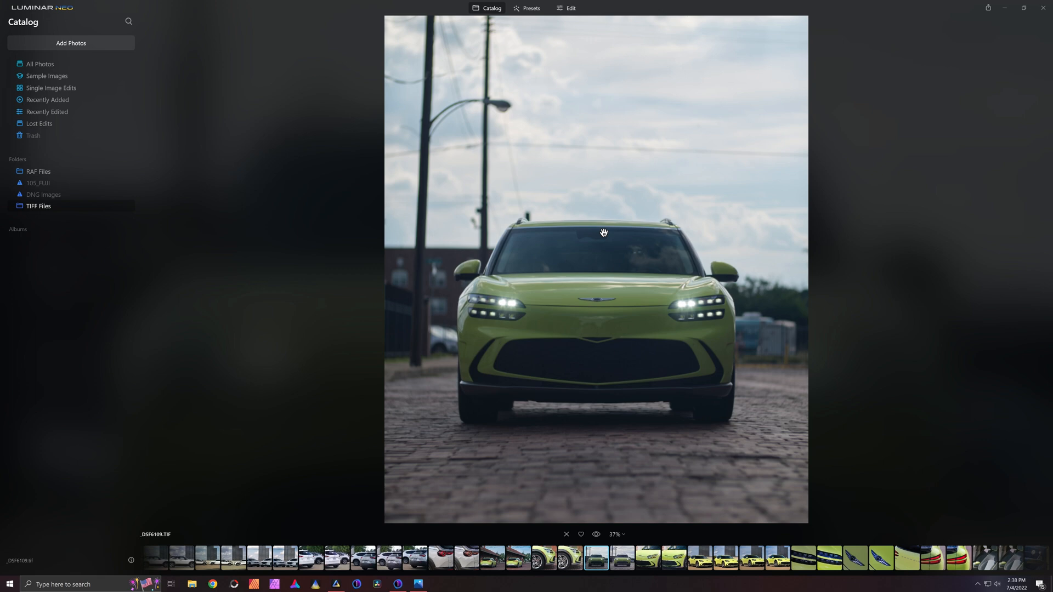
{"action": "scroll", "scroll_direction": "down", "scroll_amount": 3}
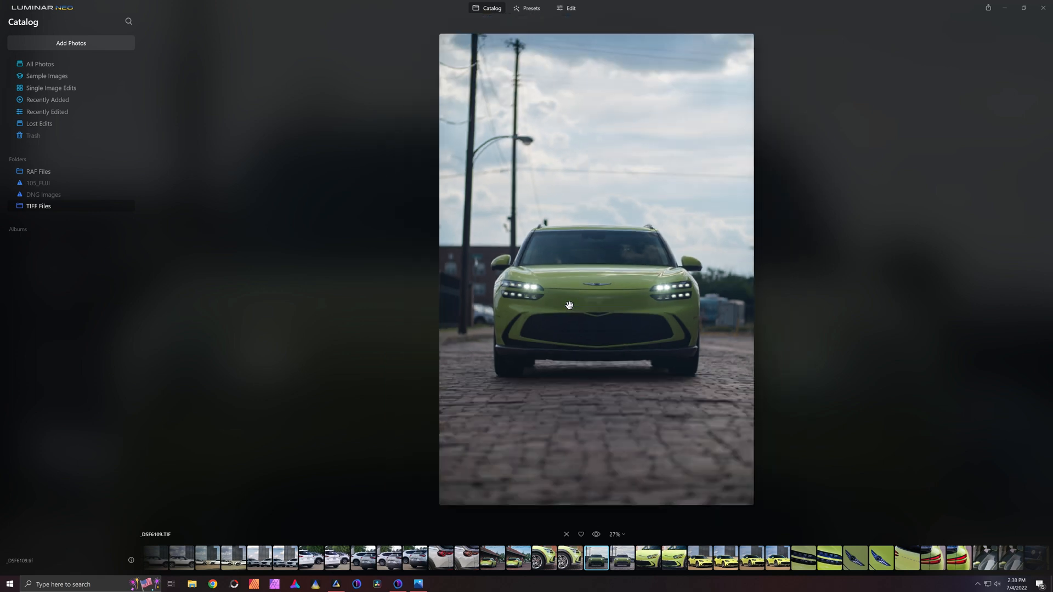
{"action": "scroll", "scroll_direction": "up", "scroll_amount": 3}
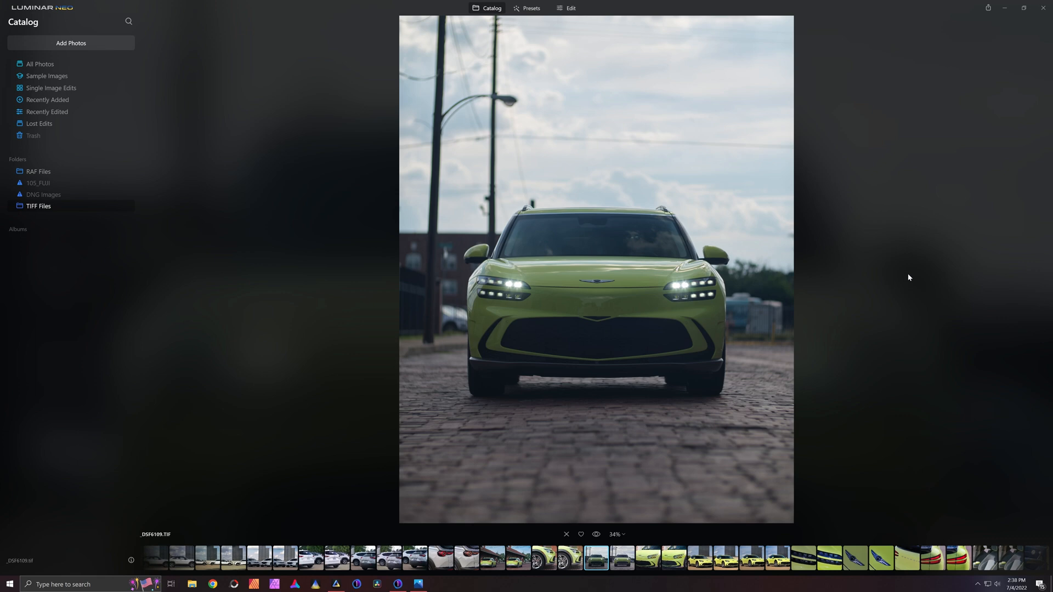
{"action": "left_click", "coordinate": [570, 9]}
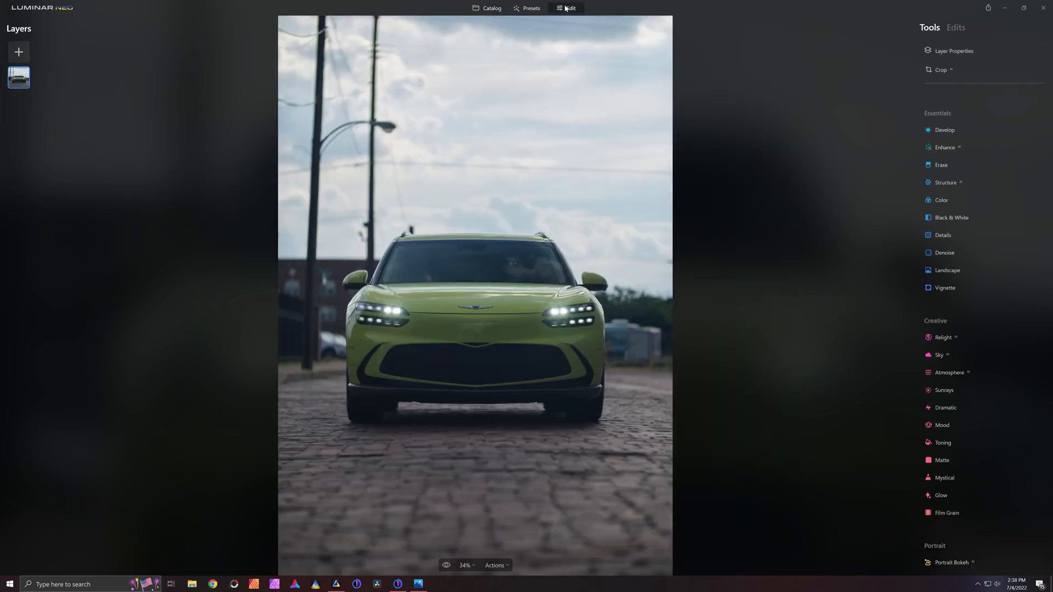
Raise the Enhance Accent slider to about 60 for a deeper sky
{"action": "left_click", "coordinate": [946, 147]}
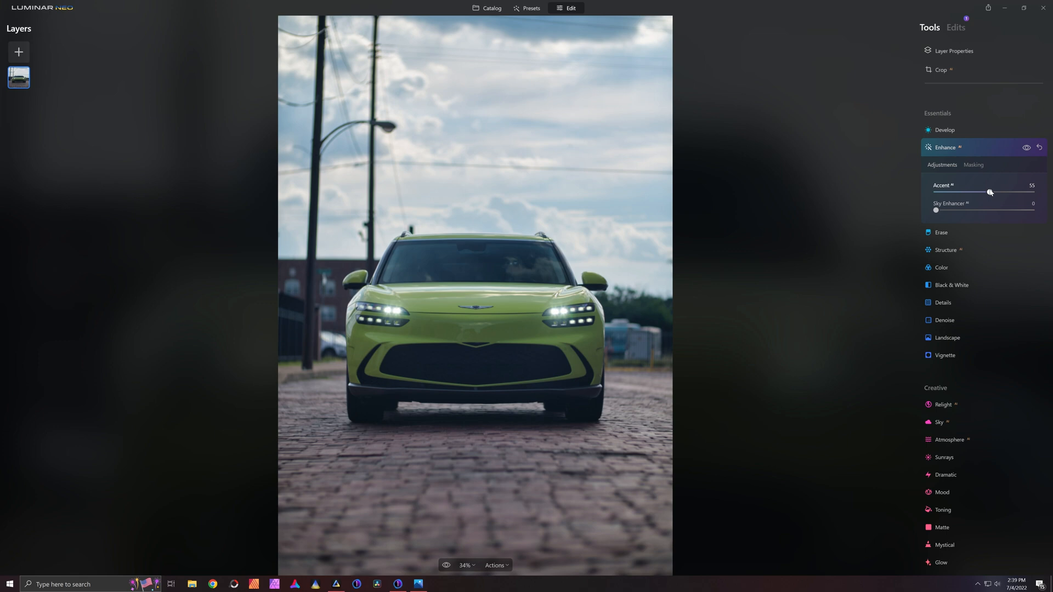
{"action": "left_click", "coordinate": [1040, 148]}
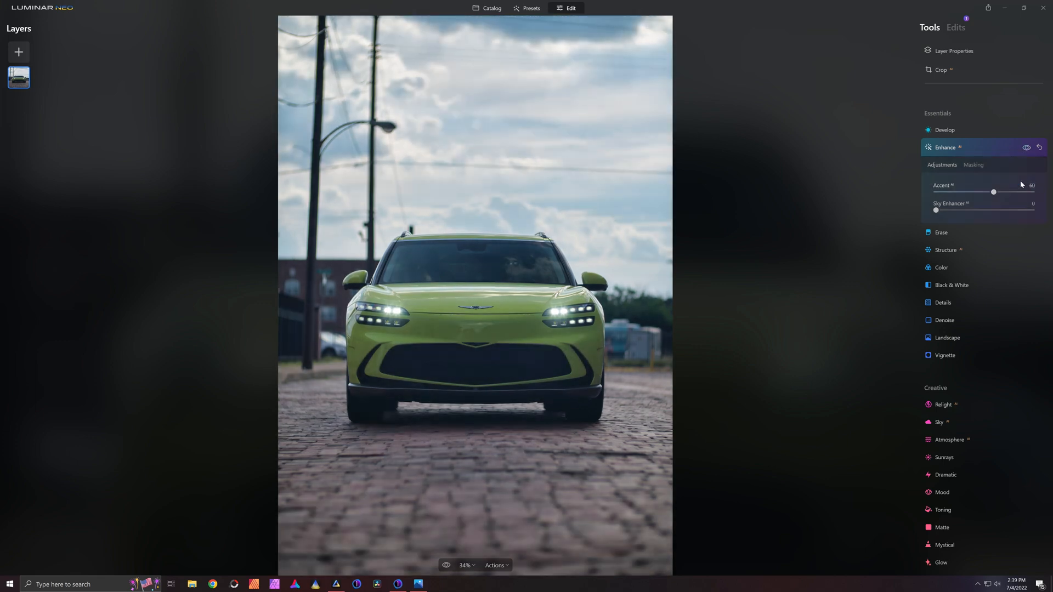
{"action": "left_click", "coordinate": [946, 250]}
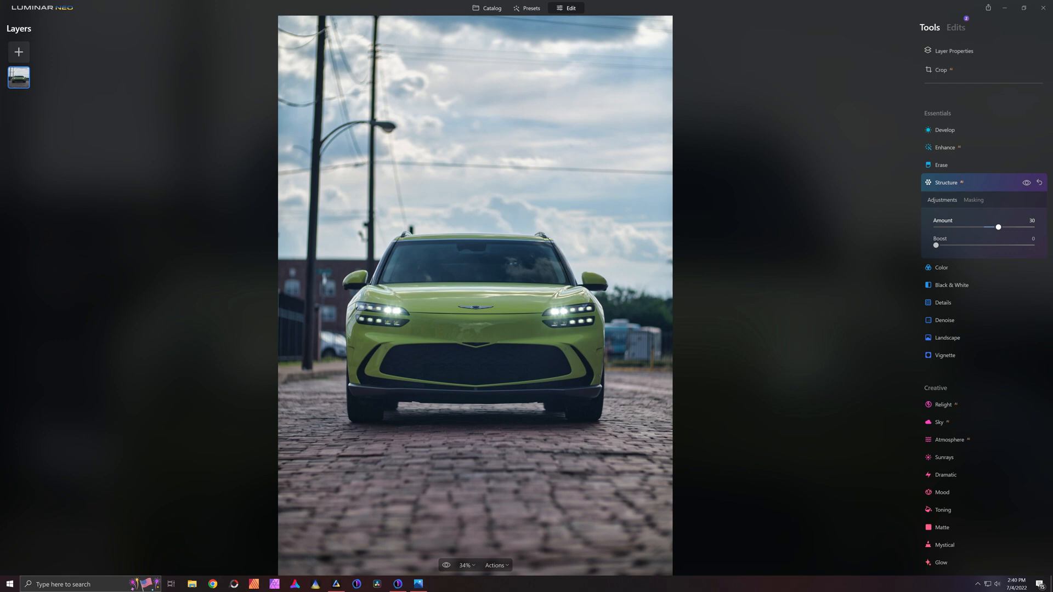
{"action": "mouse_move", "coordinate": [628, 357]}
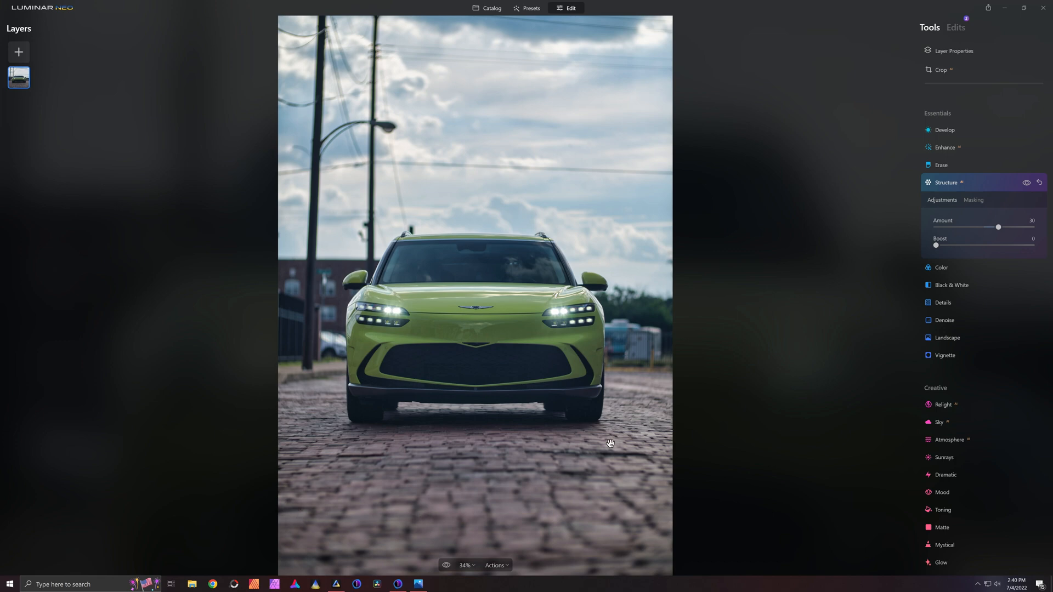
{"action": "mouse_move", "coordinate": [785, 412]}
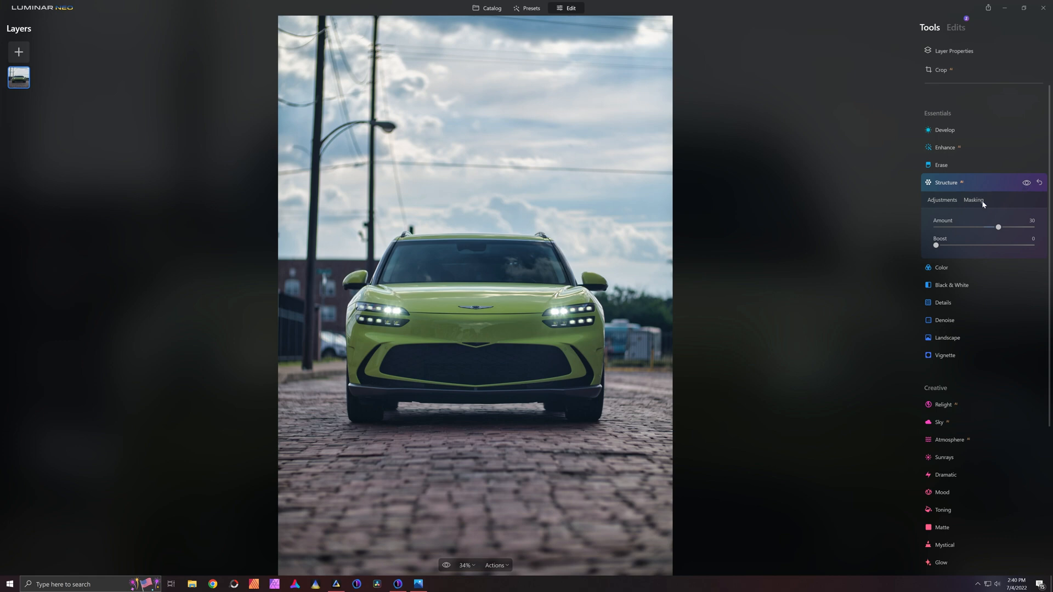
Preview the Mask AI Transport mask for Structure, then return to masking options
{"action": "left_click", "coordinate": [973, 199]}
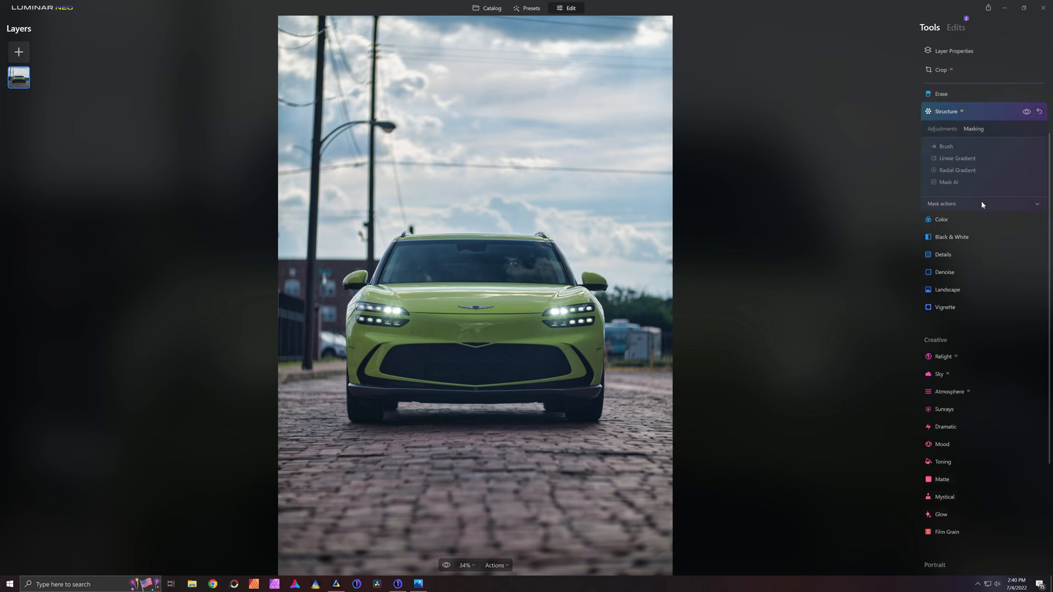
{"action": "left_click", "coordinate": [949, 181]}
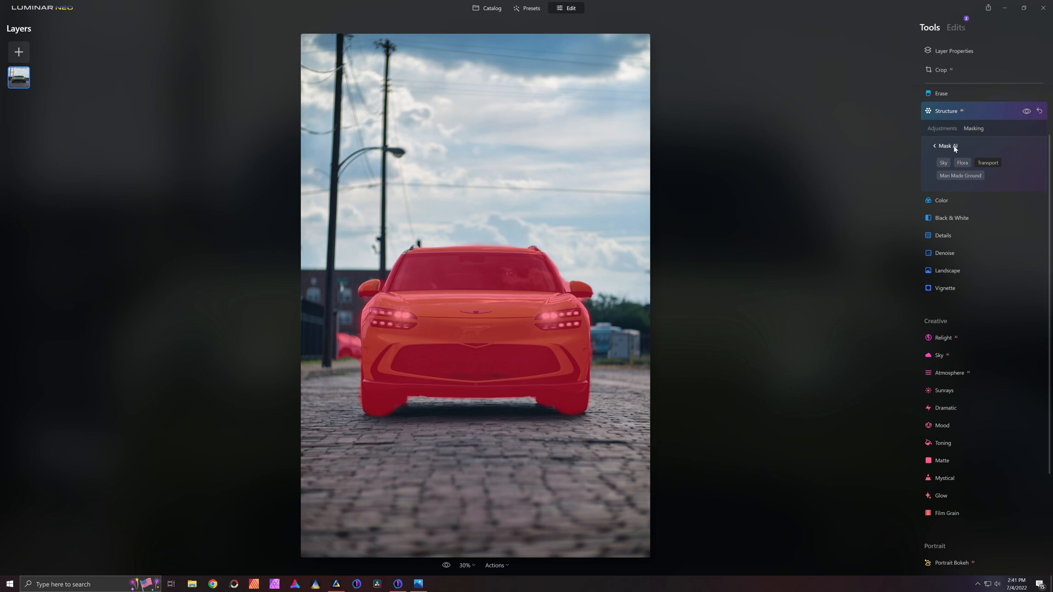
{"action": "mouse_move", "coordinate": [952, 151]}
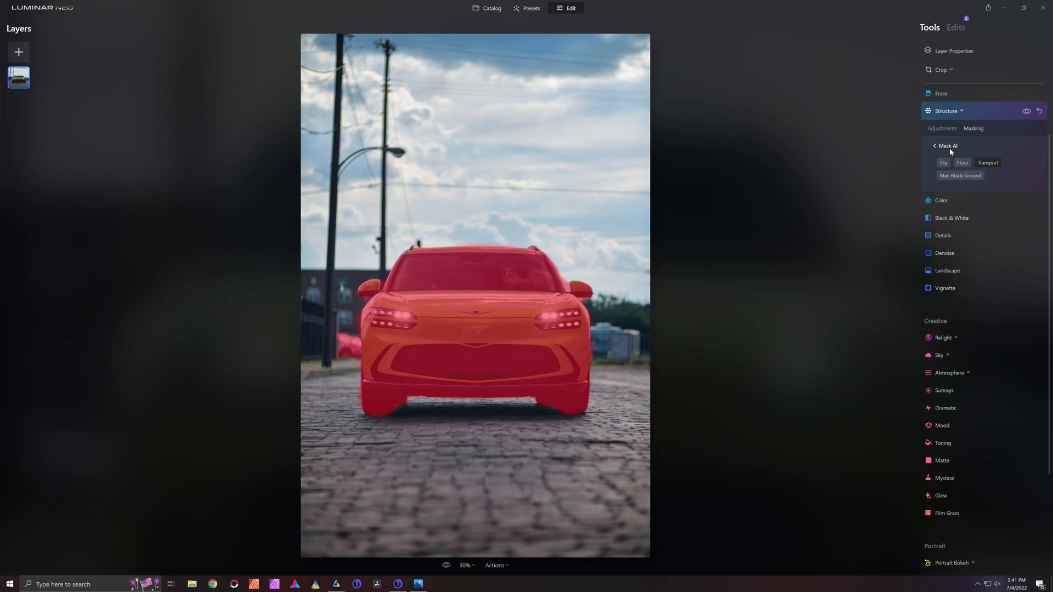
{"action": "mouse_move", "coordinate": [949, 150]}
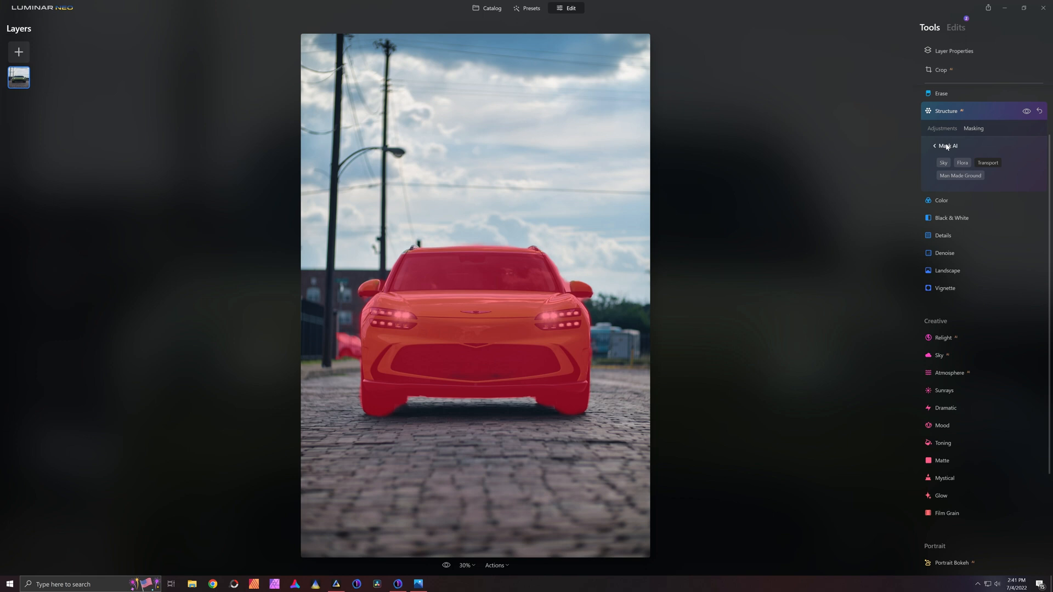
{"action": "left_click", "coordinate": [934, 146]}
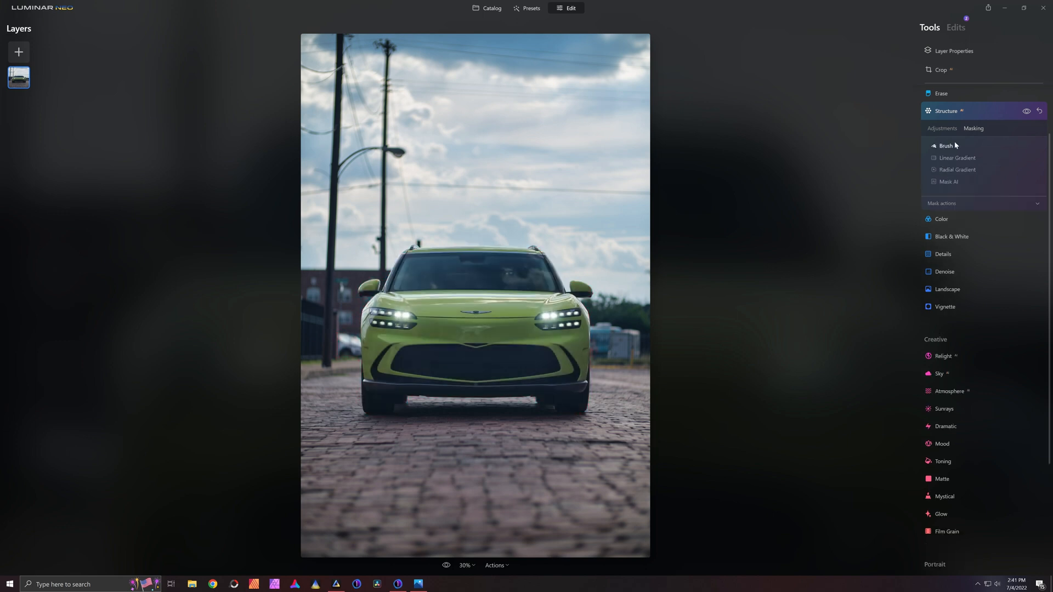
Erase and repaint a Structure brush mask at strength 50
{"action": "left_click", "coordinate": [947, 146]}
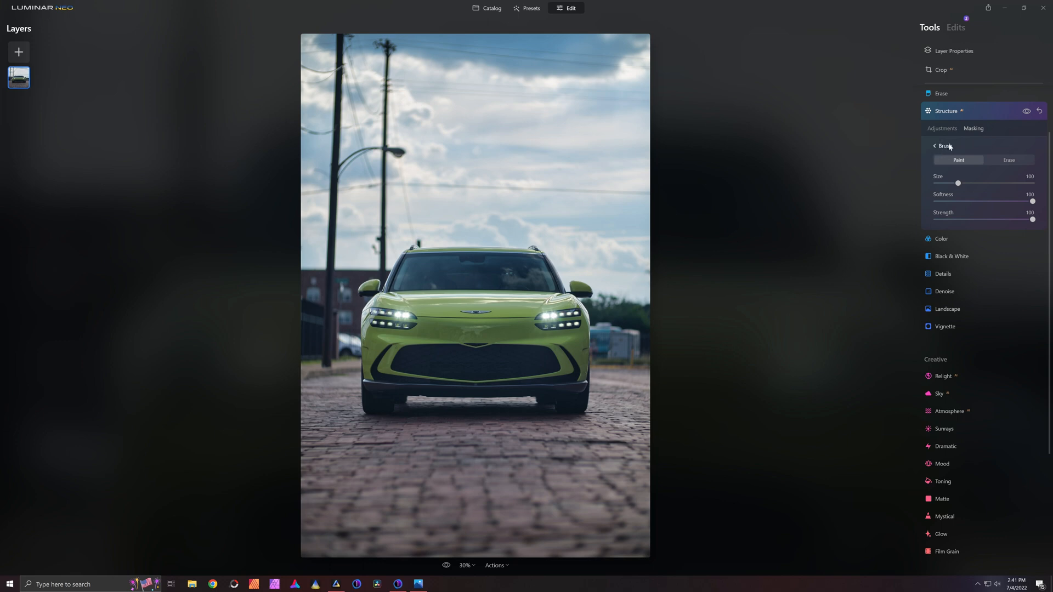
{"action": "left_click", "coordinate": [1008, 159]}
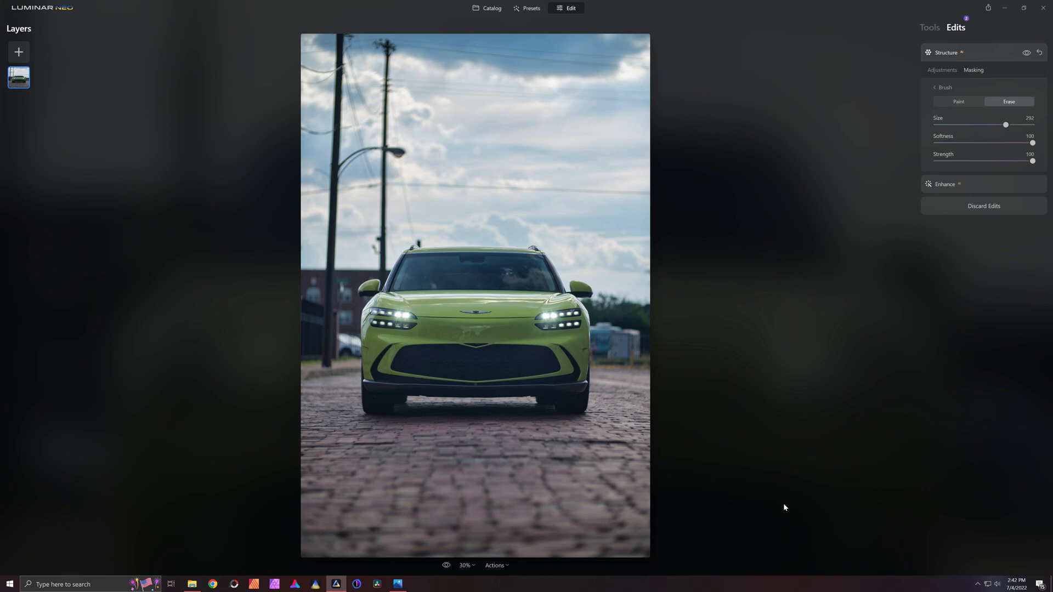
{"action": "left_click", "coordinate": [958, 101]}
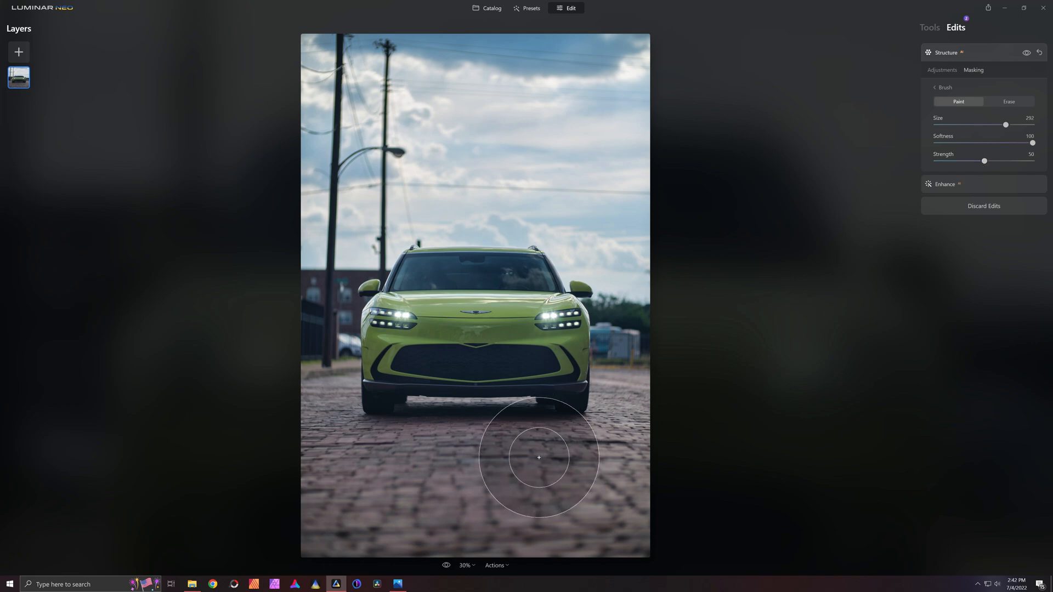
{"action": "mouse_move", "coordinate": [322, 467]}
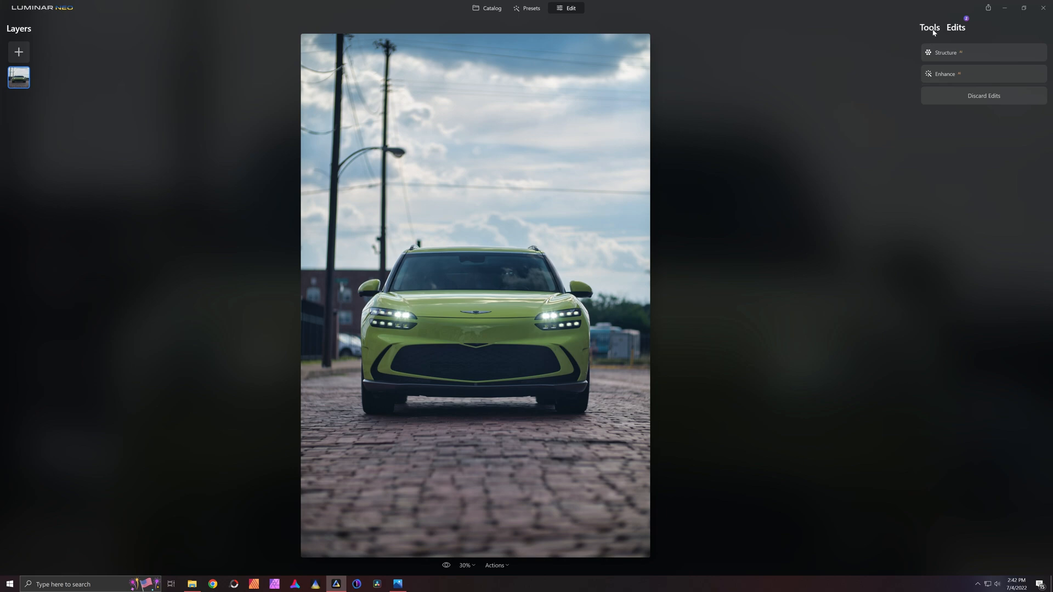
{"action": "left_click", "coordinate": [930, 27]}
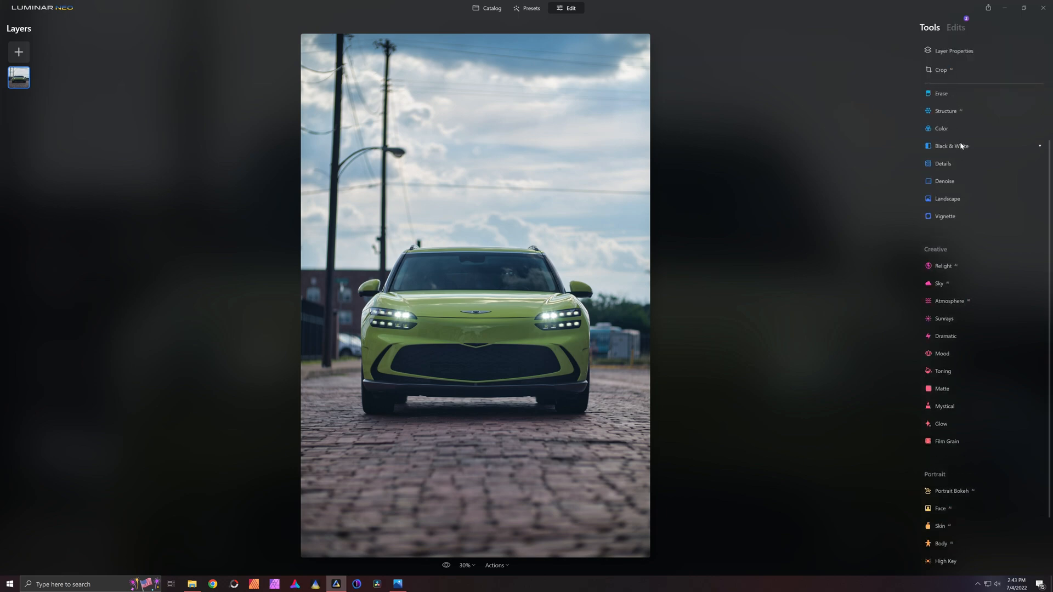
{"action": "mouse_move", "coordinate": [958, 179]}
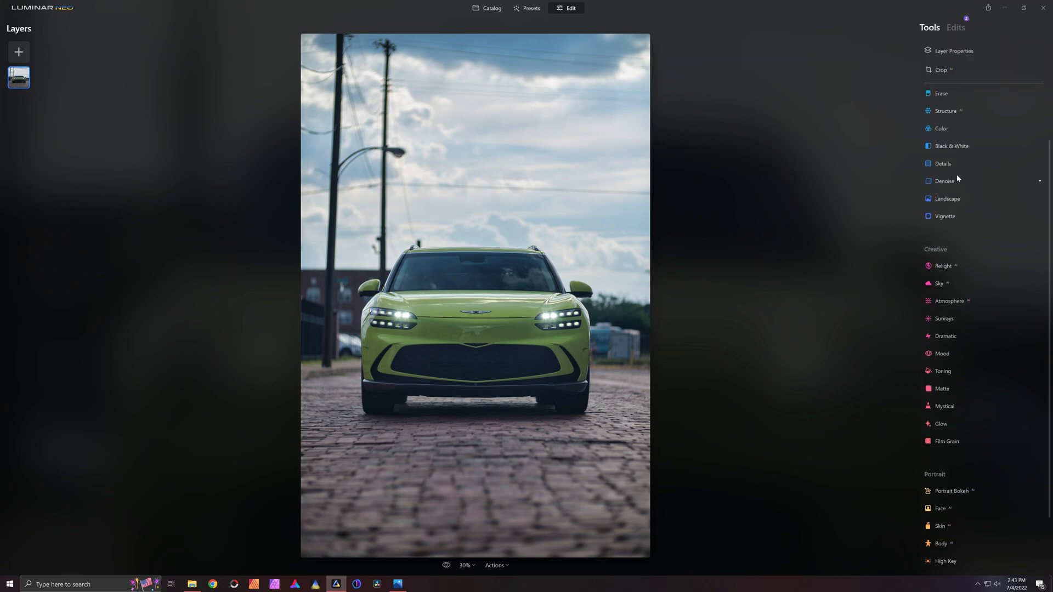
Set Medium Details to 20 and choose a brush mask at size 184, strength 100
{"action": "left_click", "coordinate": [943, 164]}
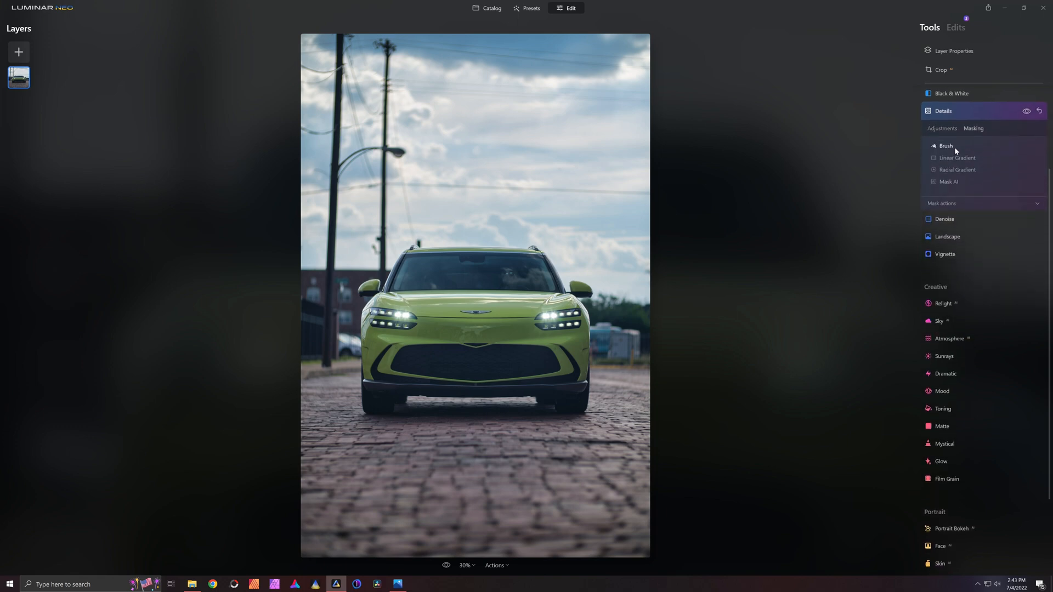
{"action": "left_click", "coordinate": [946, 146]}
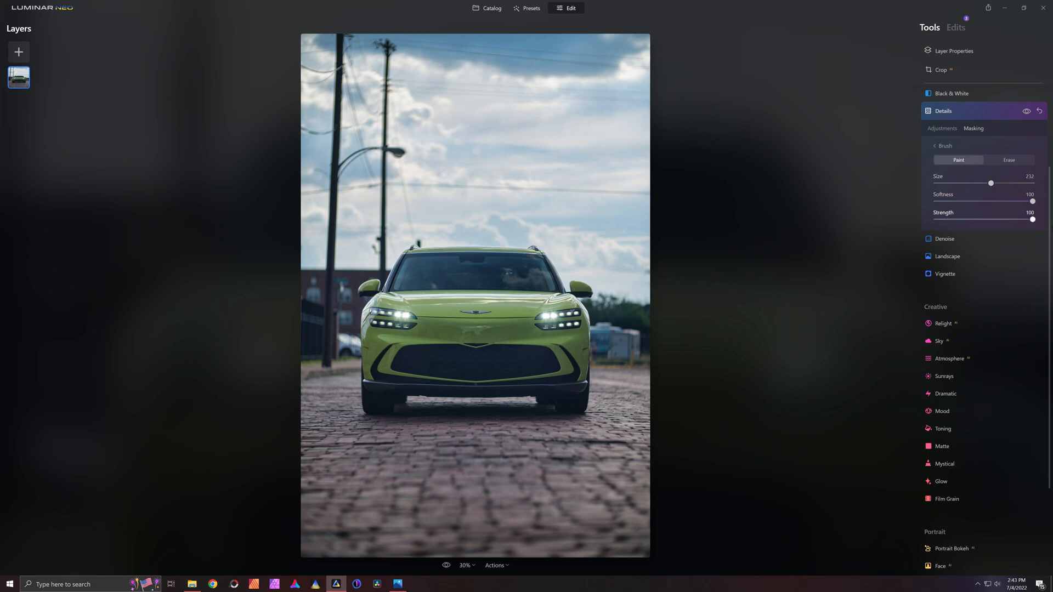
{"action": "mouse_move", "coordinate": [800, 464]}
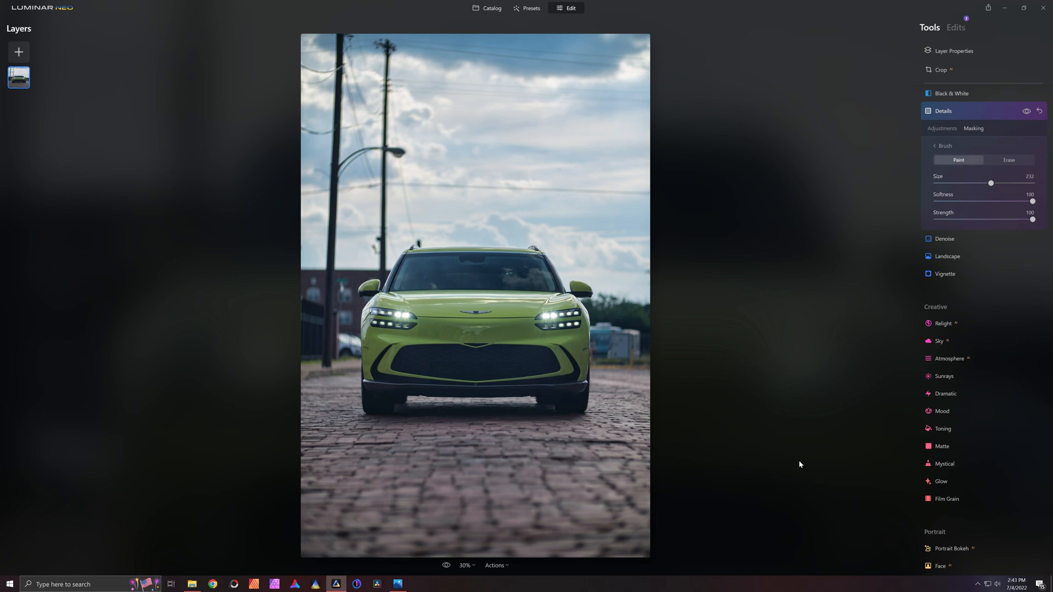
{"action": "mouse_move", "coordinate": [756, 470]}
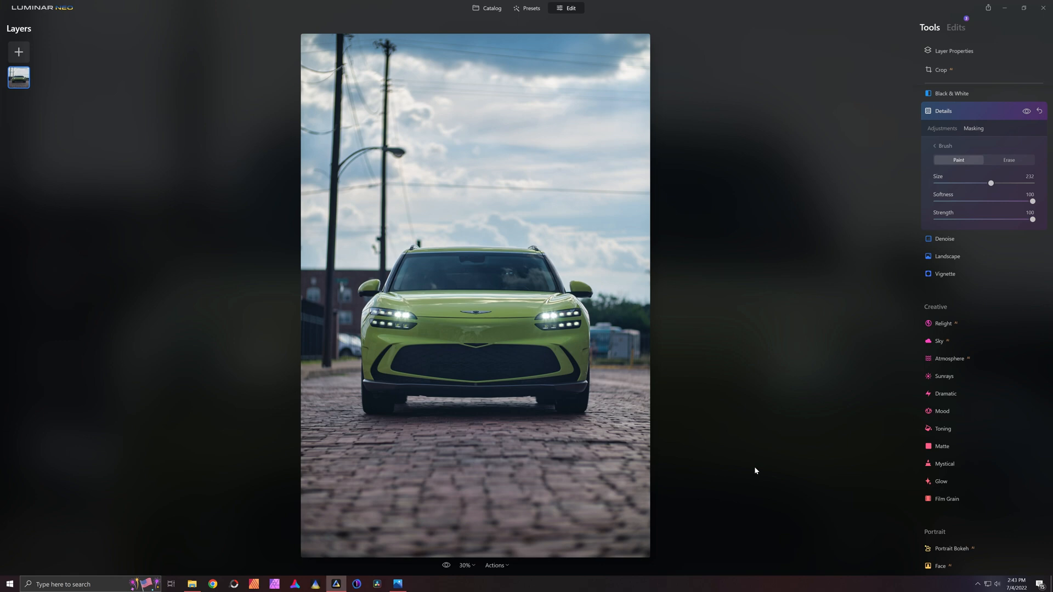
{"action": "mouse_move", "coordinate": [536, 353]}
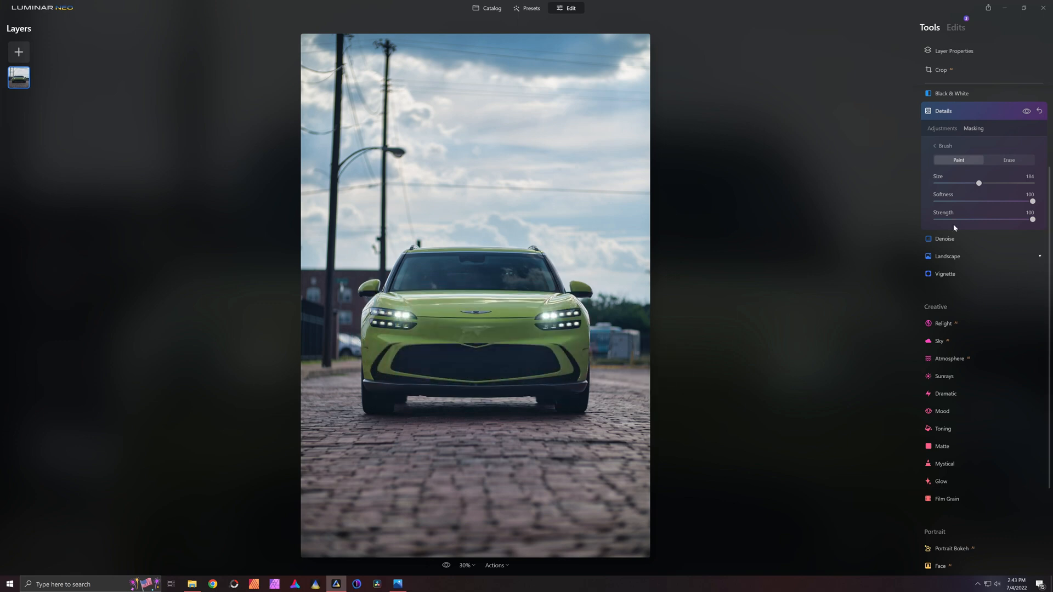
{"action": "left_click", "coordinate": [943, 128]}
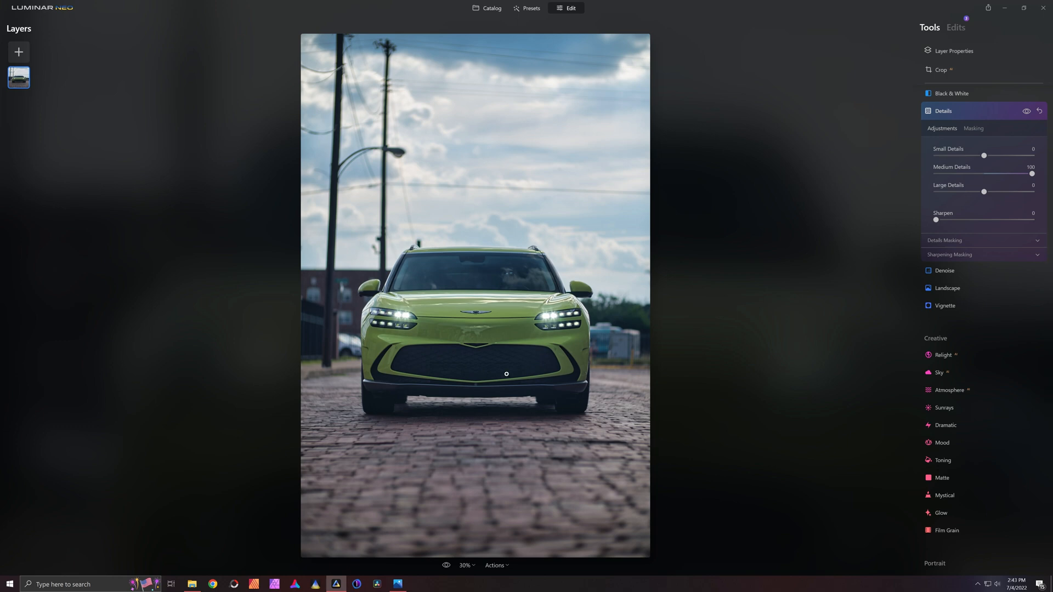
{"action": "mouse_move", "coordinate": [538, 359]}
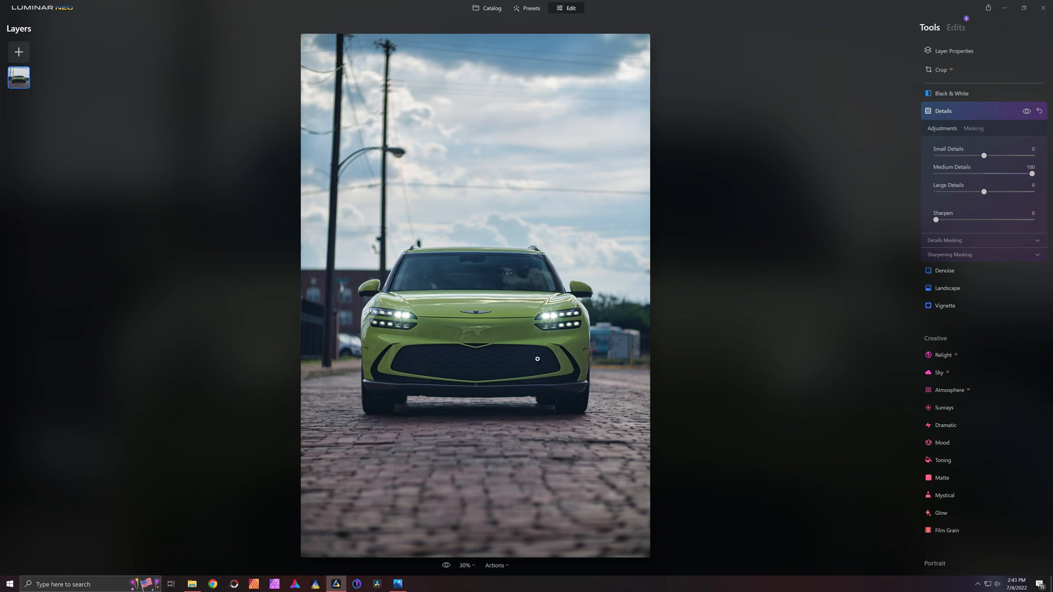
{"action": "mouse_move", "coordinate": [487, 340]}
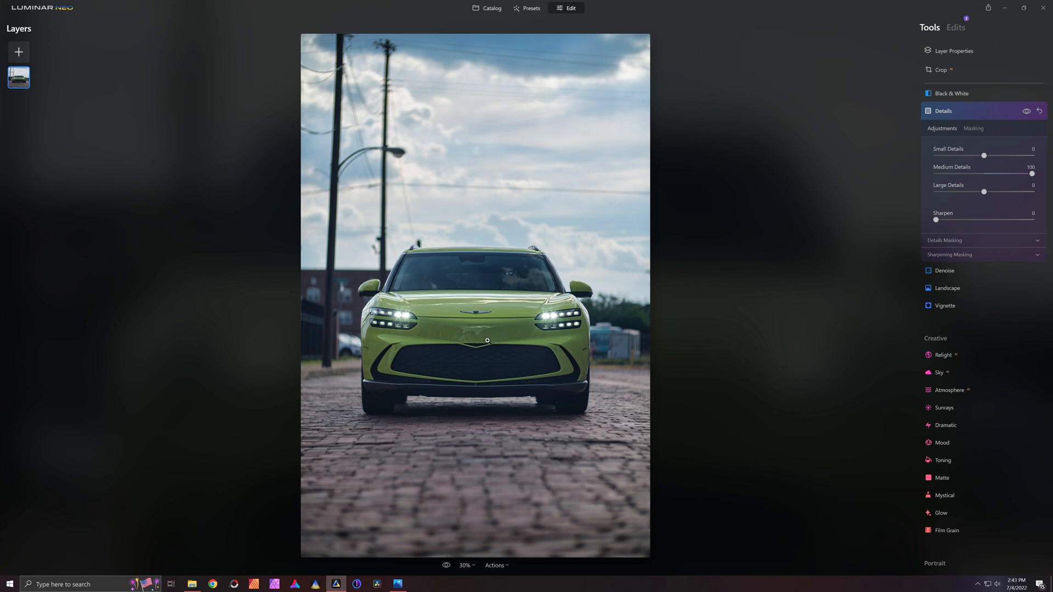
{"action": "mouse_move", "coordinate": [555, 318]}
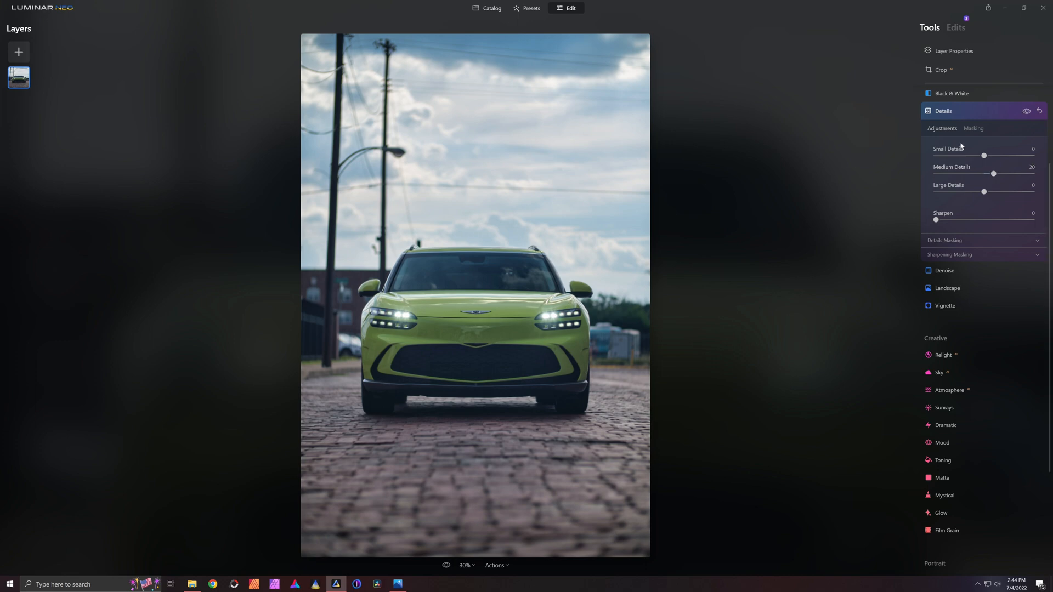
{"action": "mouse_move", "coordinate": [983, 111]}
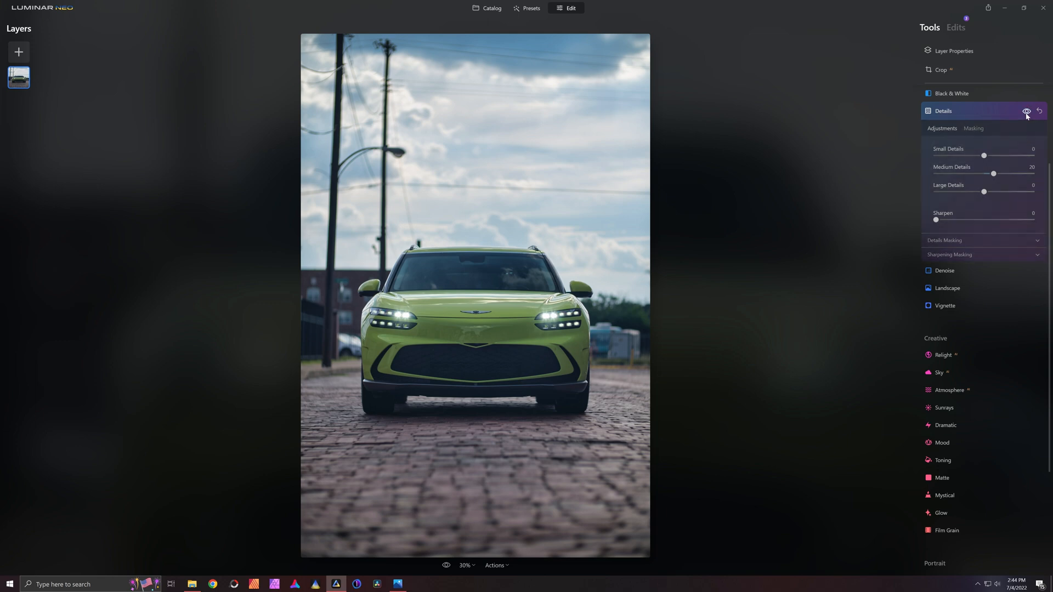
{"action": "left_click", "coordinate": [974, 128]}
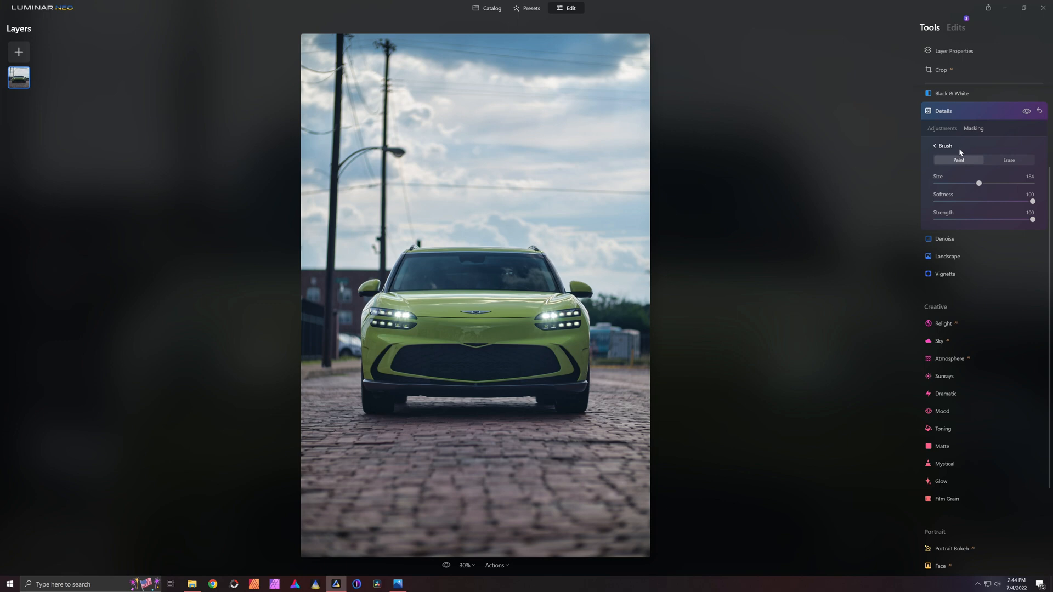
{"action": "mouse_move", "coordinate": [610, 345]}
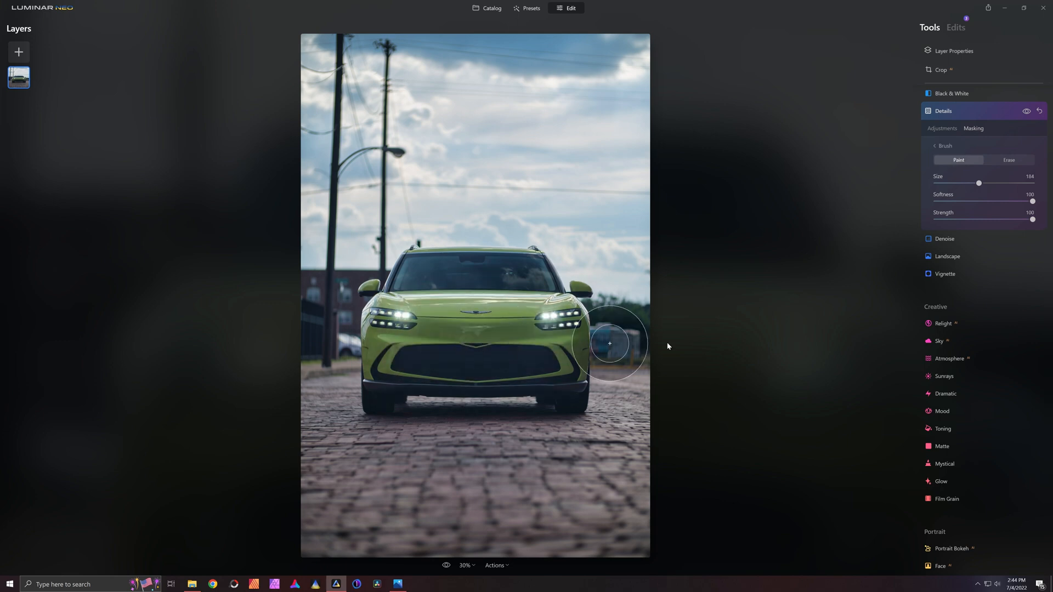
Paint the Details mask over the green SUV, scroll the tools, then switch to Affinity Photo
{"action": "left_click", "coordinate": [943, 110]}
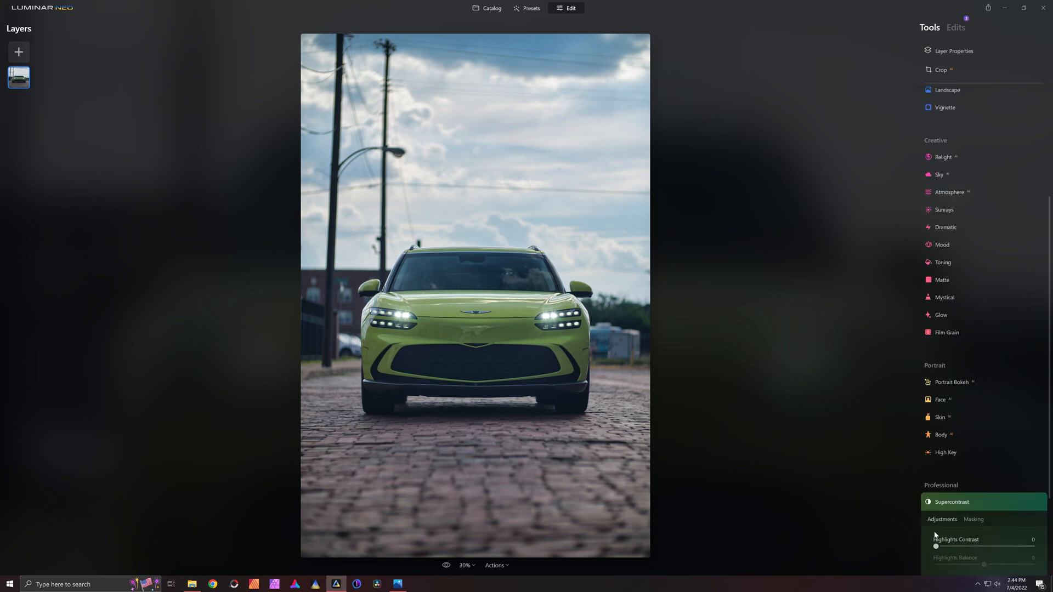
{"action": "scroll", "scroll_direction": "down", "scroll_amount": 3}
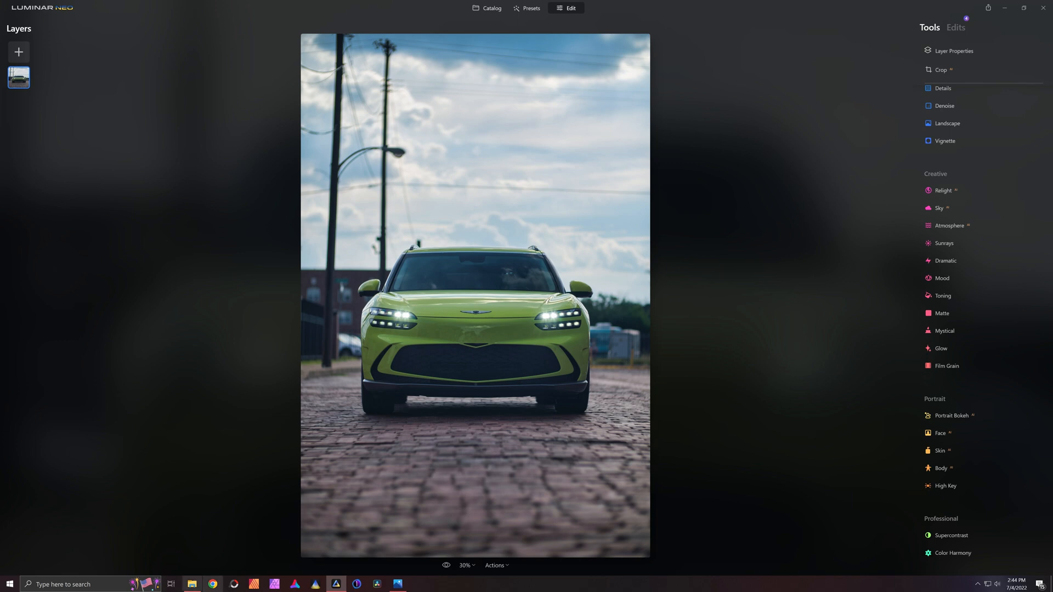
{"action": "left_click", "coordinate": [275, 584]}
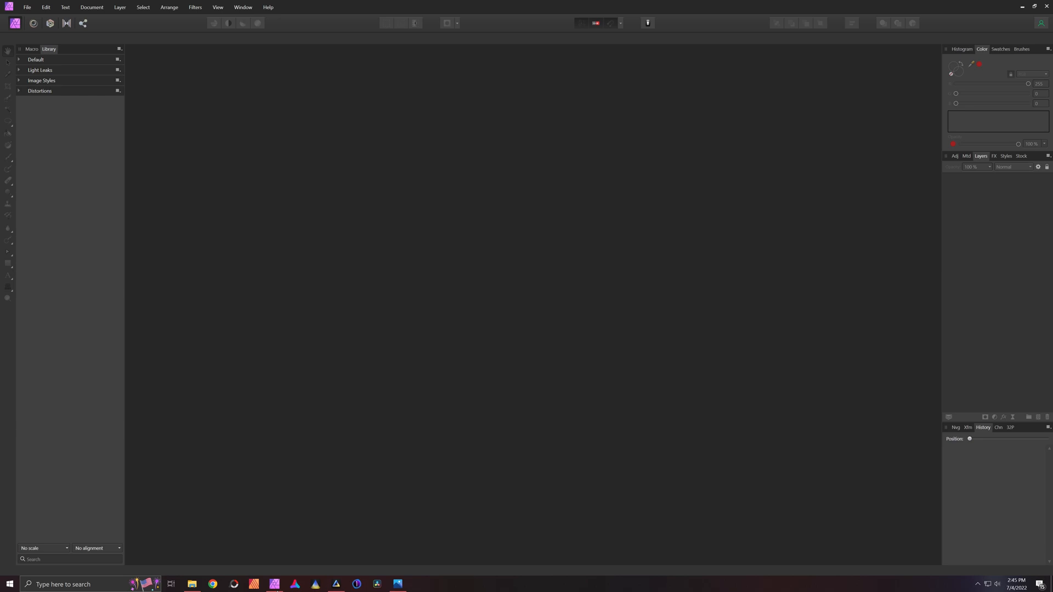
{"action": "mouse_move", "coordinate": [515, 313]}
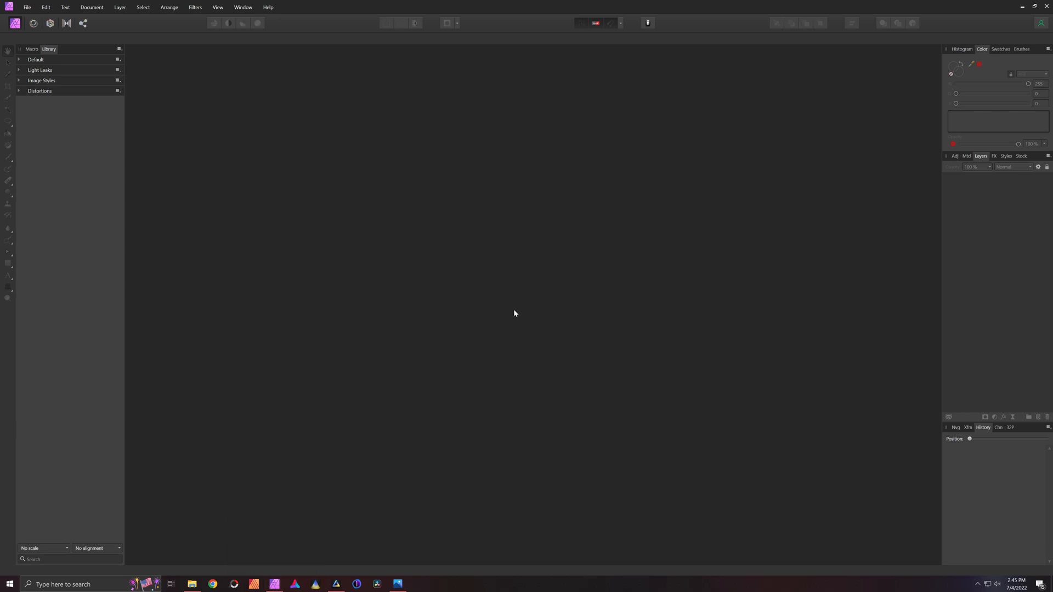
{"action": "mouse_move", "coordinate": [496, 312]}
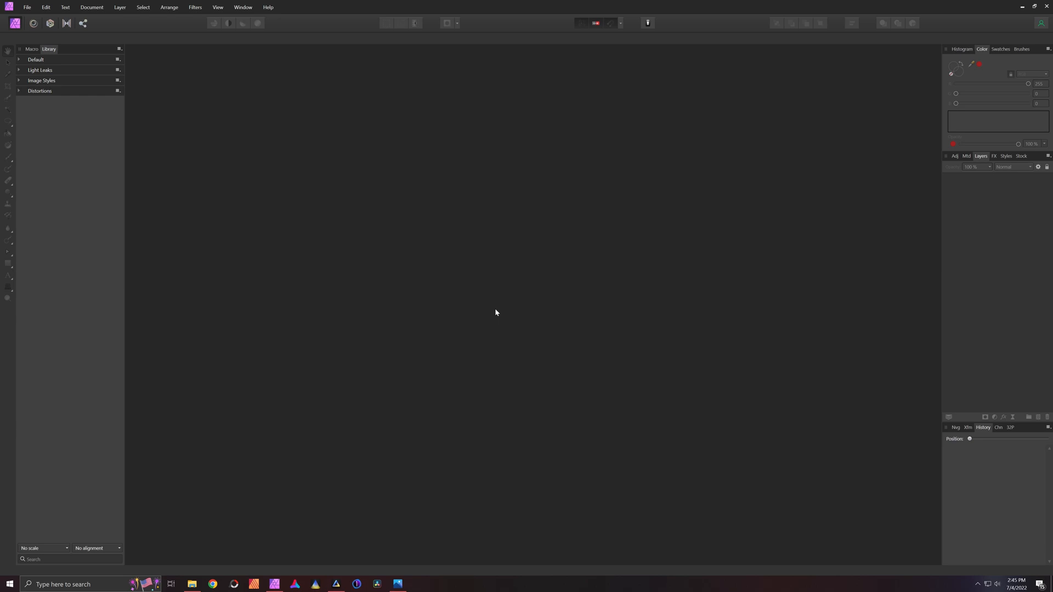
{"action": "mouse_move", "coordinate": [812, 269]}
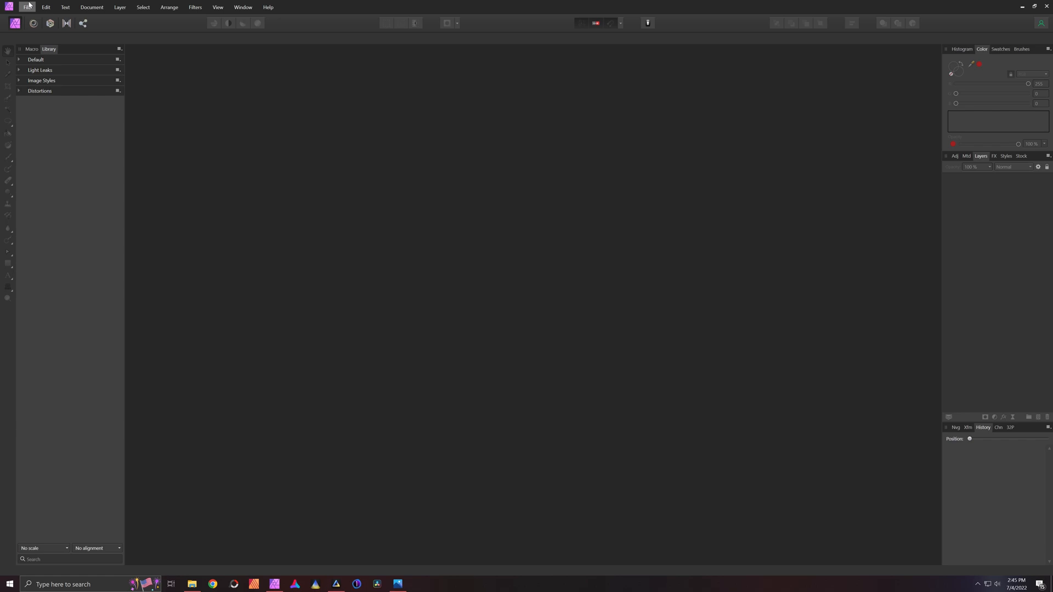
{"action": "mouse_move", "coordinate": [65, 100]}
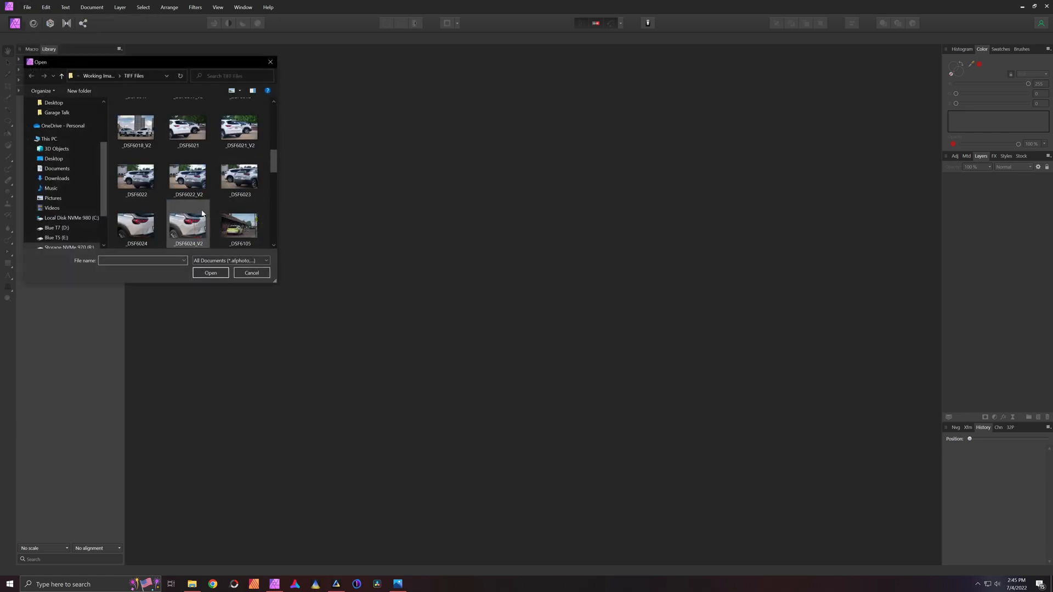
Scroll the TIFF Files folder in the Open dialog toward the _V2 SUV image
{"action": "scroll", "scroll_direction": "down", "scroll_amount": 3}
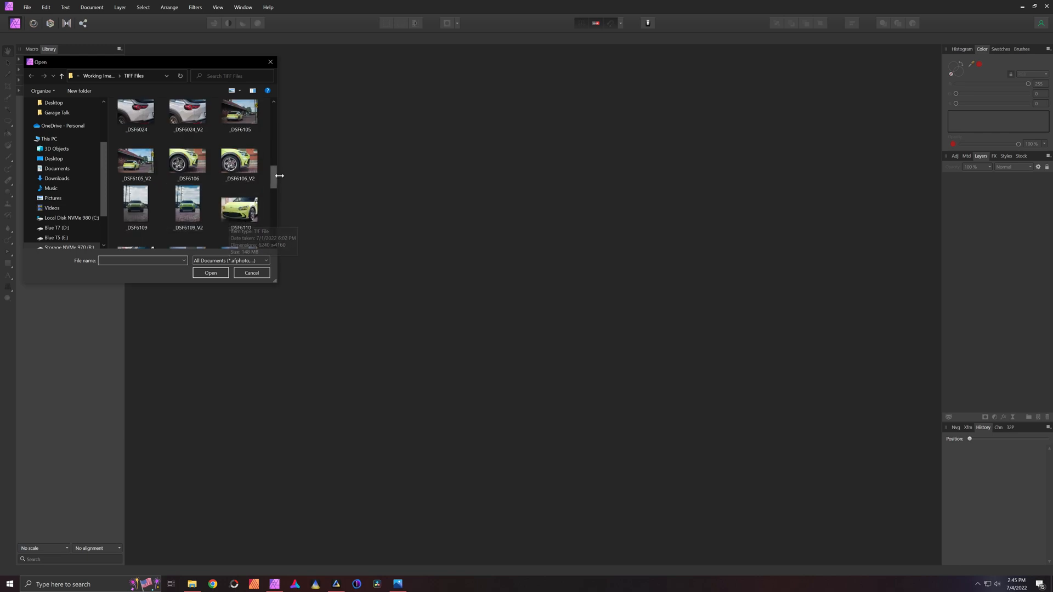
{"action": "mouse_move", "coordinate": [272, 186]}
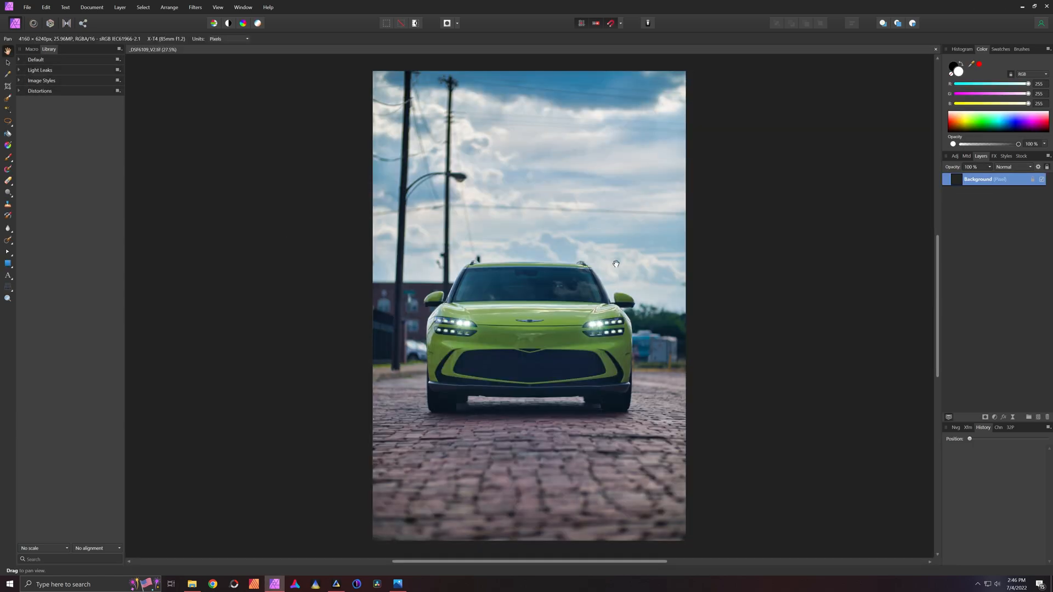
{"action": "mouse_move", "coordinate": [750, 302]}
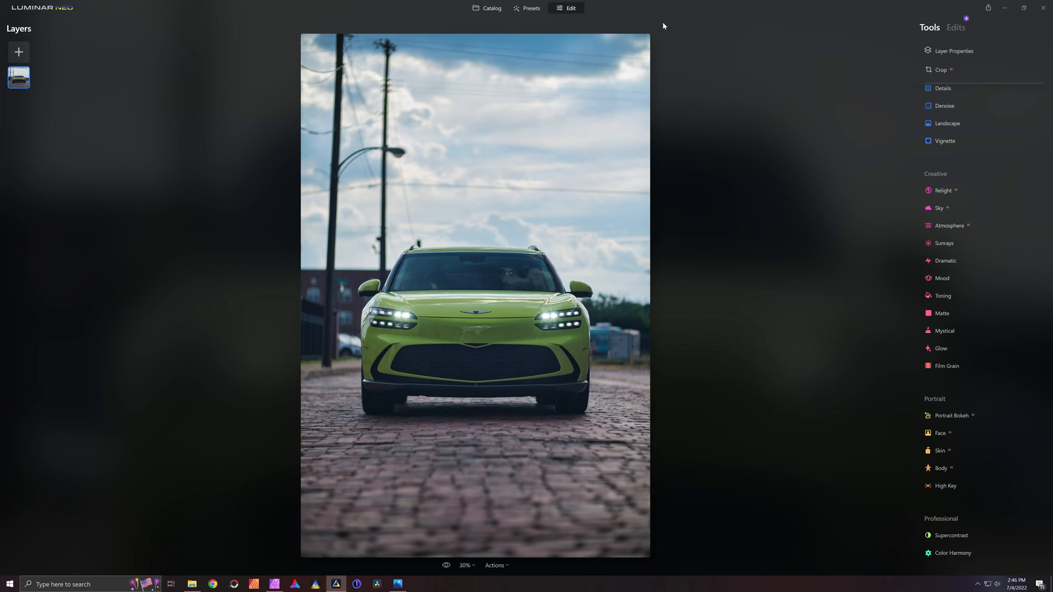
Start exporting the SUV photo to a folder with Adobe RGB colour space
{"action": "left_click", "coordinate": [988, 7]}
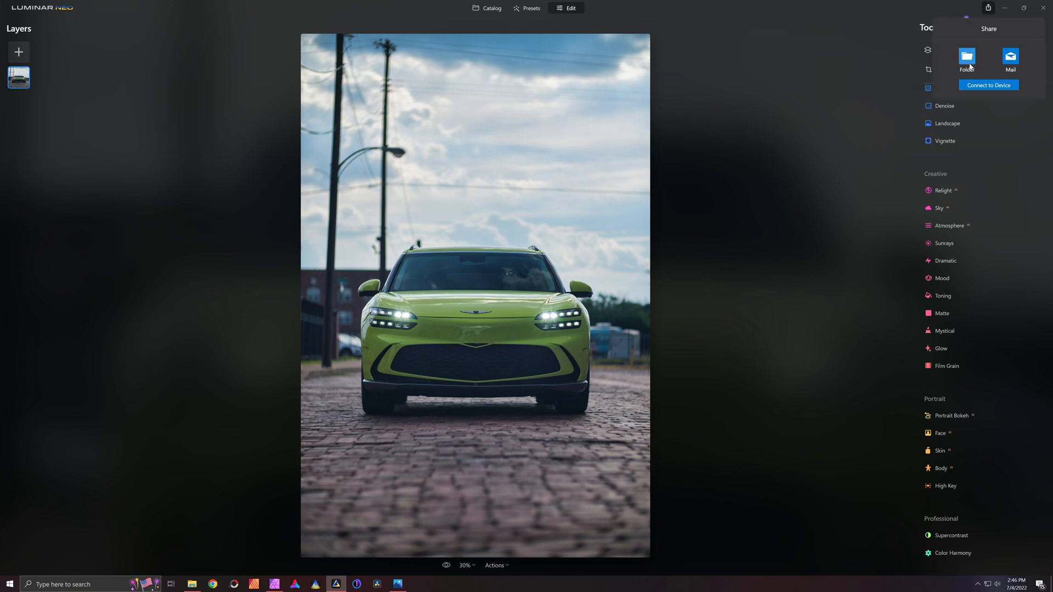
{"action": "left_click", "coordinate": [967, 60]}
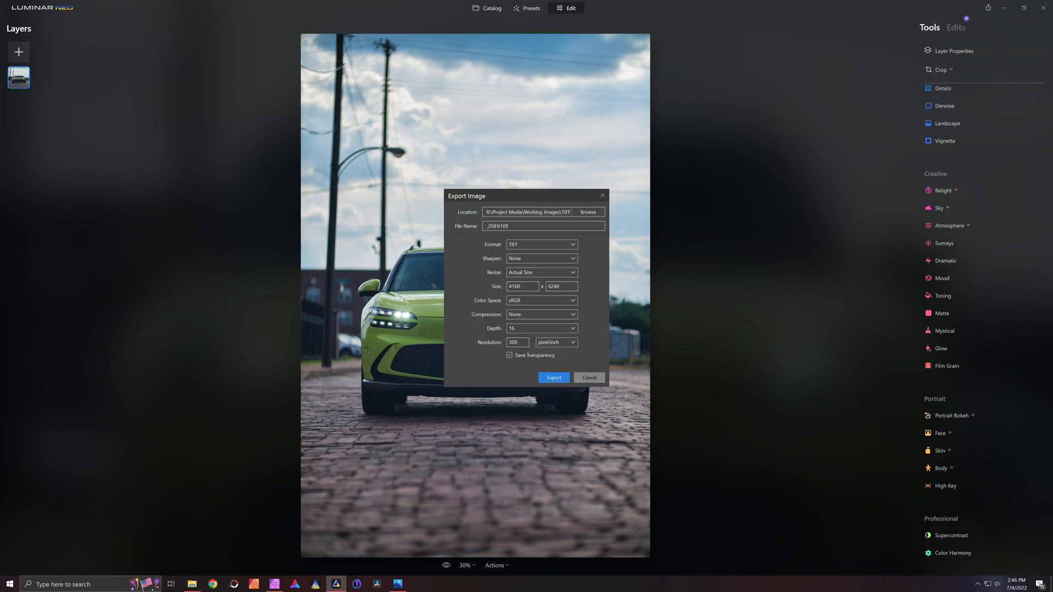
{"action": "mouse_move", "coordinate": [562, 245]}
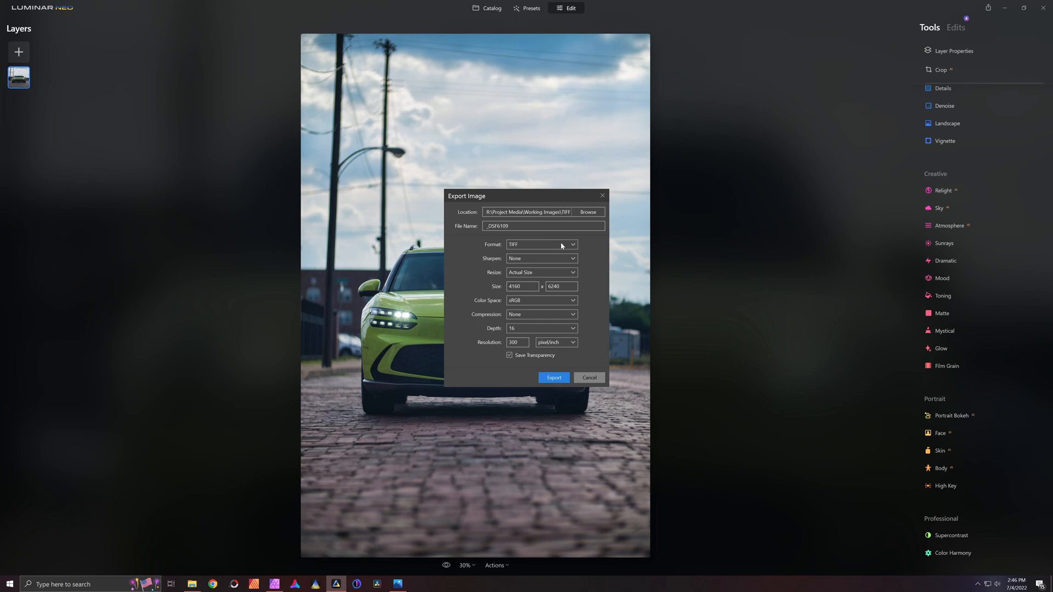
{"action": "mouse_move", "coordinate": [508, 317]}
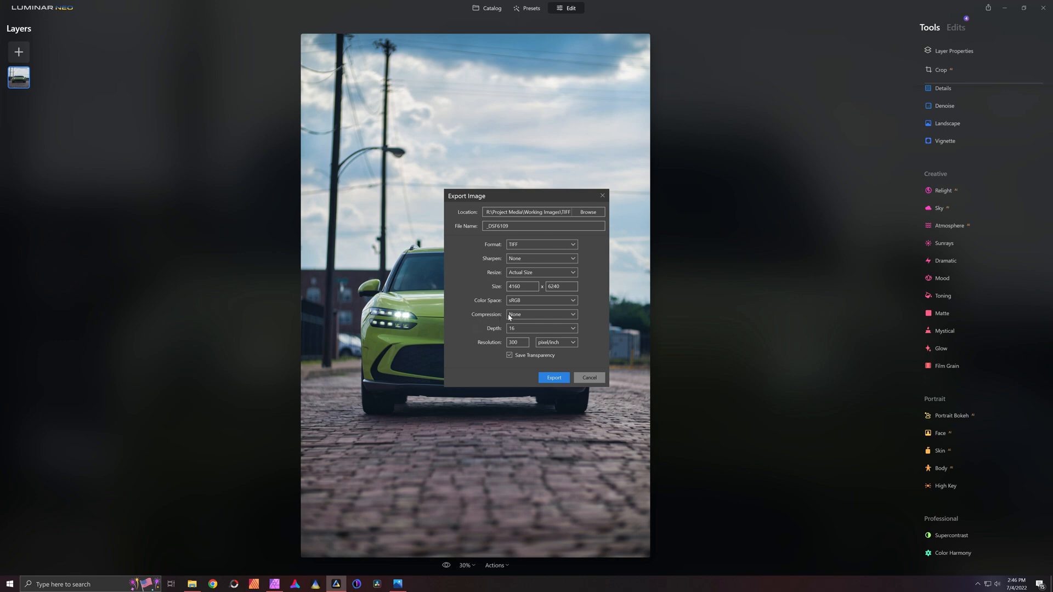
{"action": "left_click", "coordinate": [541, 301]}
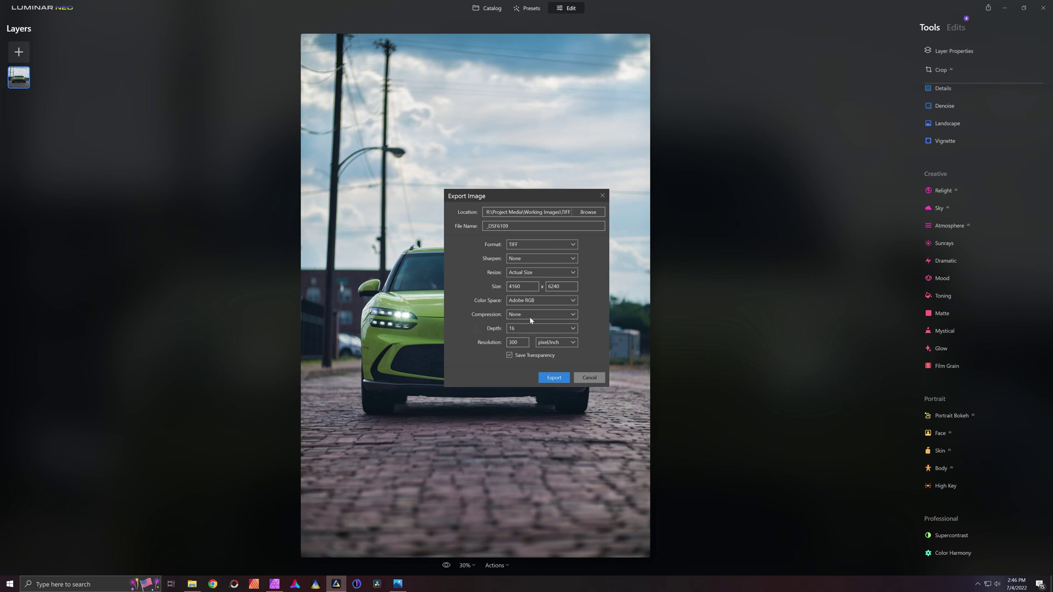
{"action": "left_click", "coordinate": [542, 300]}
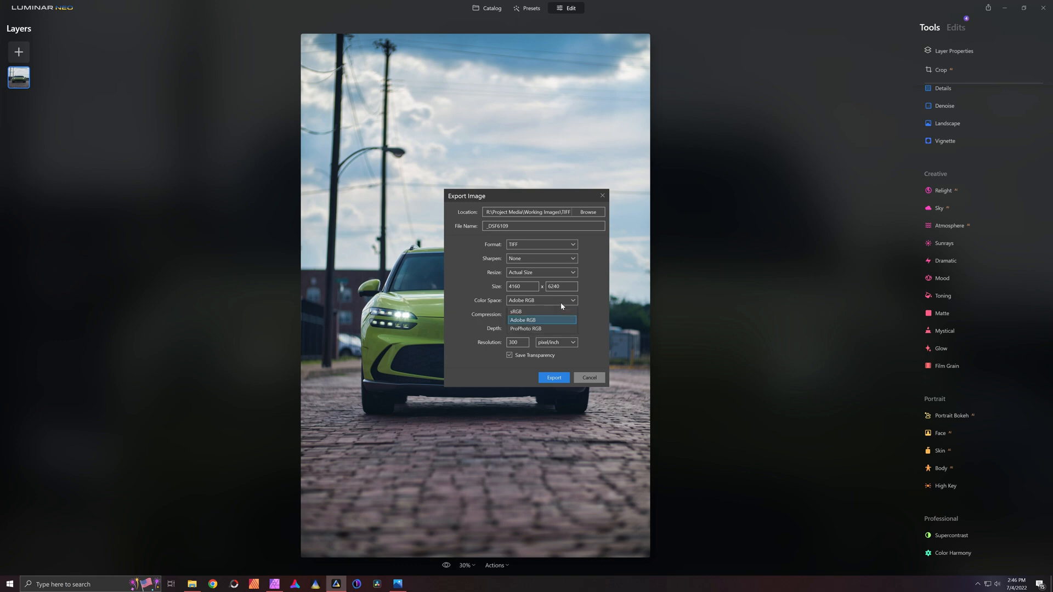
{"action": "left_click", "coordinate": [515, 311]}
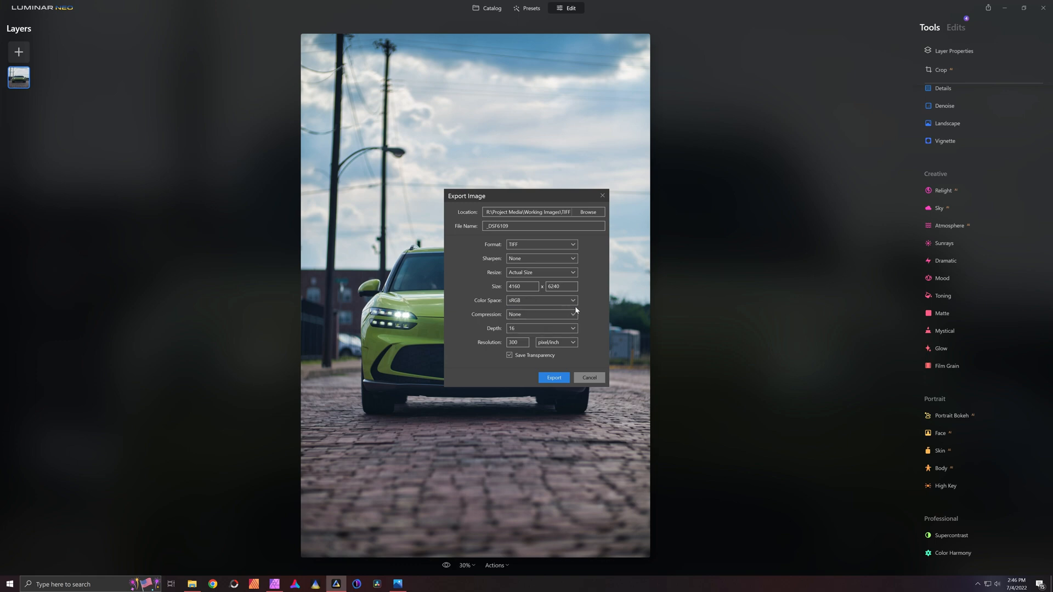
{"action": "left_click", "coordinate": [541, 300]}
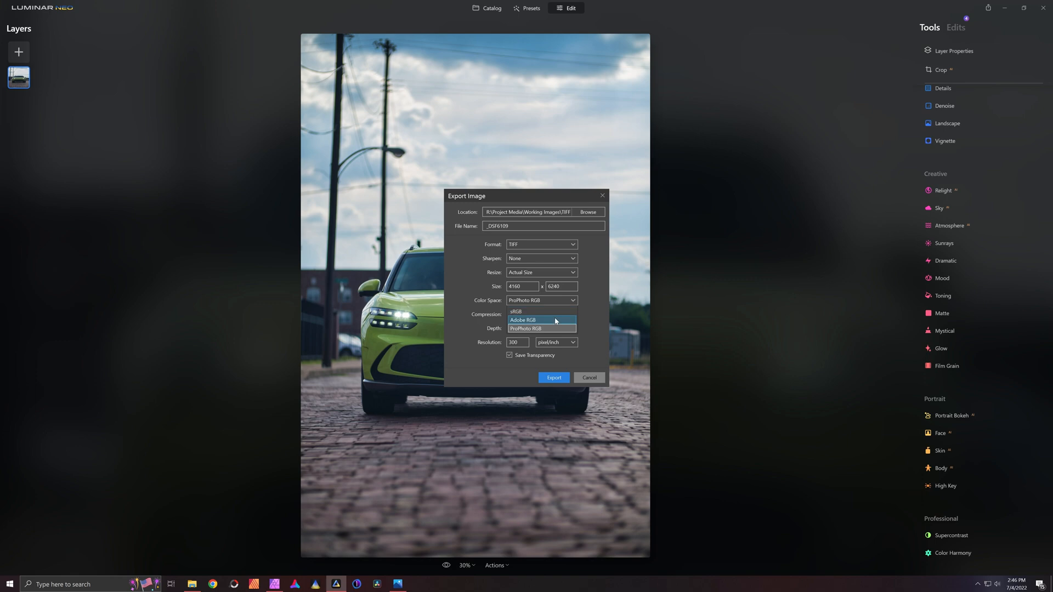
{"action": "left_click", "coordinate": [541, 320]}
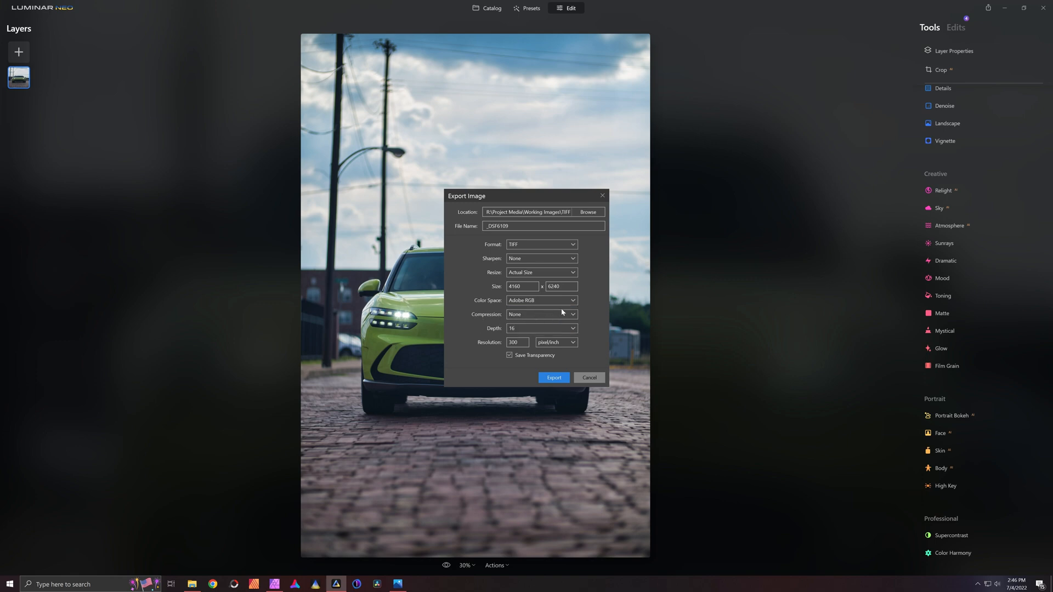
{"action": "mouse_move", "coordinate": [592, 303]}
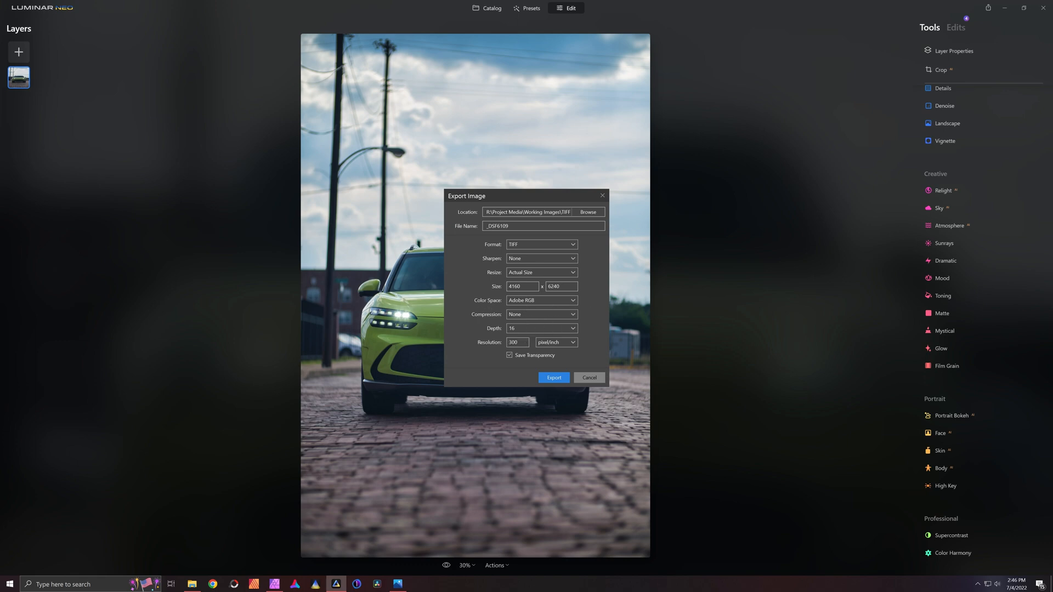
{"action": "mouse_move", "coordinate": [537, 577]}
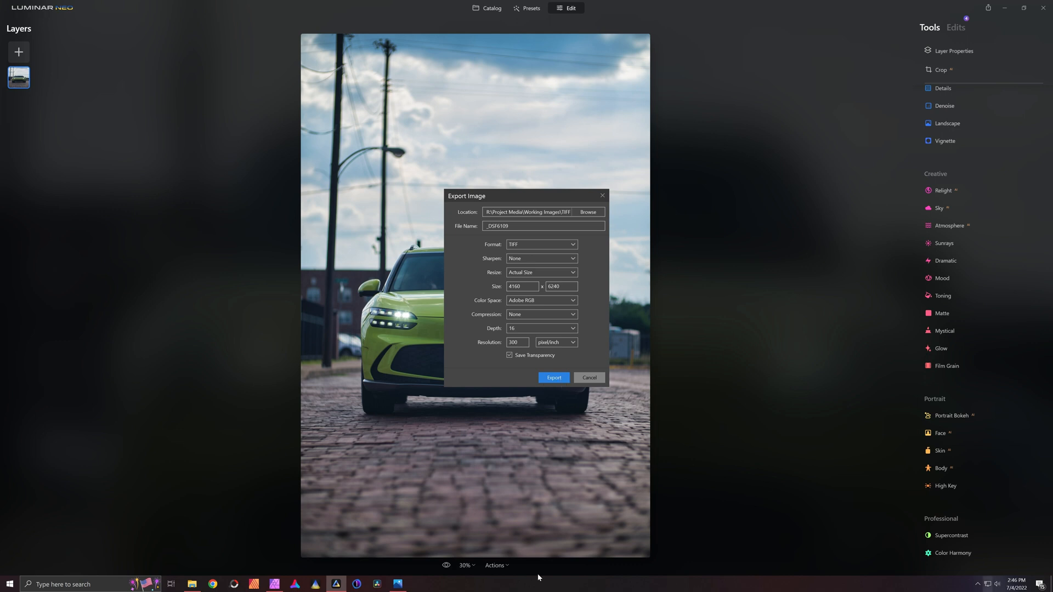
{"action": "mouse_move", "coordinate": [620, 350]}
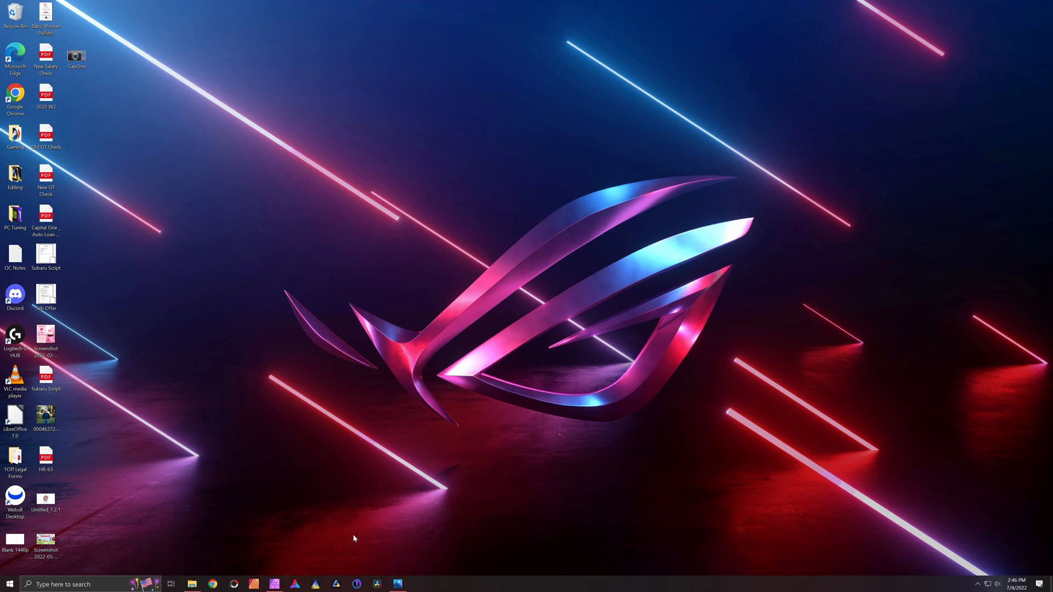
Apply Auto Contrast, Auto Levels and Auto Colors, then undo the auto white balance
{"action": "left_click", "coordinate": [274, 583]}
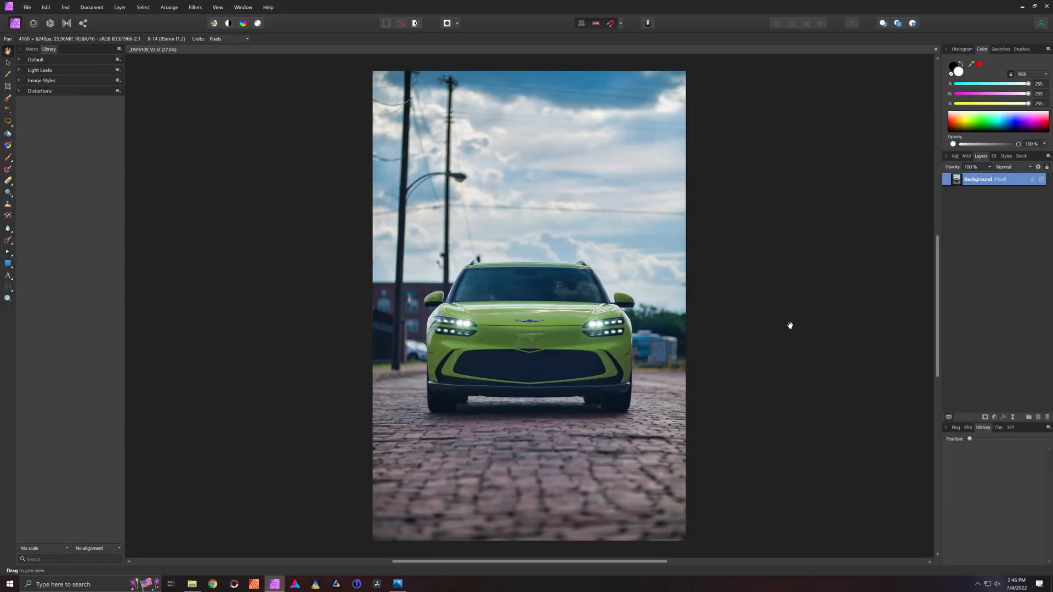
{"action": "mouse_move", "coordinate": [840, 302]}
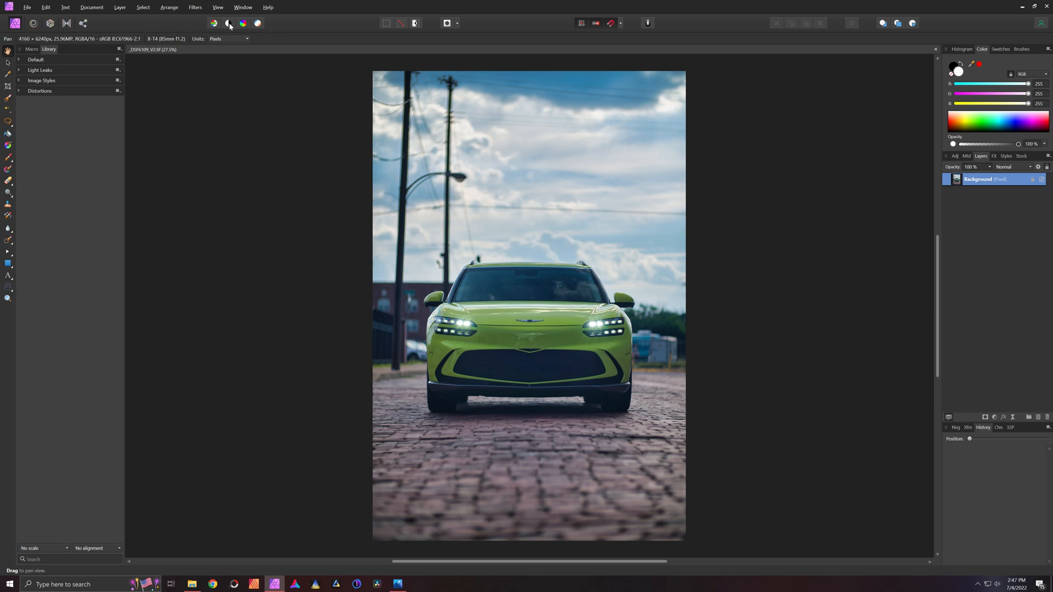
{"action": "left_click", "coordinate": [213, 23]}
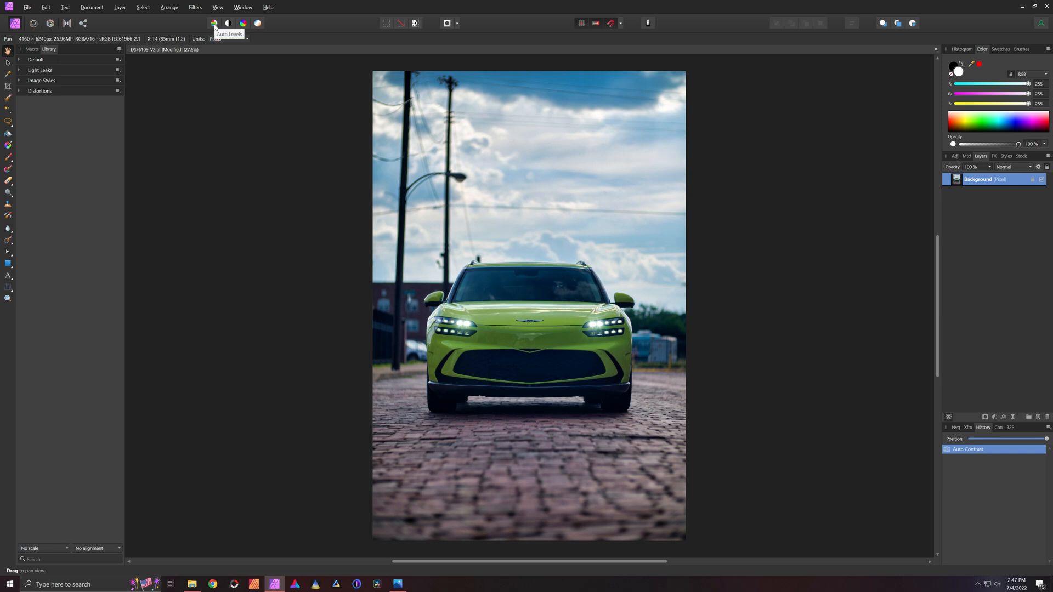
{"action": "left_click", "coordinate": [215, 23]}
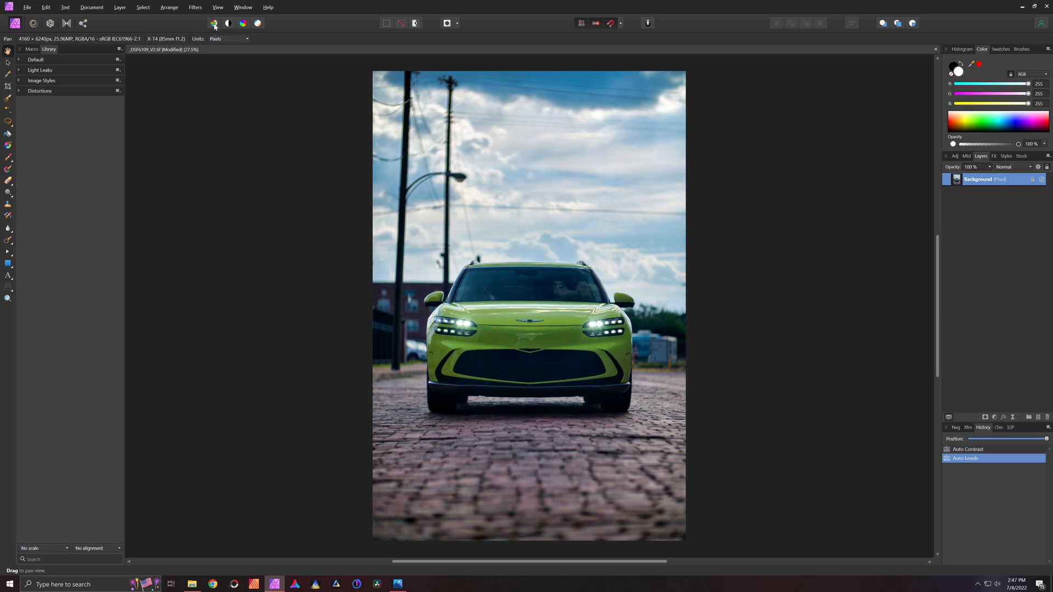
{"action": "left_click", "coordinate": [243, 23]}
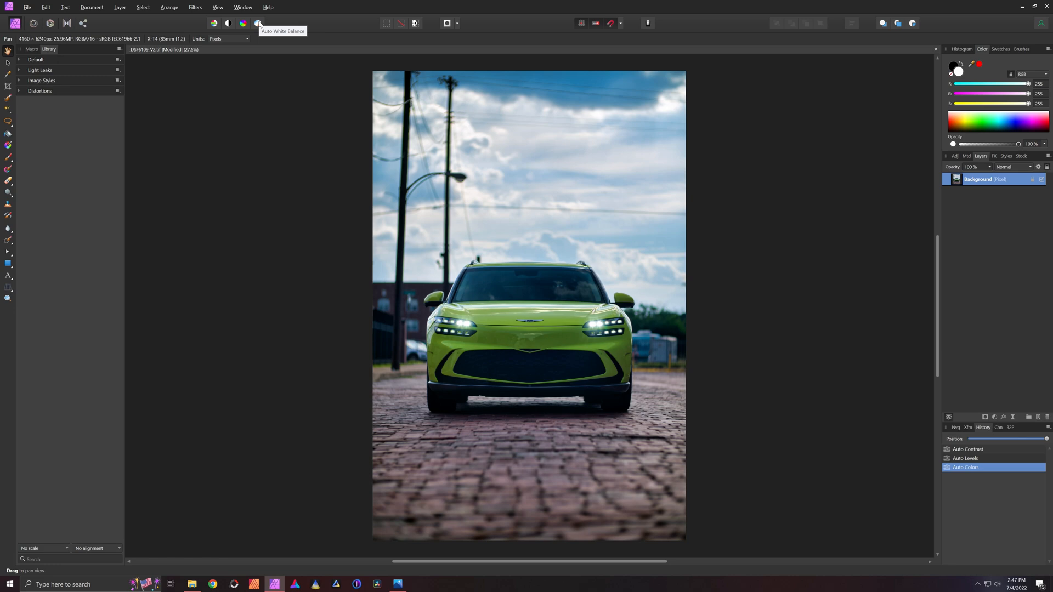
{"action": "left_click", "coordinate": [258, 23]}
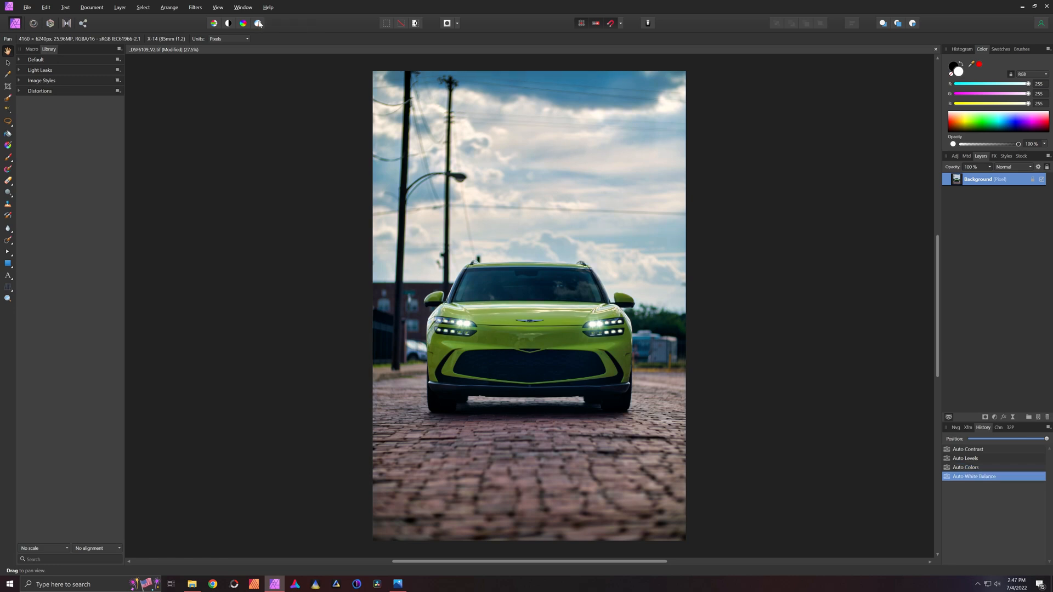
{"action": "left_click", "coordinate": [966, 467]}
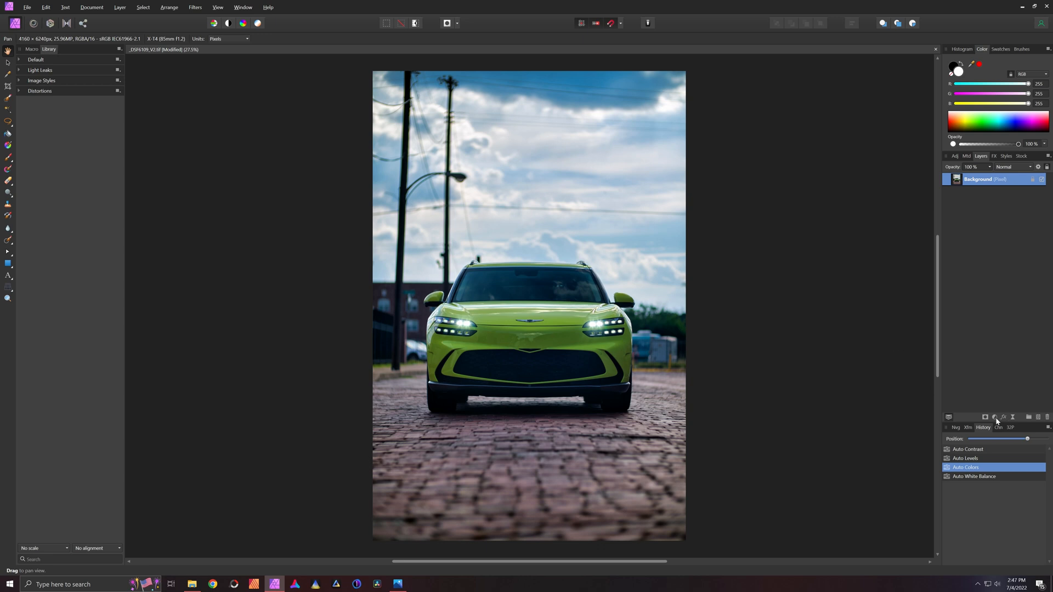
{"action": "left_click", "coordinate": [975, 476]}
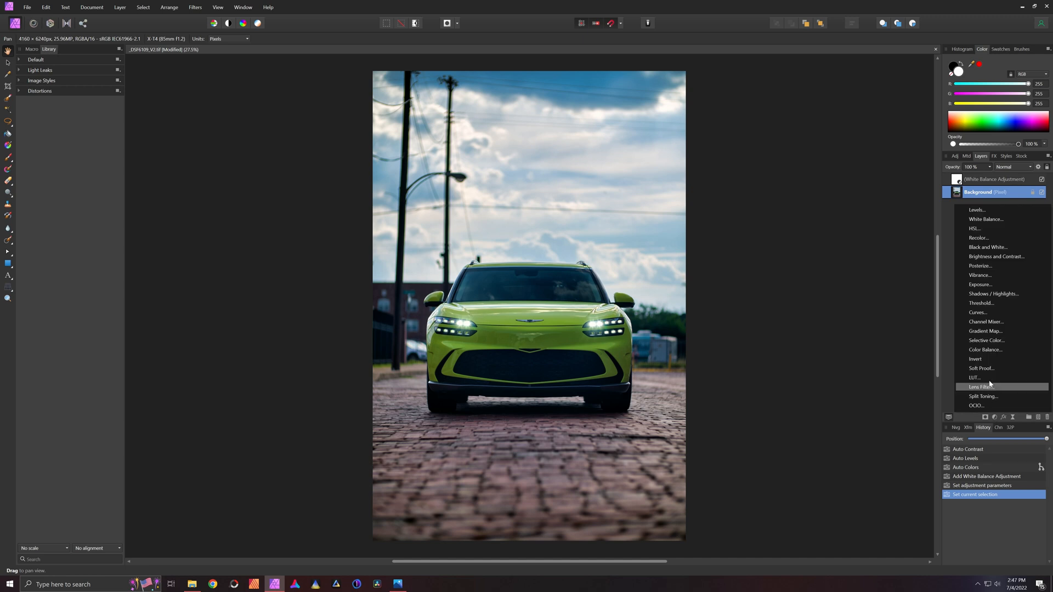
Add a Curves adjustment layer brightening the SUV photo's midtones
{"action": "left_click", "coordinate": [978, 312]}
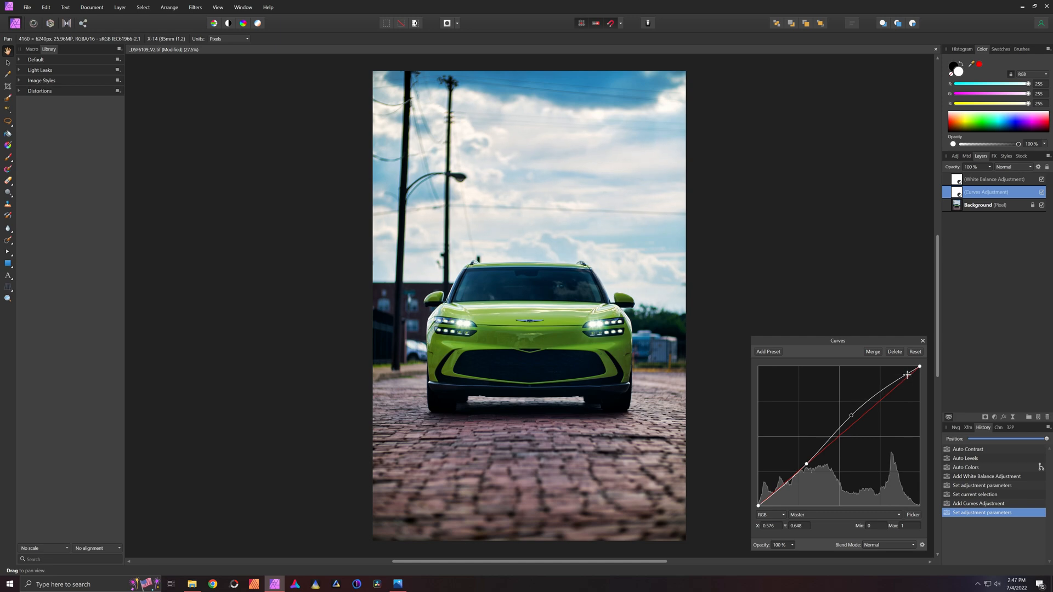
{"action": "key", "text": "alt+z"}
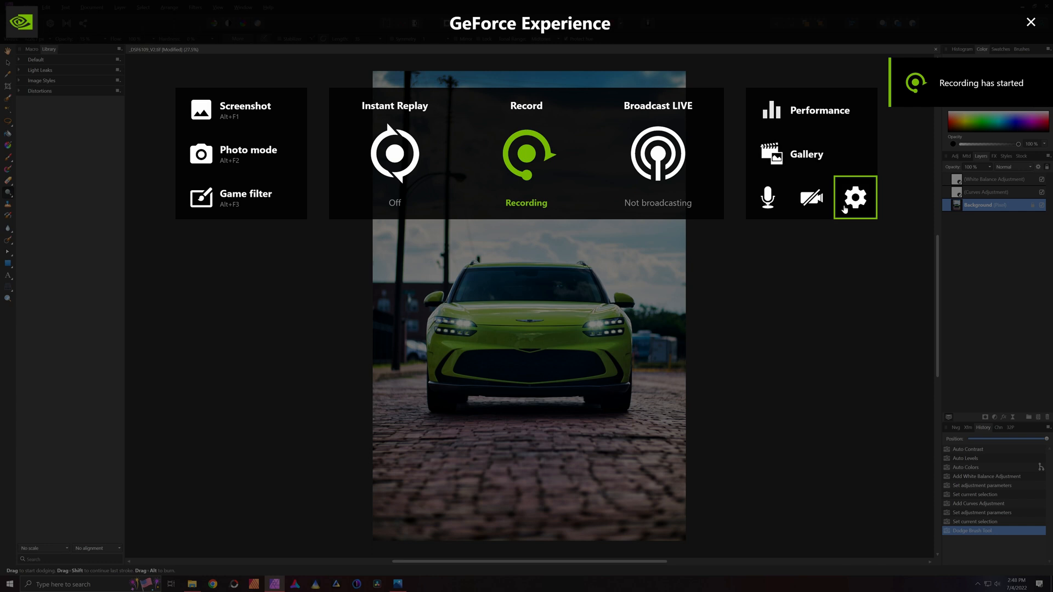
{"action": "mouse_move", "coordinate": [808, 302]}
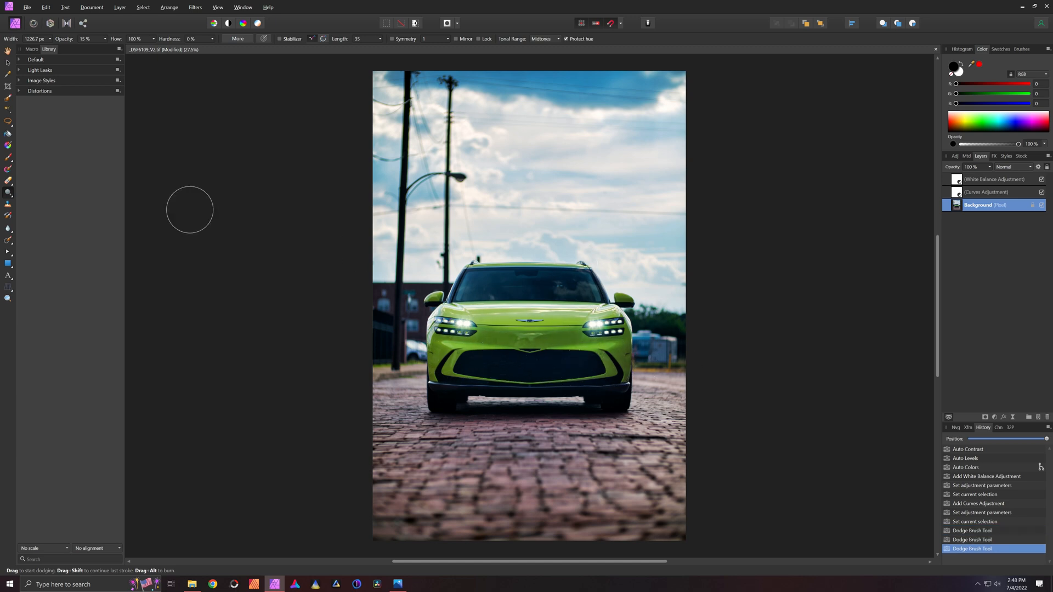
{"action": "mouse_move", "coordinate": [10, 236]}
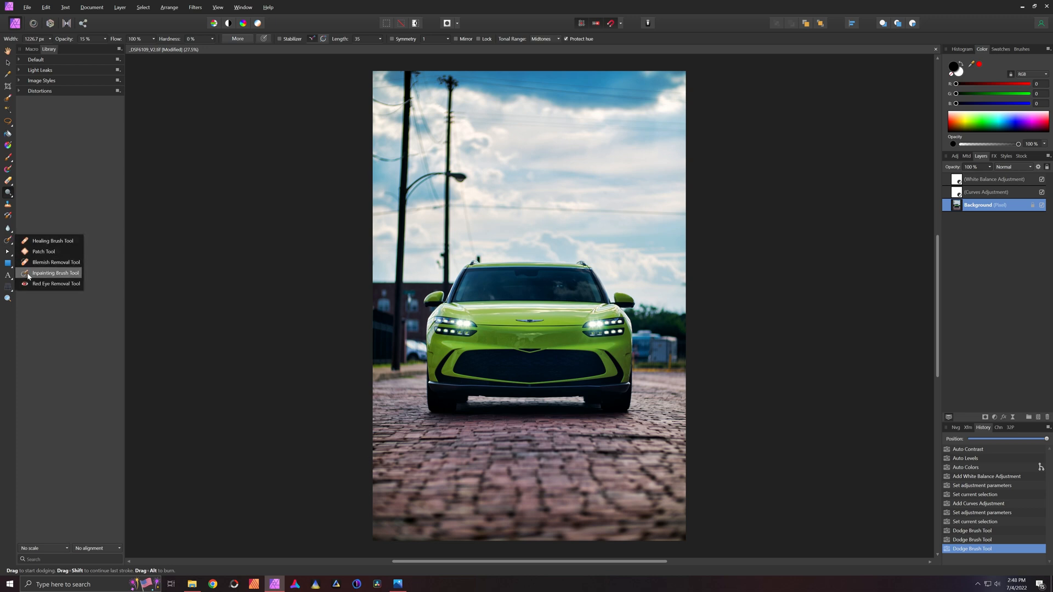
Select the Inpainting Brush Tool for removing the poles and wires
{"action": "left_click", "coordinate": [56, 273]}
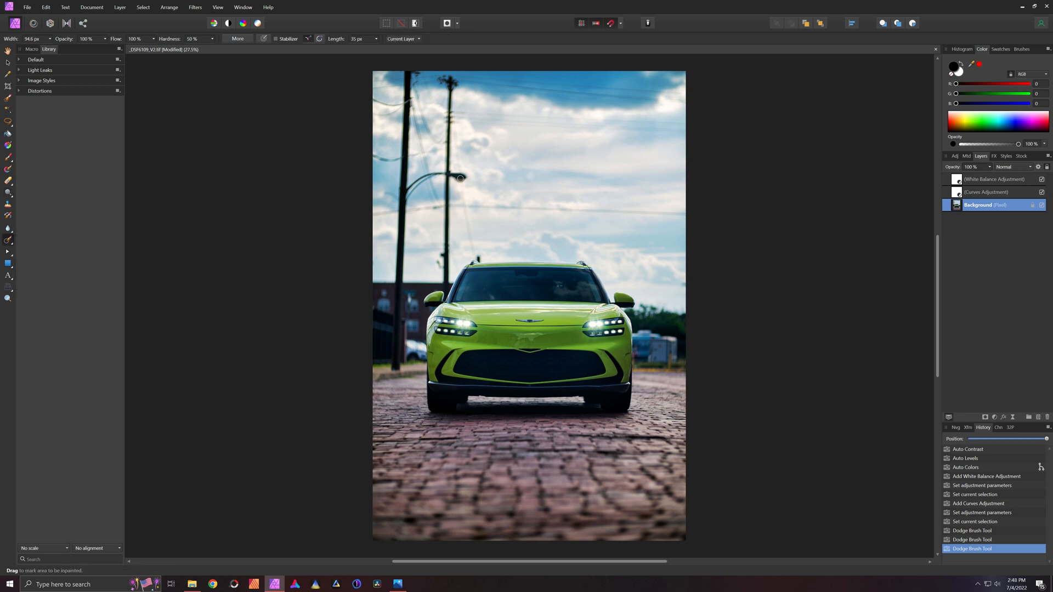
{"action": "mouse_move", "coordinate": [451, 223]}
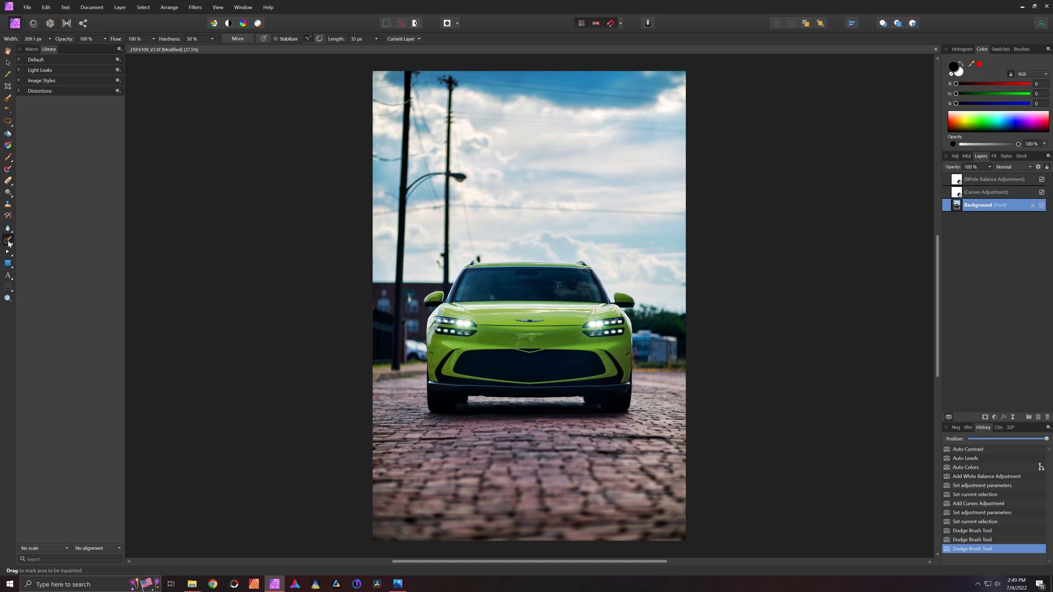
{"action": "mouse_move", "coordinate": [685, 215]}
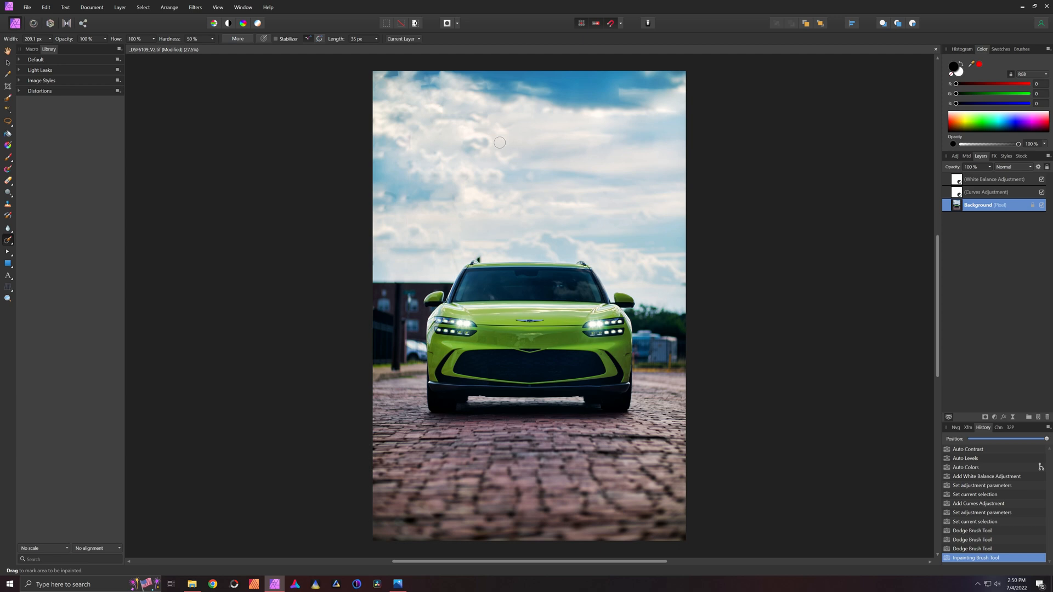
{"action": "mouse_move", "coordinate": [449, 160]}
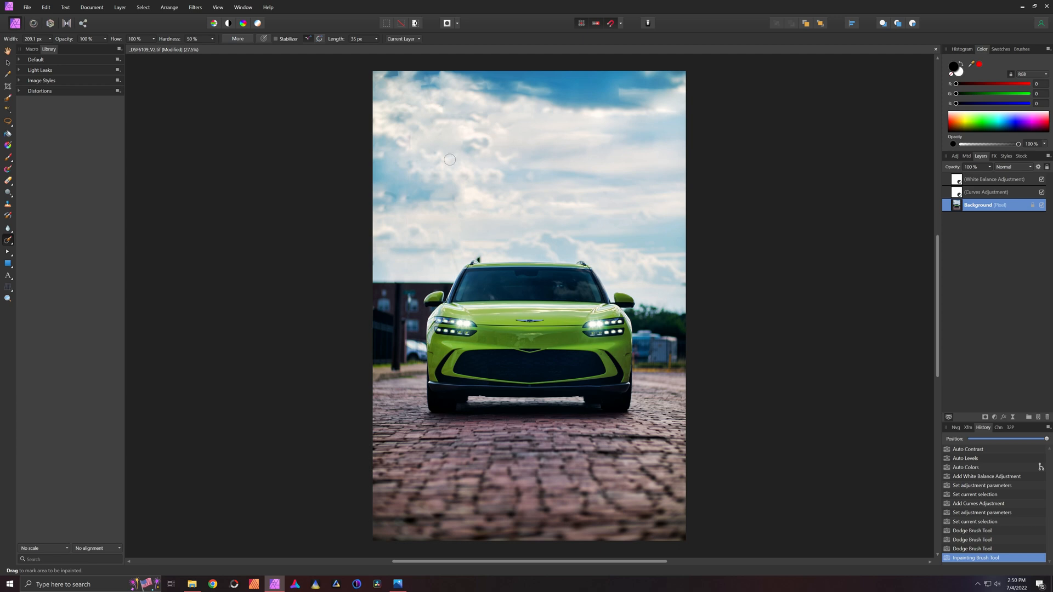
{"action": "mouse_move", "coordinate": [408, 197]}
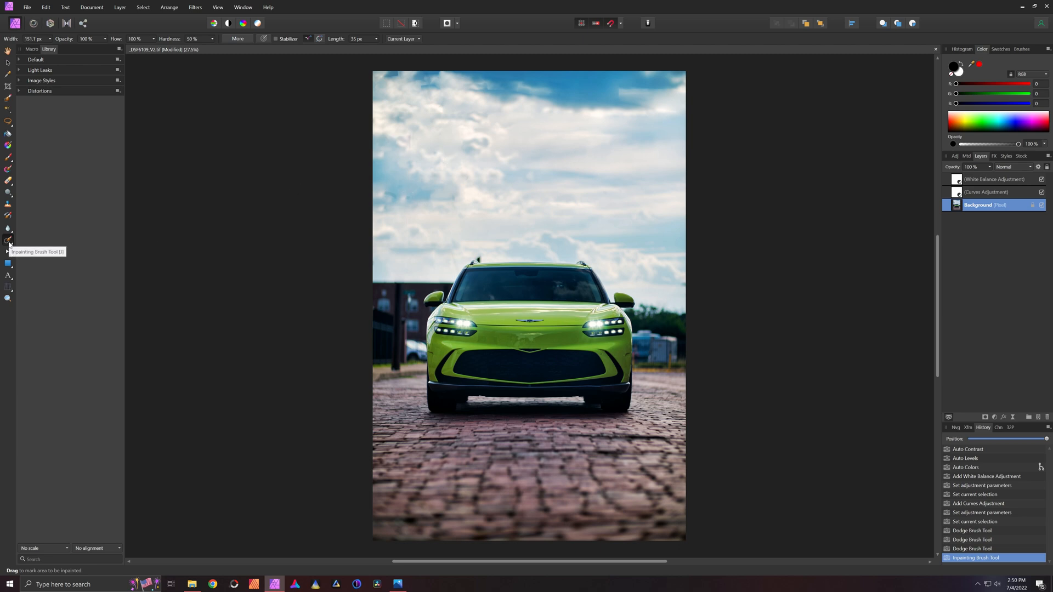
{"action": "left_click_drag", "start_coordinate": [410, 133], "coordinate": [410, 147]}
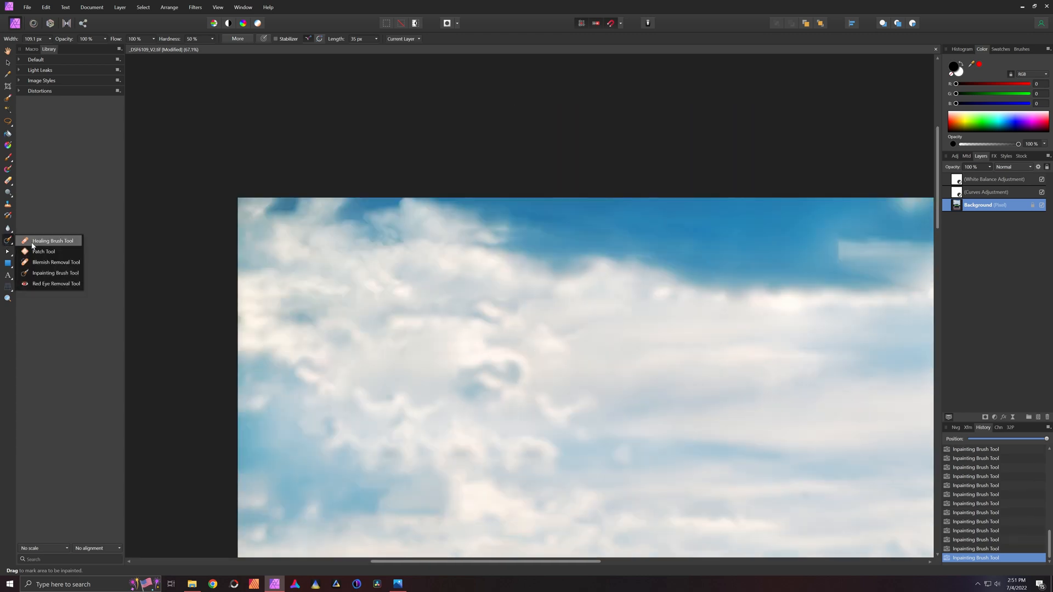
Select the Healing Brush Tool to retouch the cloud blotches
{"action": "left_click", "coordinate": [53, 241]}
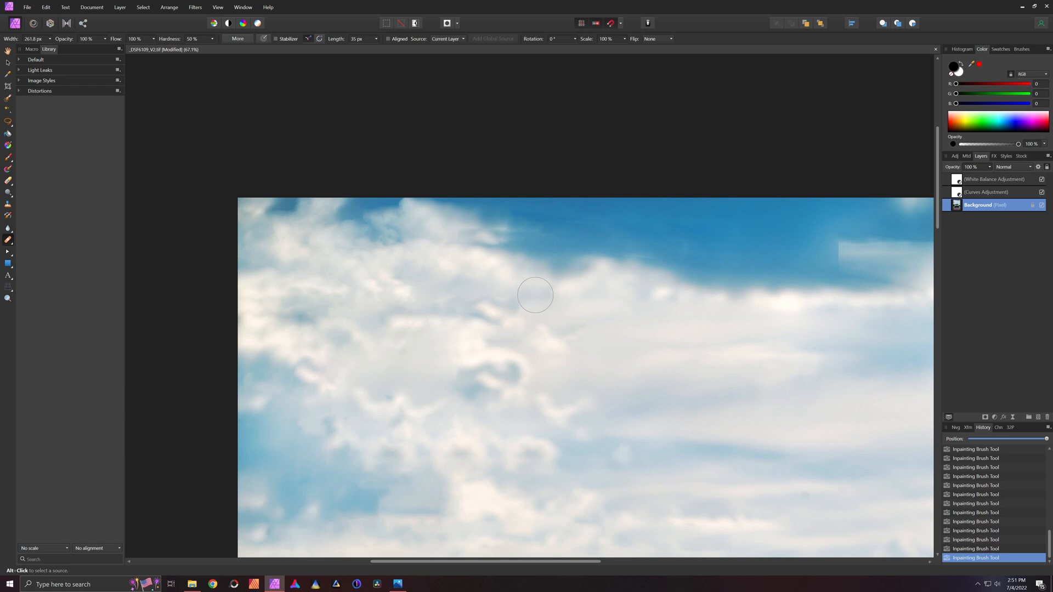
{"action": "mouse_move", "coordinate": [551, 320]}
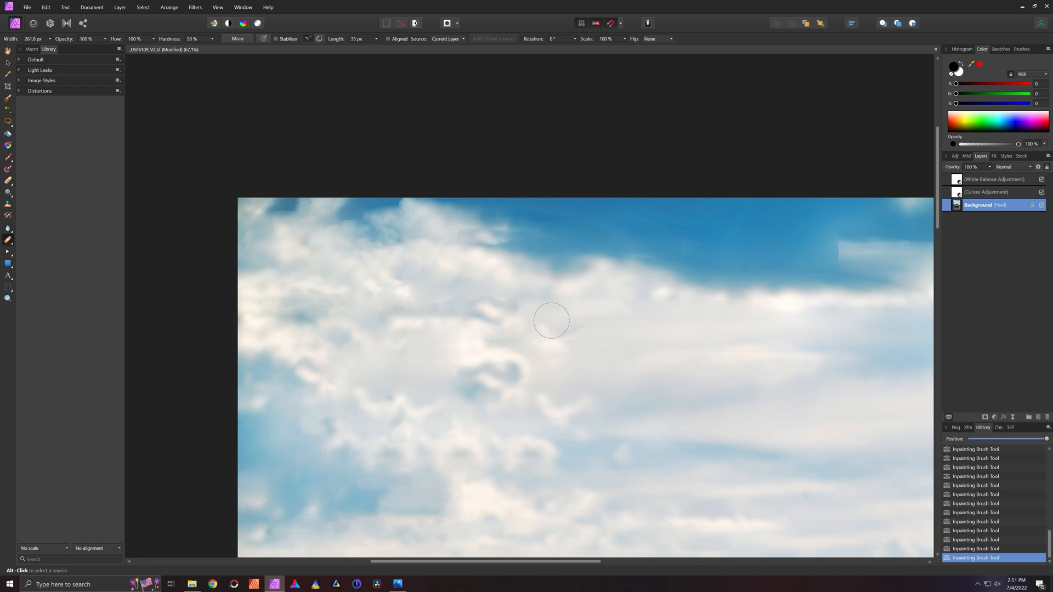
{"action": "mouse_move", "coordinate": [595, 267]}
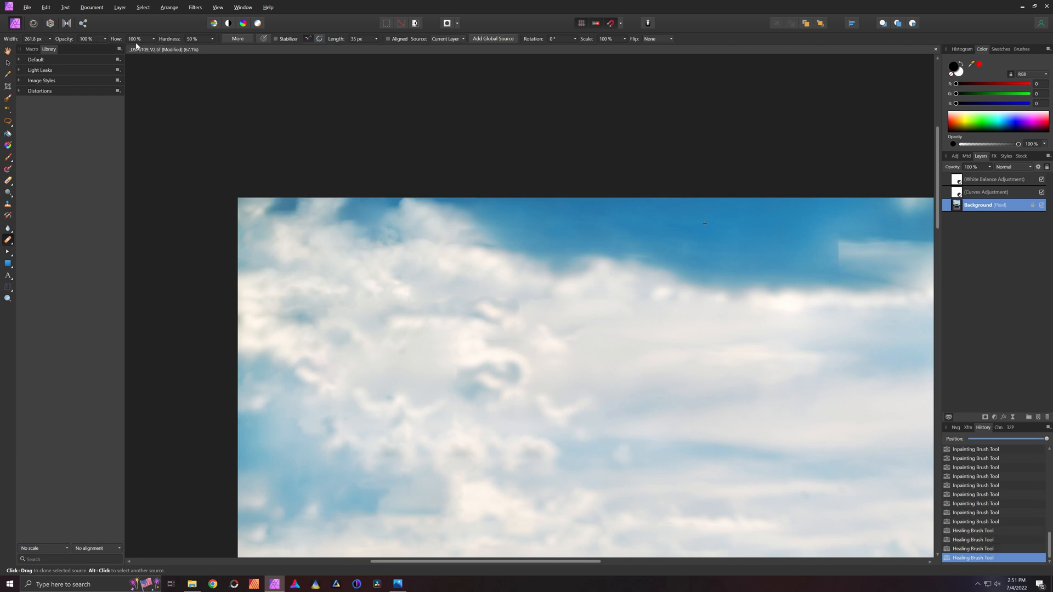
{"action": "mouse_move", "coordinate": [191, 38]}
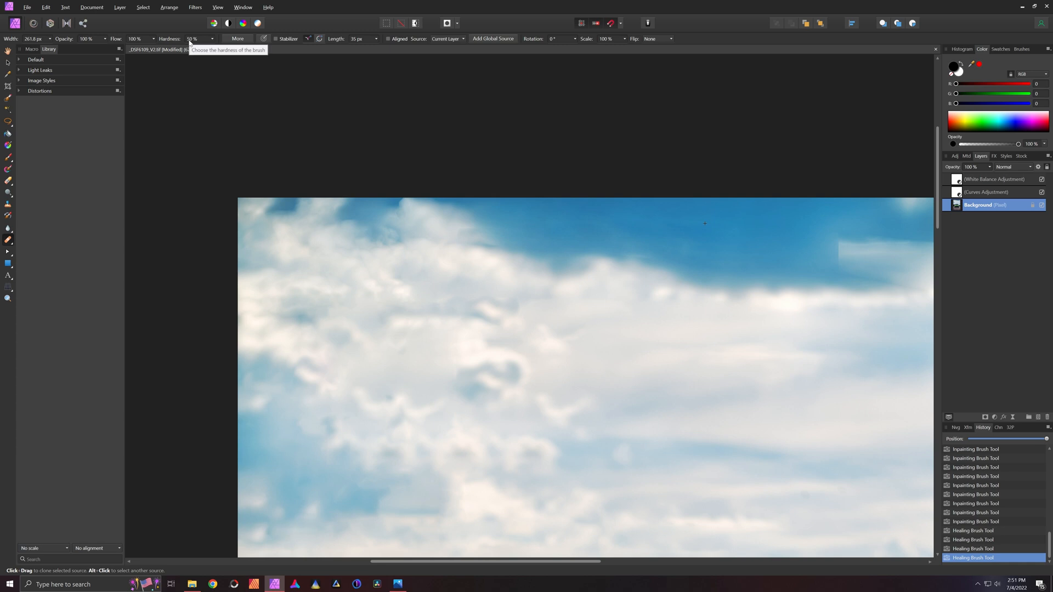
{"action": "mouse_move", "coordinate": [549, 254]}
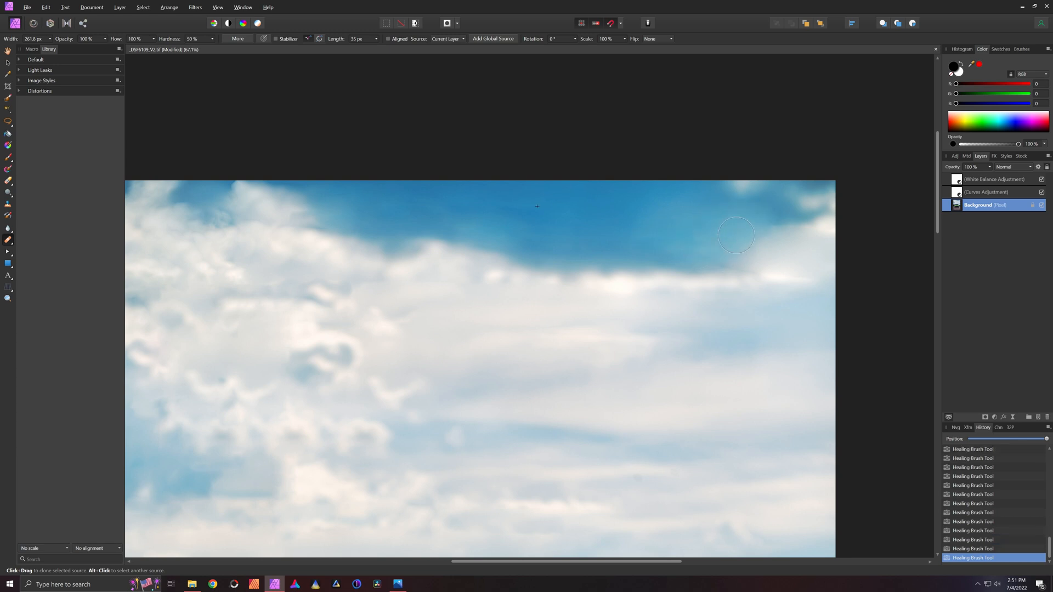
{"action": "mouse_move", "coordinate": [710, 233]}
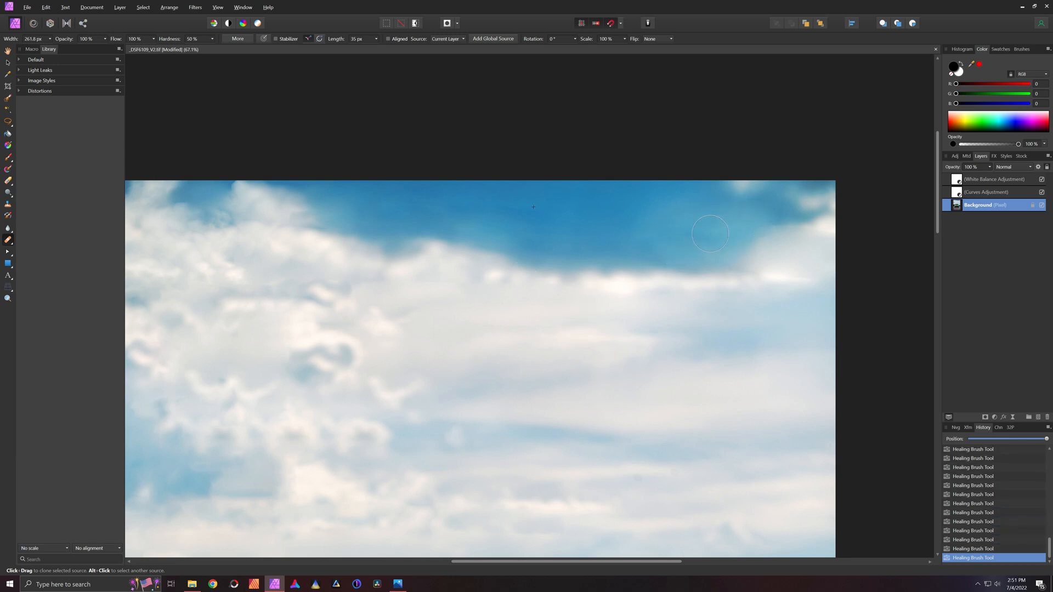
{"action": "mouse_move", "coordinate": [434, 330]}
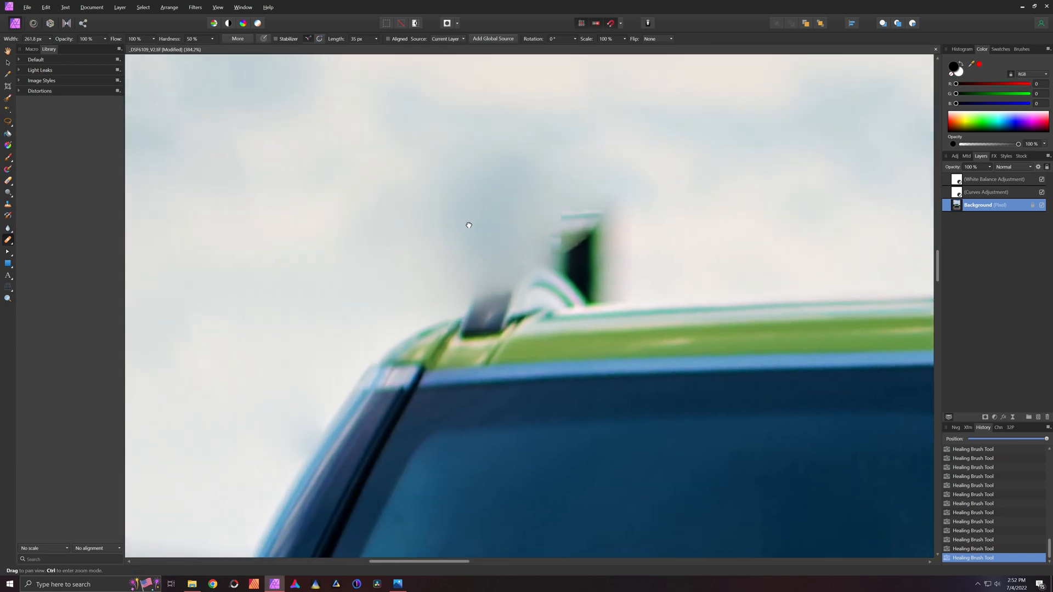
Choose the Patch Tool from the retouching brushes flyout
{"action": "left_click", "coordinate": [8, 240]}
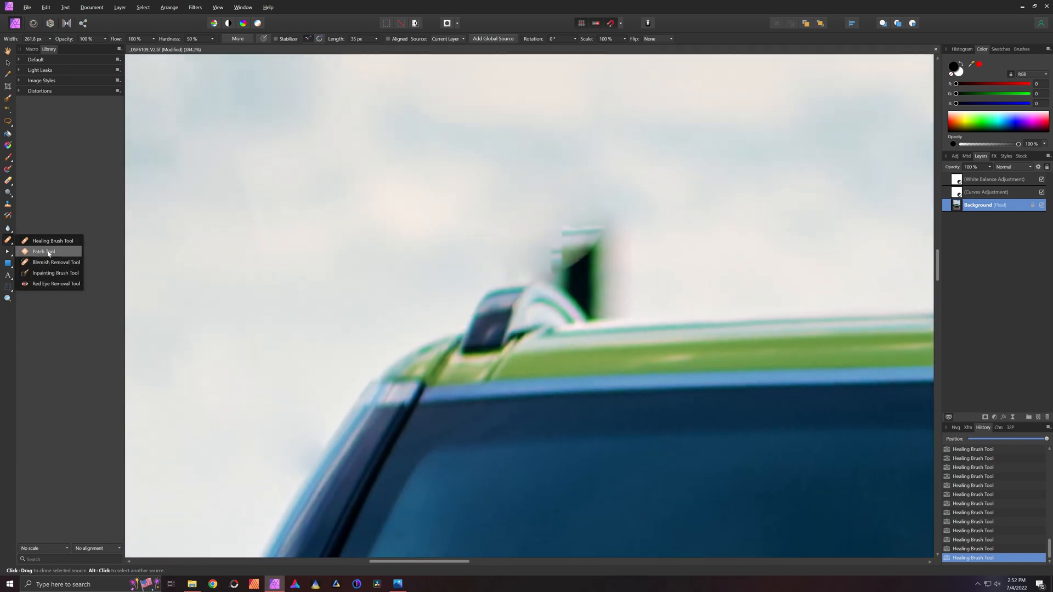
{"action": "left_click", "coordinate": [55, 273]}
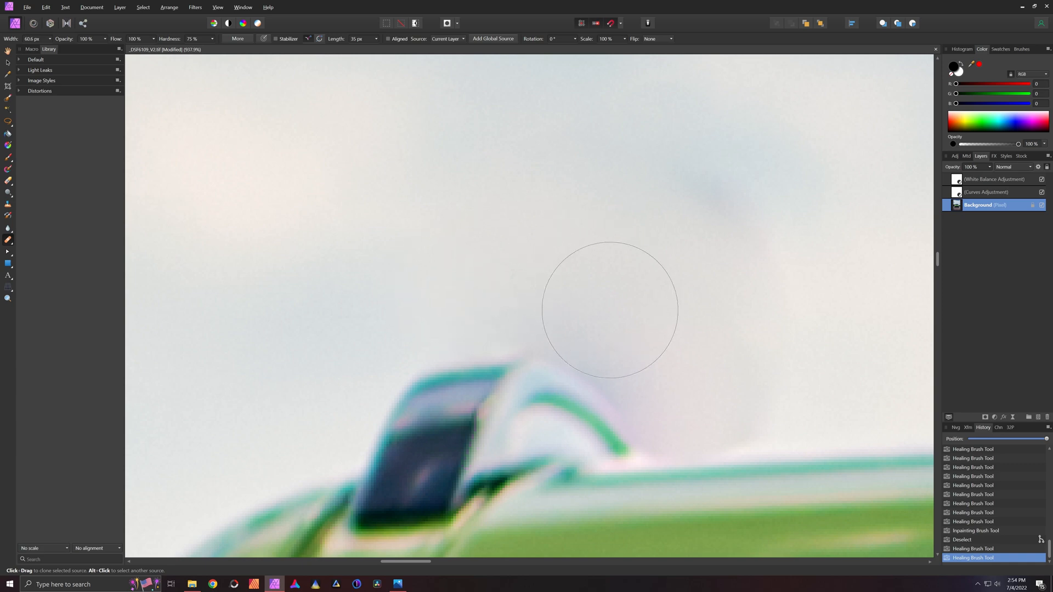
{"action": "mouse_move", "coordinate": [714, 297]}
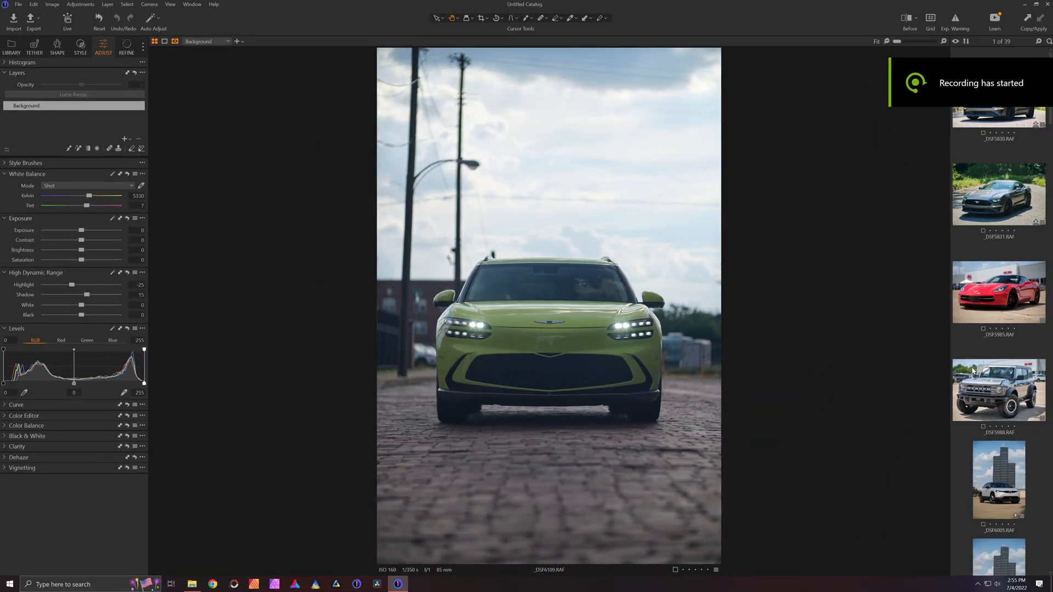
Open the wheel close-up from the filmstrip and show its Refine sharpening settings
{"action": "scroll", "scroll_direction": "down", "scroll_amount": 3}
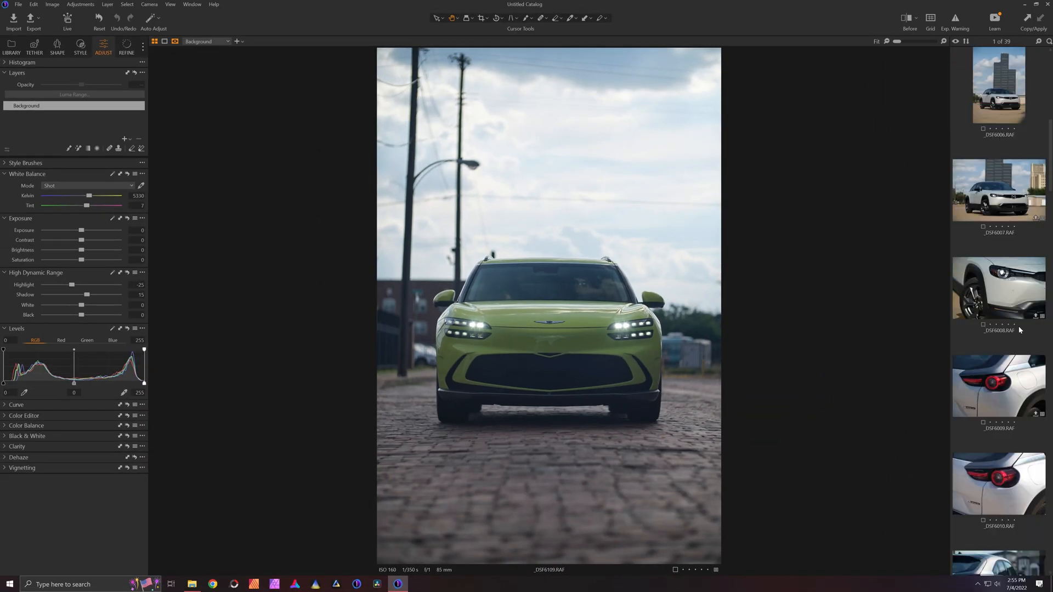
{"action": "scroll", "scroll_direction": "down", "scroll_amount": 3}
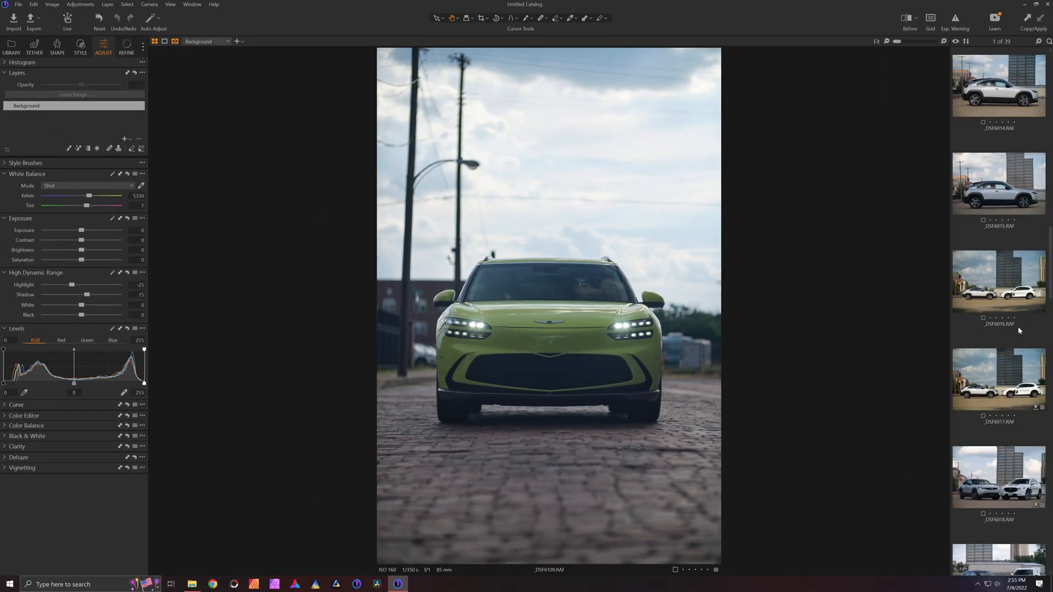
{"action": "scroll", "scroll_direction": "down", "scroll_amount": 3}
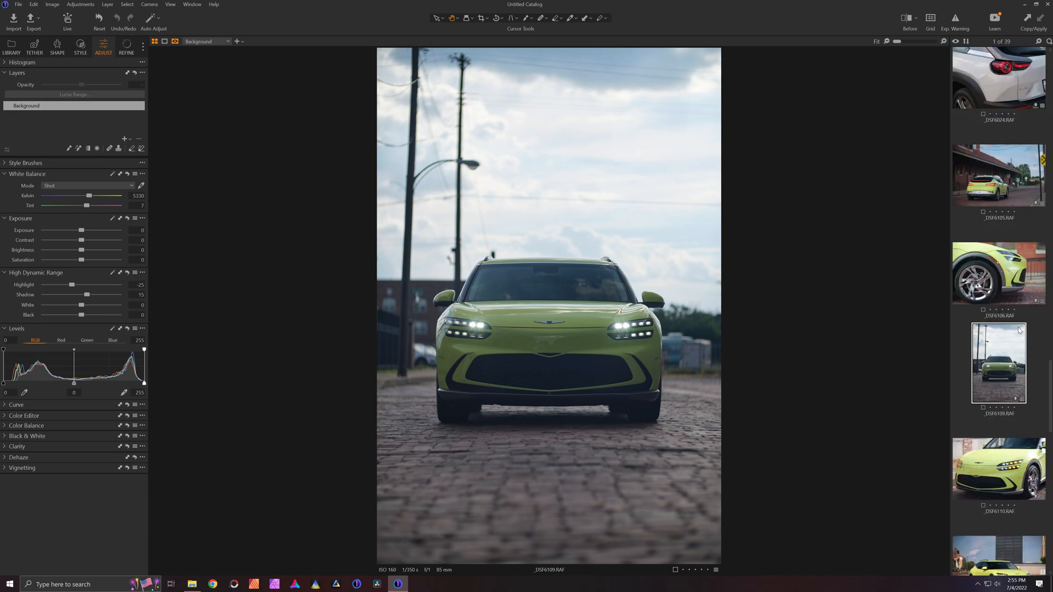
{"action": "left_click", "coordinate": [998, 273]}
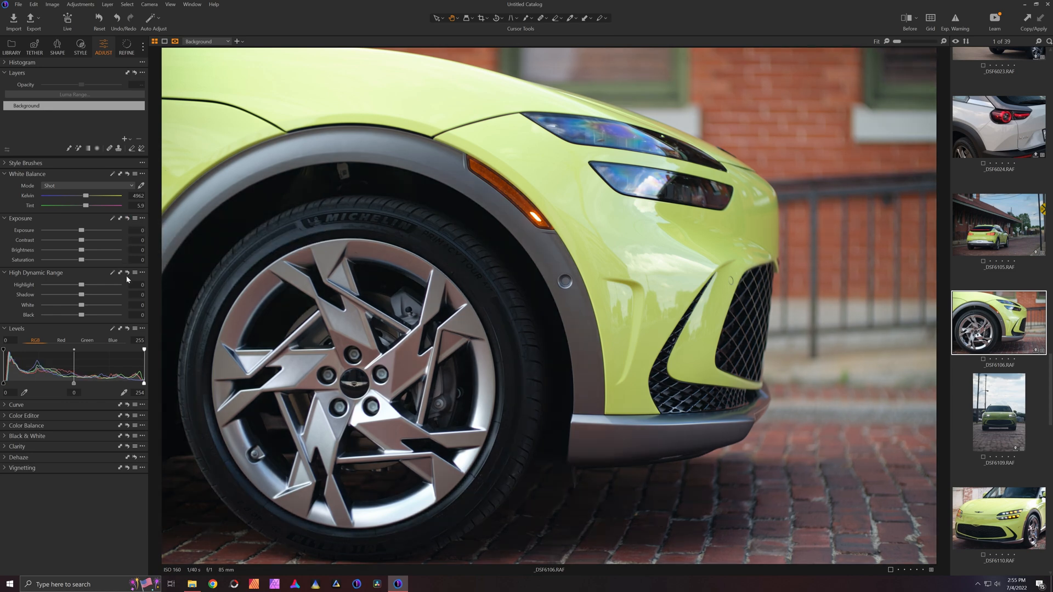
{"action": "left_click", "coordinate": [126, 47]}
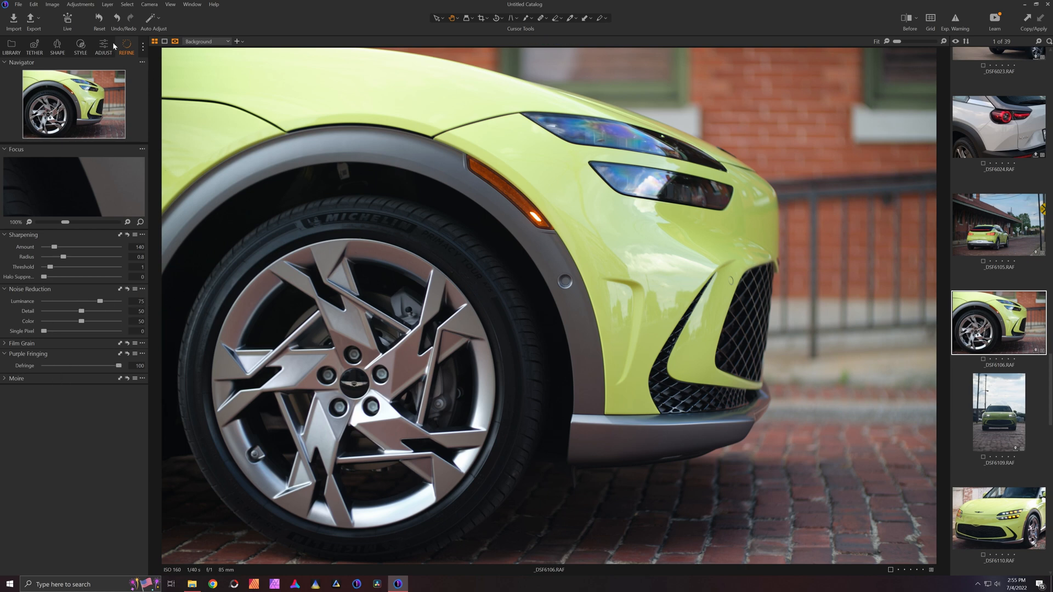
Return to the Adjust tab's exposure and tone settings
{"action": "left_click", "coordinate": [104, 48]}
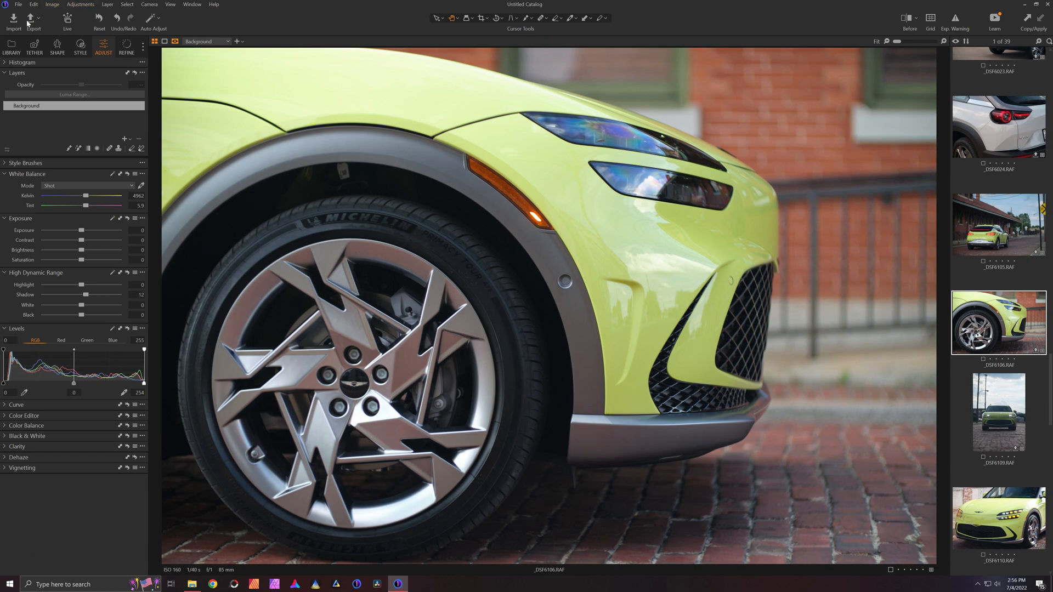
Export the wheel close-up from Capture One using the TIFF - Lossless recipe
{"action": "left_click", "coordinate": [33, 21]}
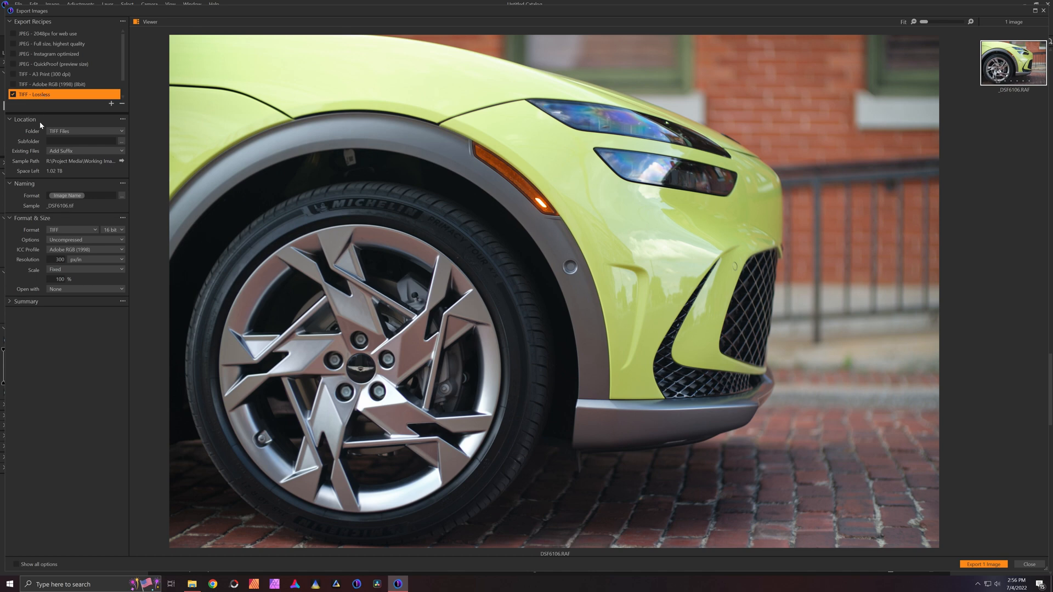
{"action": "mouse_move", "coordinate": [84, 172]}
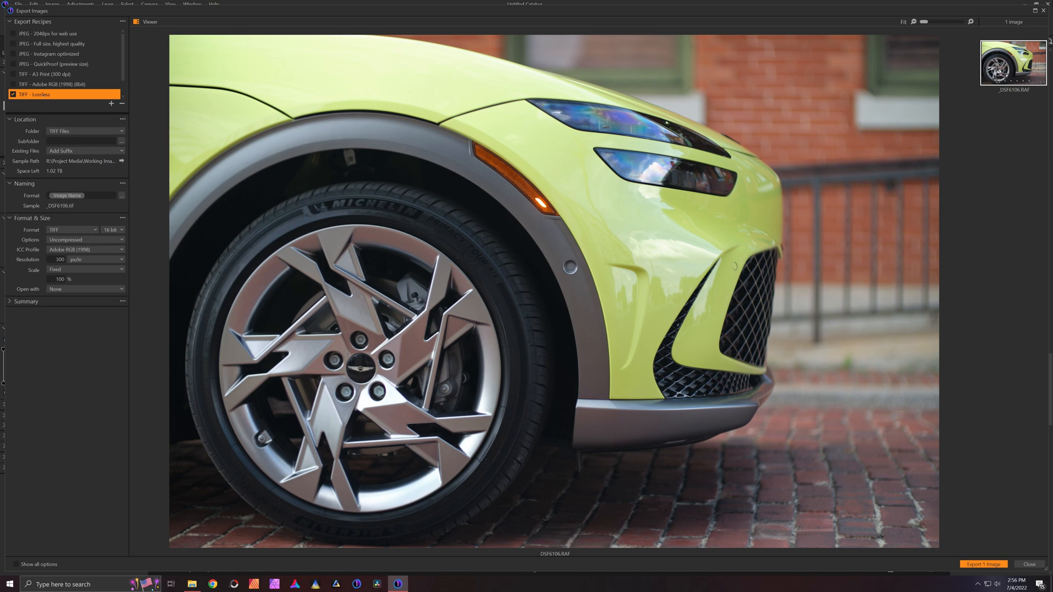
{"action": "left_click", "coordinate": [1024, 565]}
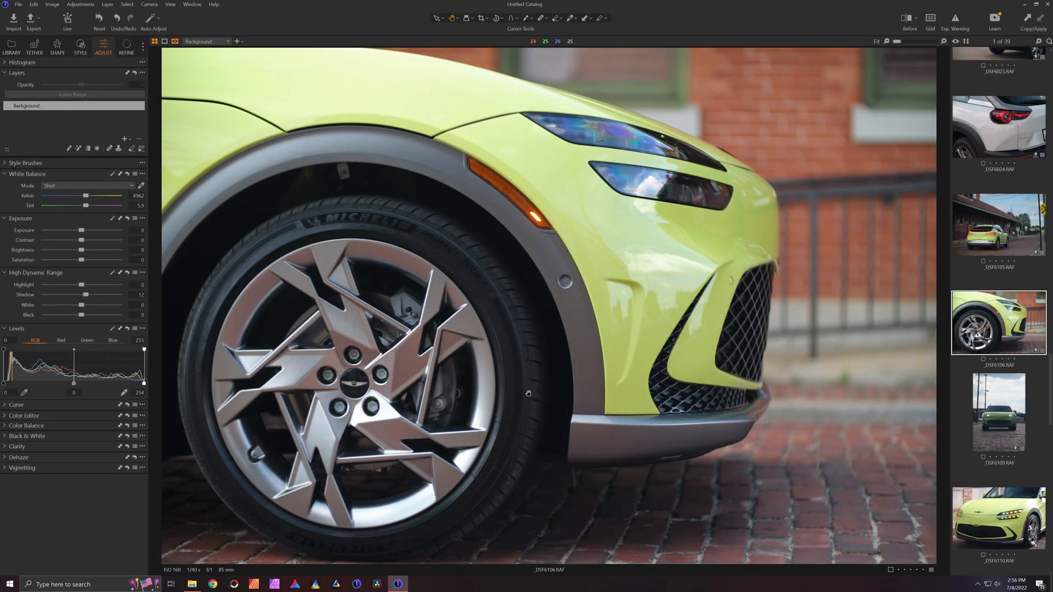
{"action": "mouse_move", "coordinate": [786, 316]}
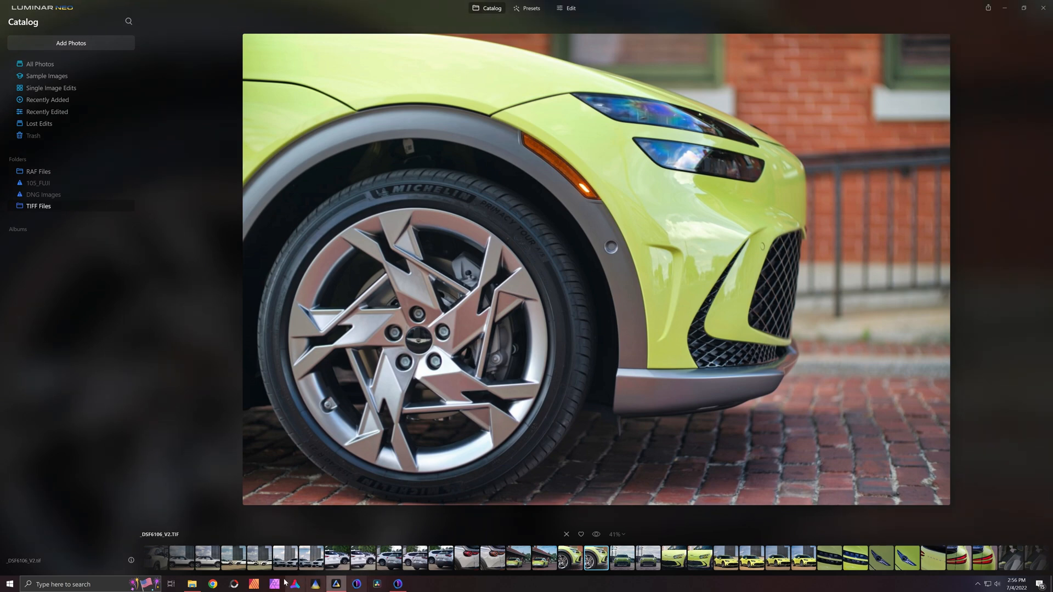
Set Enhance Accent to 48 and Structure Amount to 36, then brush the Structure mask over the car
{"action": "left_click", "coordinate": [570, 8]}
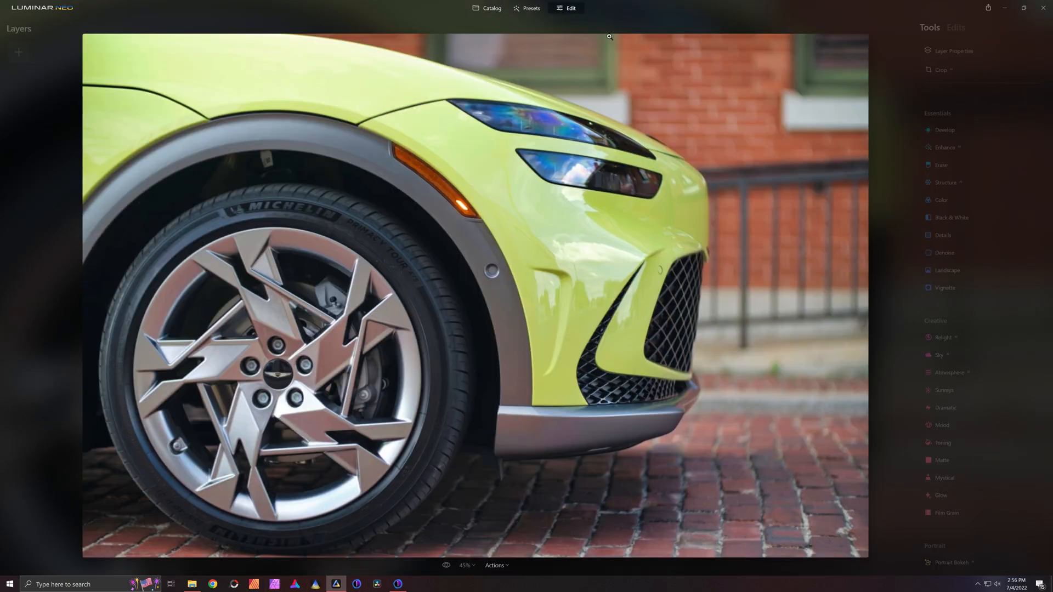
{"action": "left_click", "coordinate": [946, 147]}
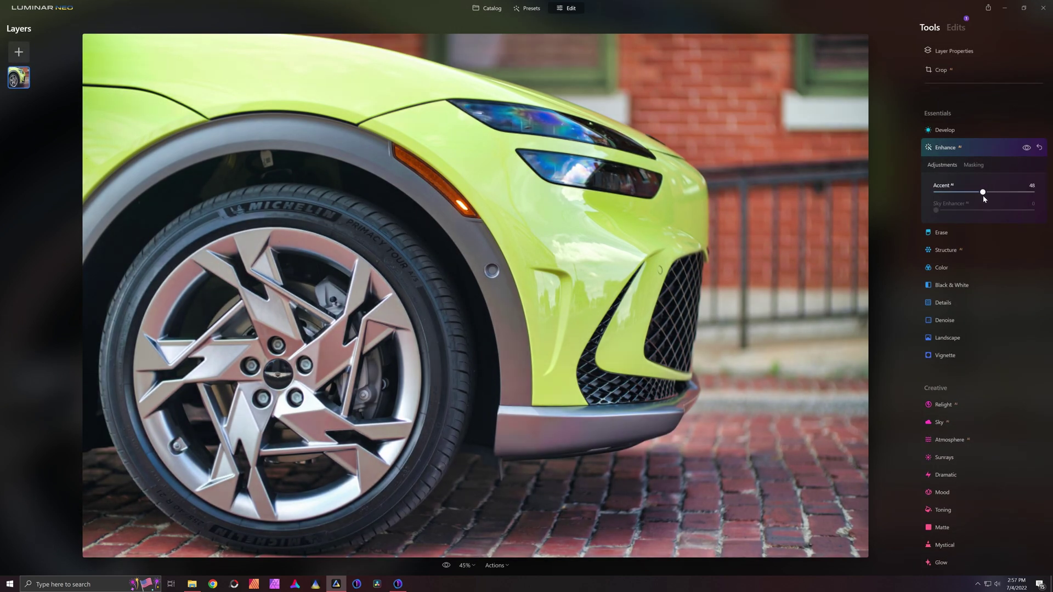
{"action": "left_click", "coordinate": [946, 249]}
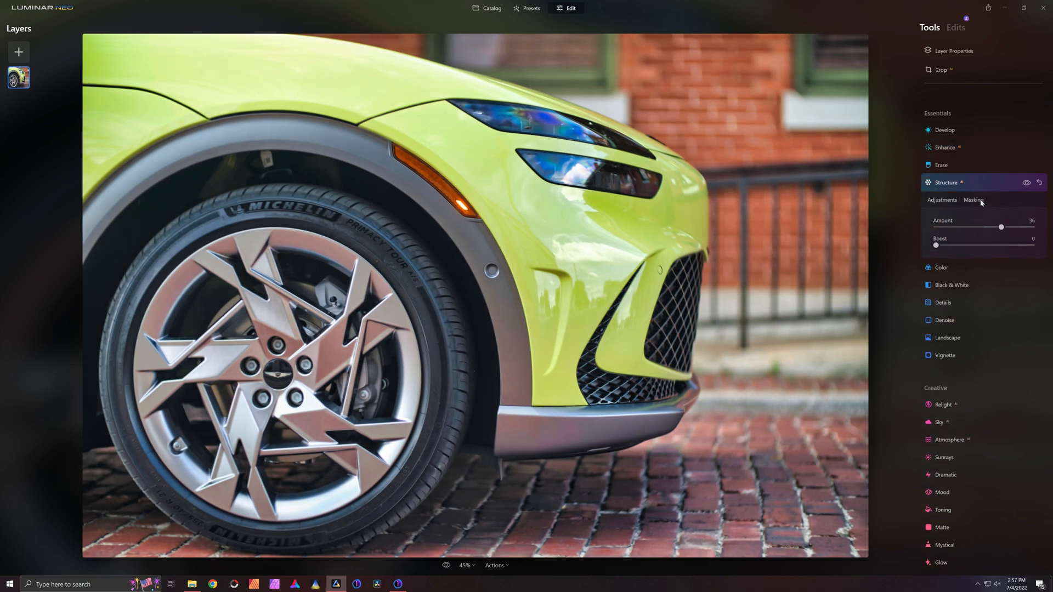
{"action": "left_click", "coordinate": [973, 200]}
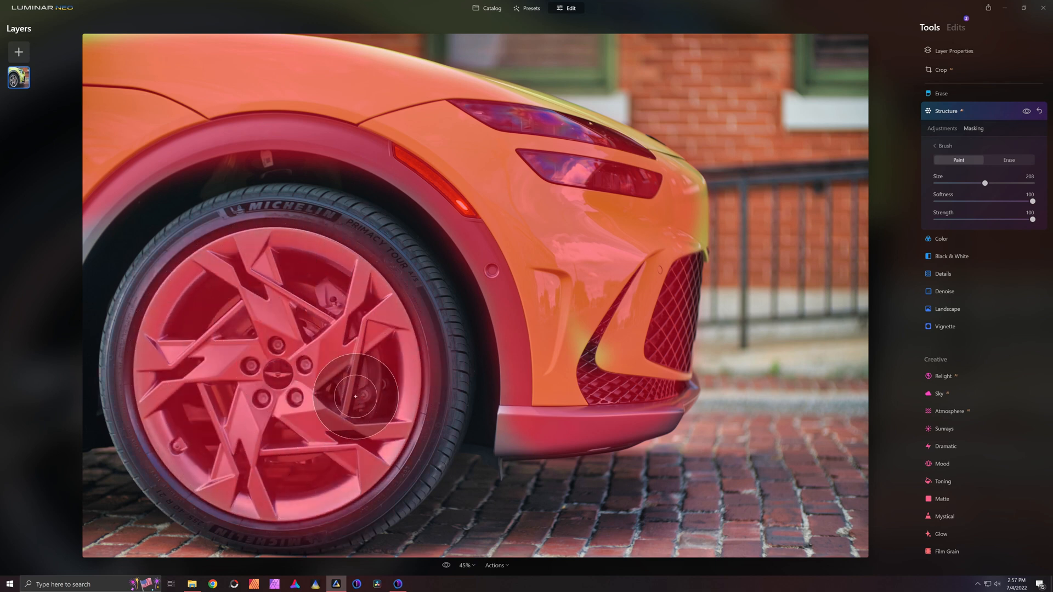
Brush a Details adjustment mask onto the car and set Supercontrast Midtones Contrast to 26
{"action": "left_click", "coordinate": [948, 111]}
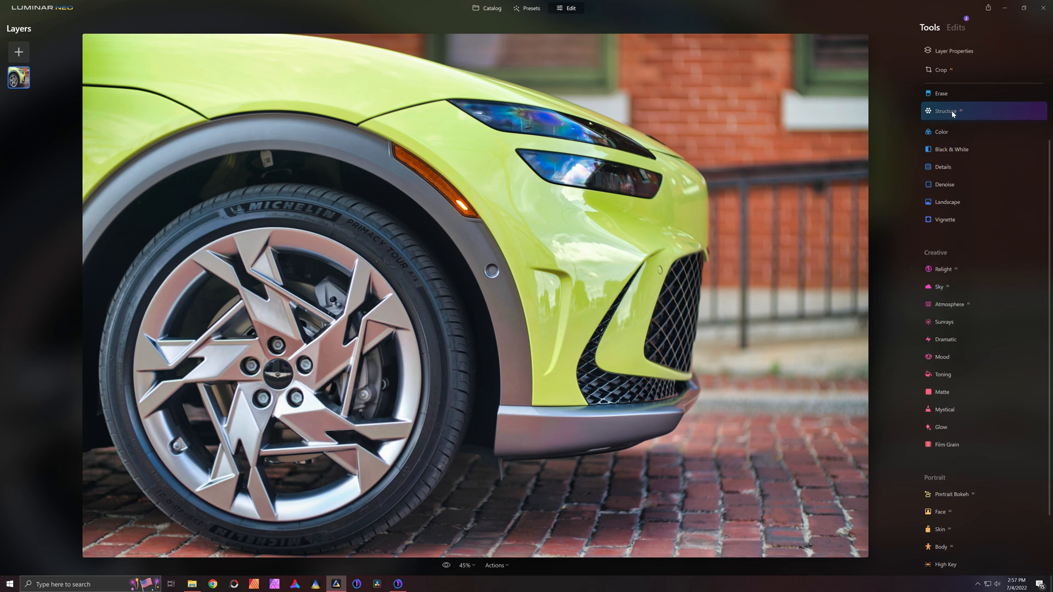
{"action": "left_click", "coordinate": [943, 167]}
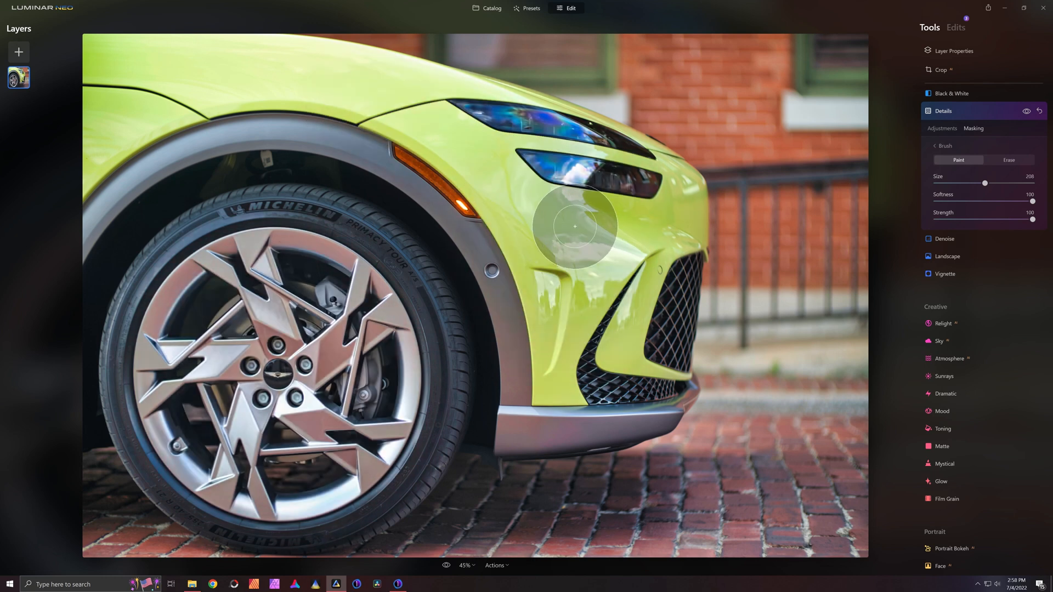
{"action": "left_click", "coordinate": [943, 111]}
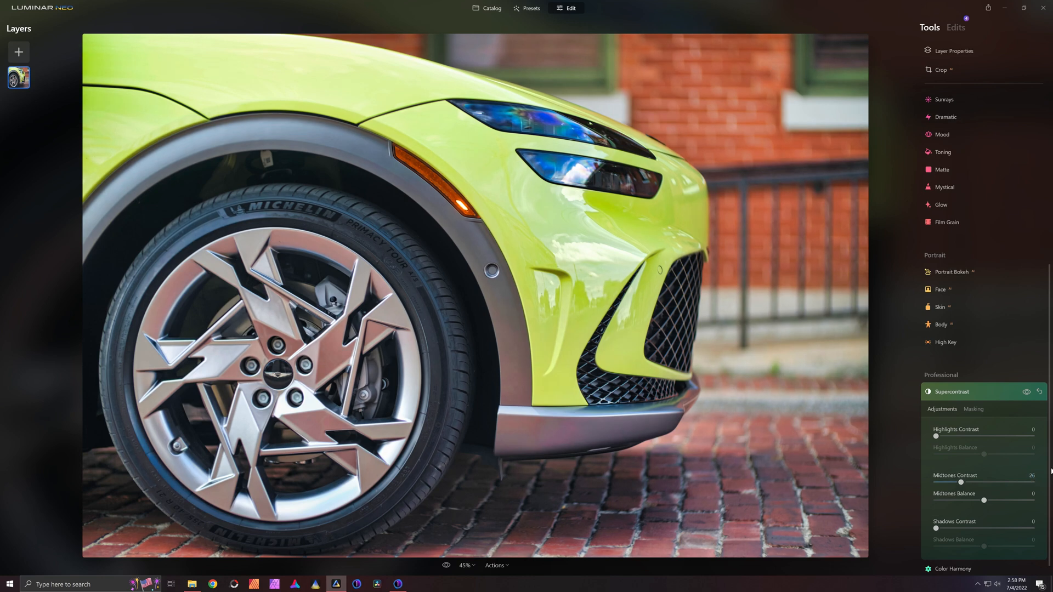
{"action": "scroll", "scroll_direction": "up", "scroll_amount": 3}
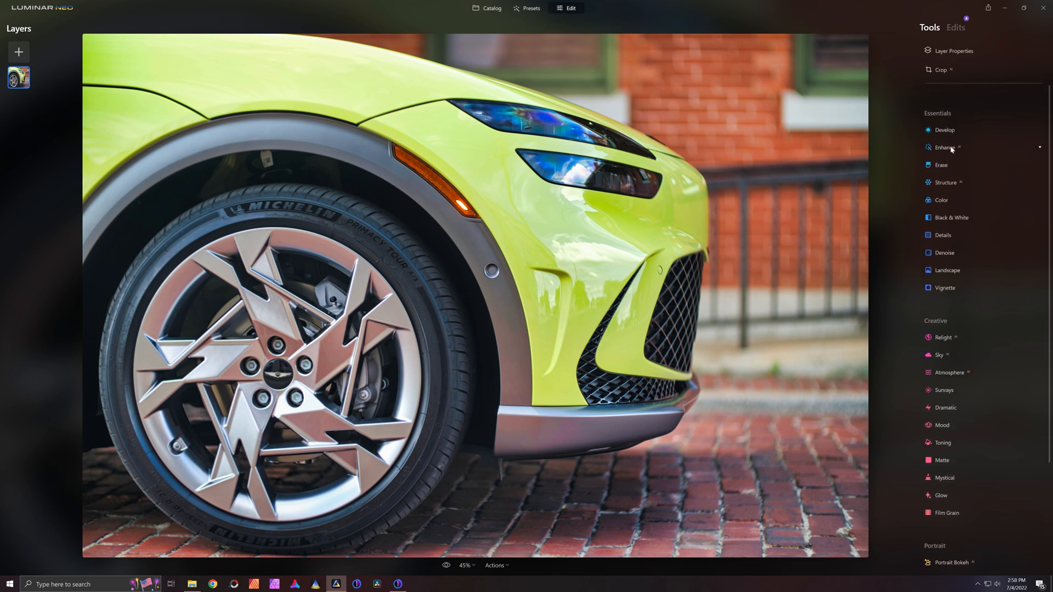
Check the Develop tone curve, then raise Color Saturation to 15 and collapse the panel
{"action": "left_click", "coordinate": [945, 130]}
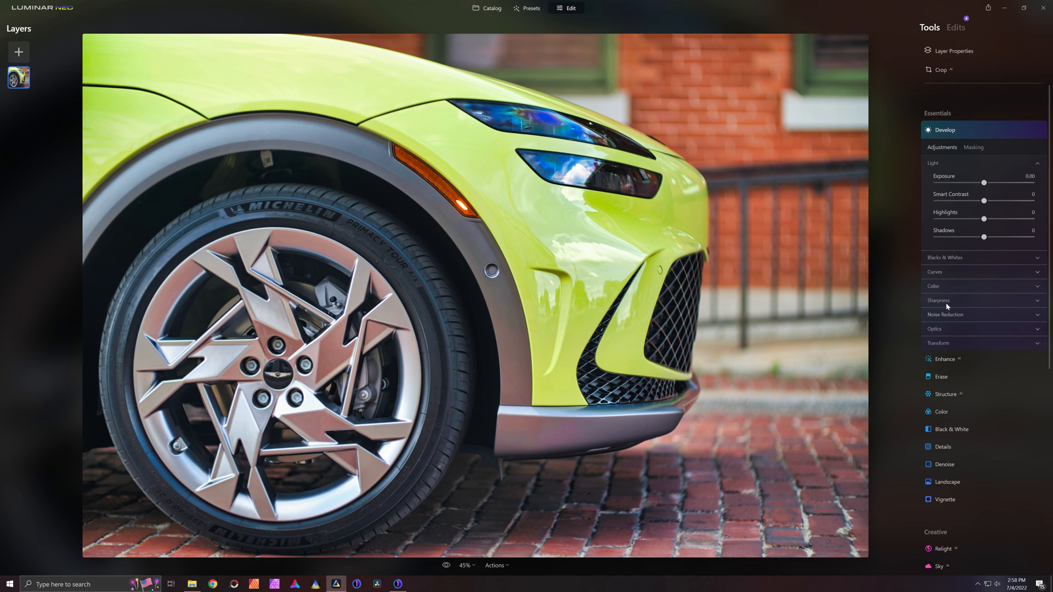
{"action": "mouse_move", "coordinate": [945, 342]}
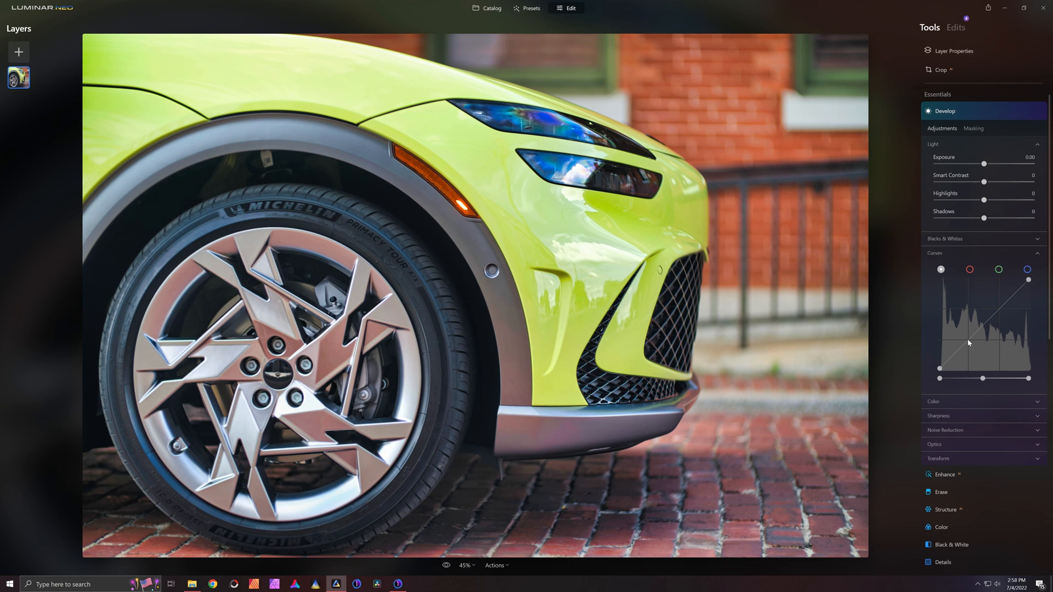
{"action": "left_click", "coordinate": [969, 339]}
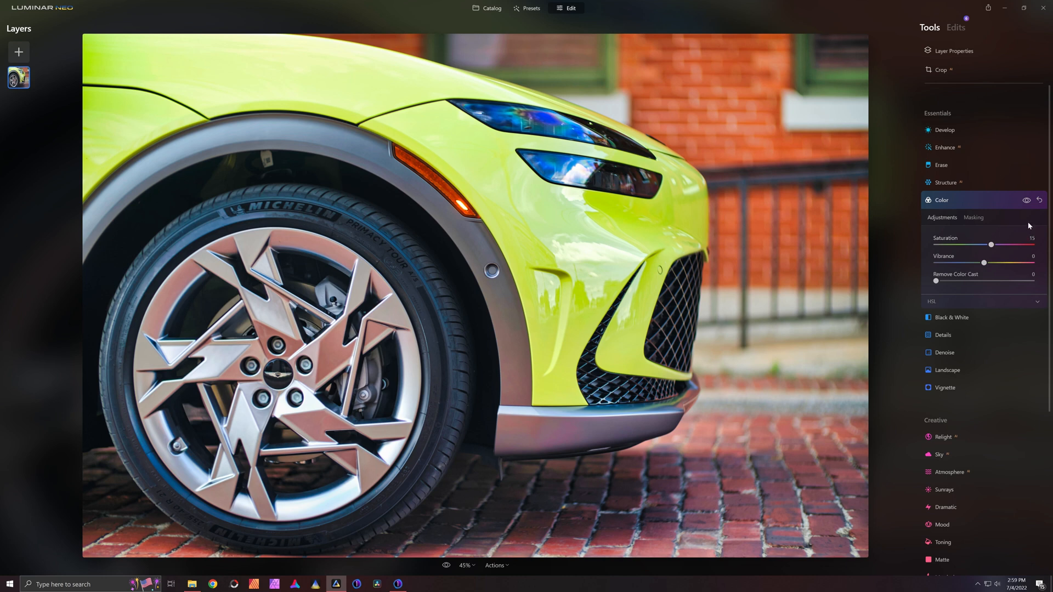
{"action": "left_click", "coordinate": [941, 200]}
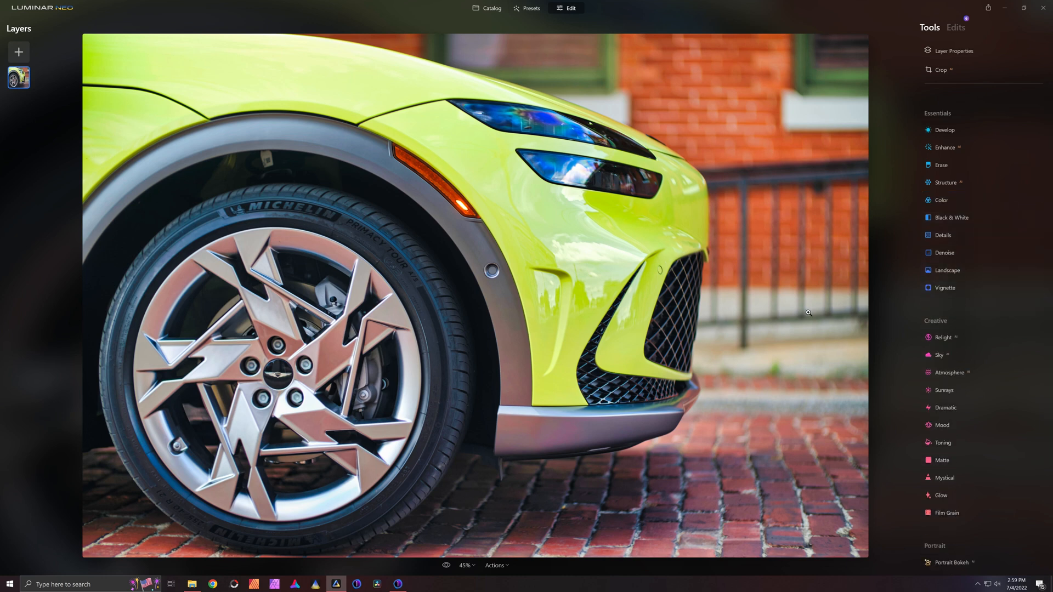
{"action": "mouse_move", "coordinate": [896, 270]}
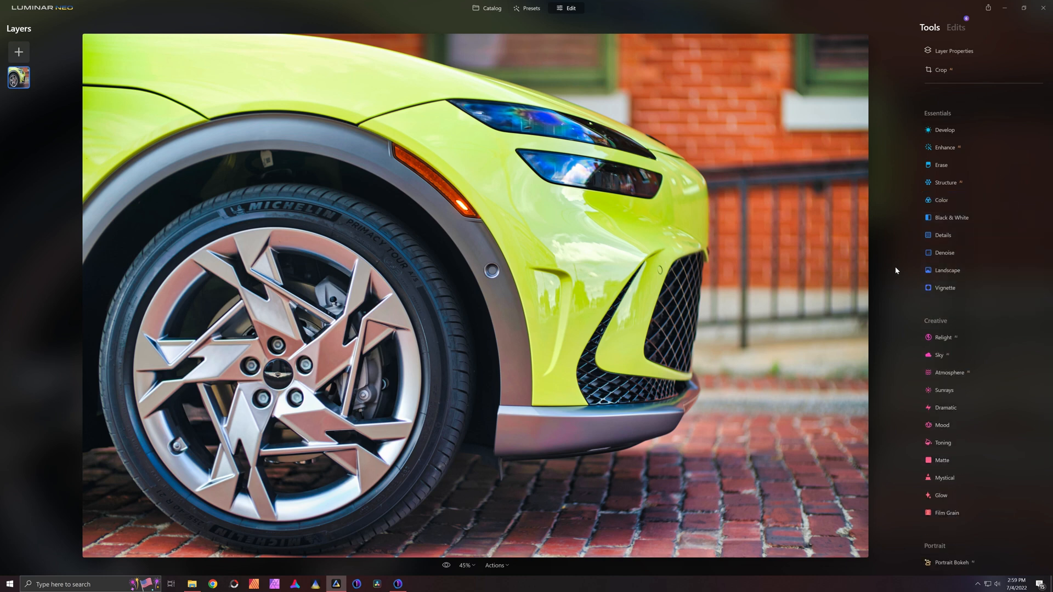